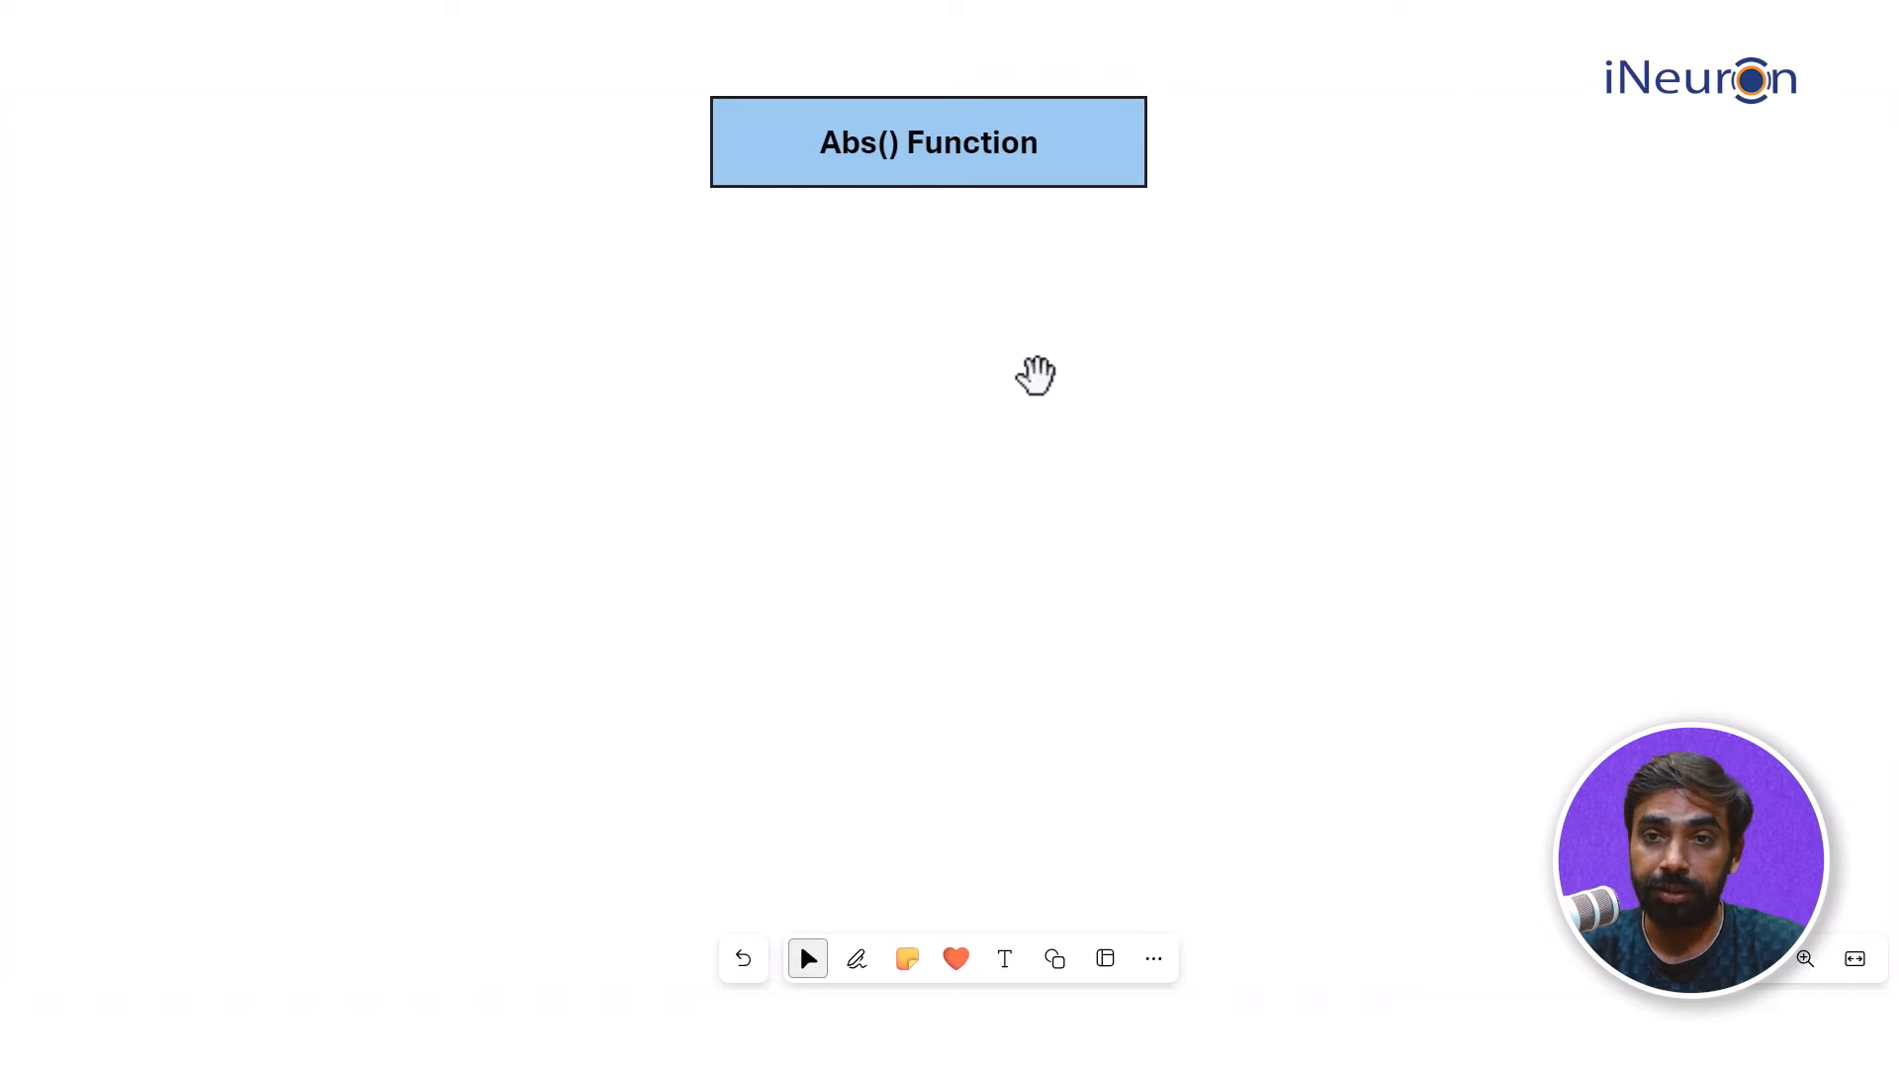
pyautogui.moveTo(1026, 440)
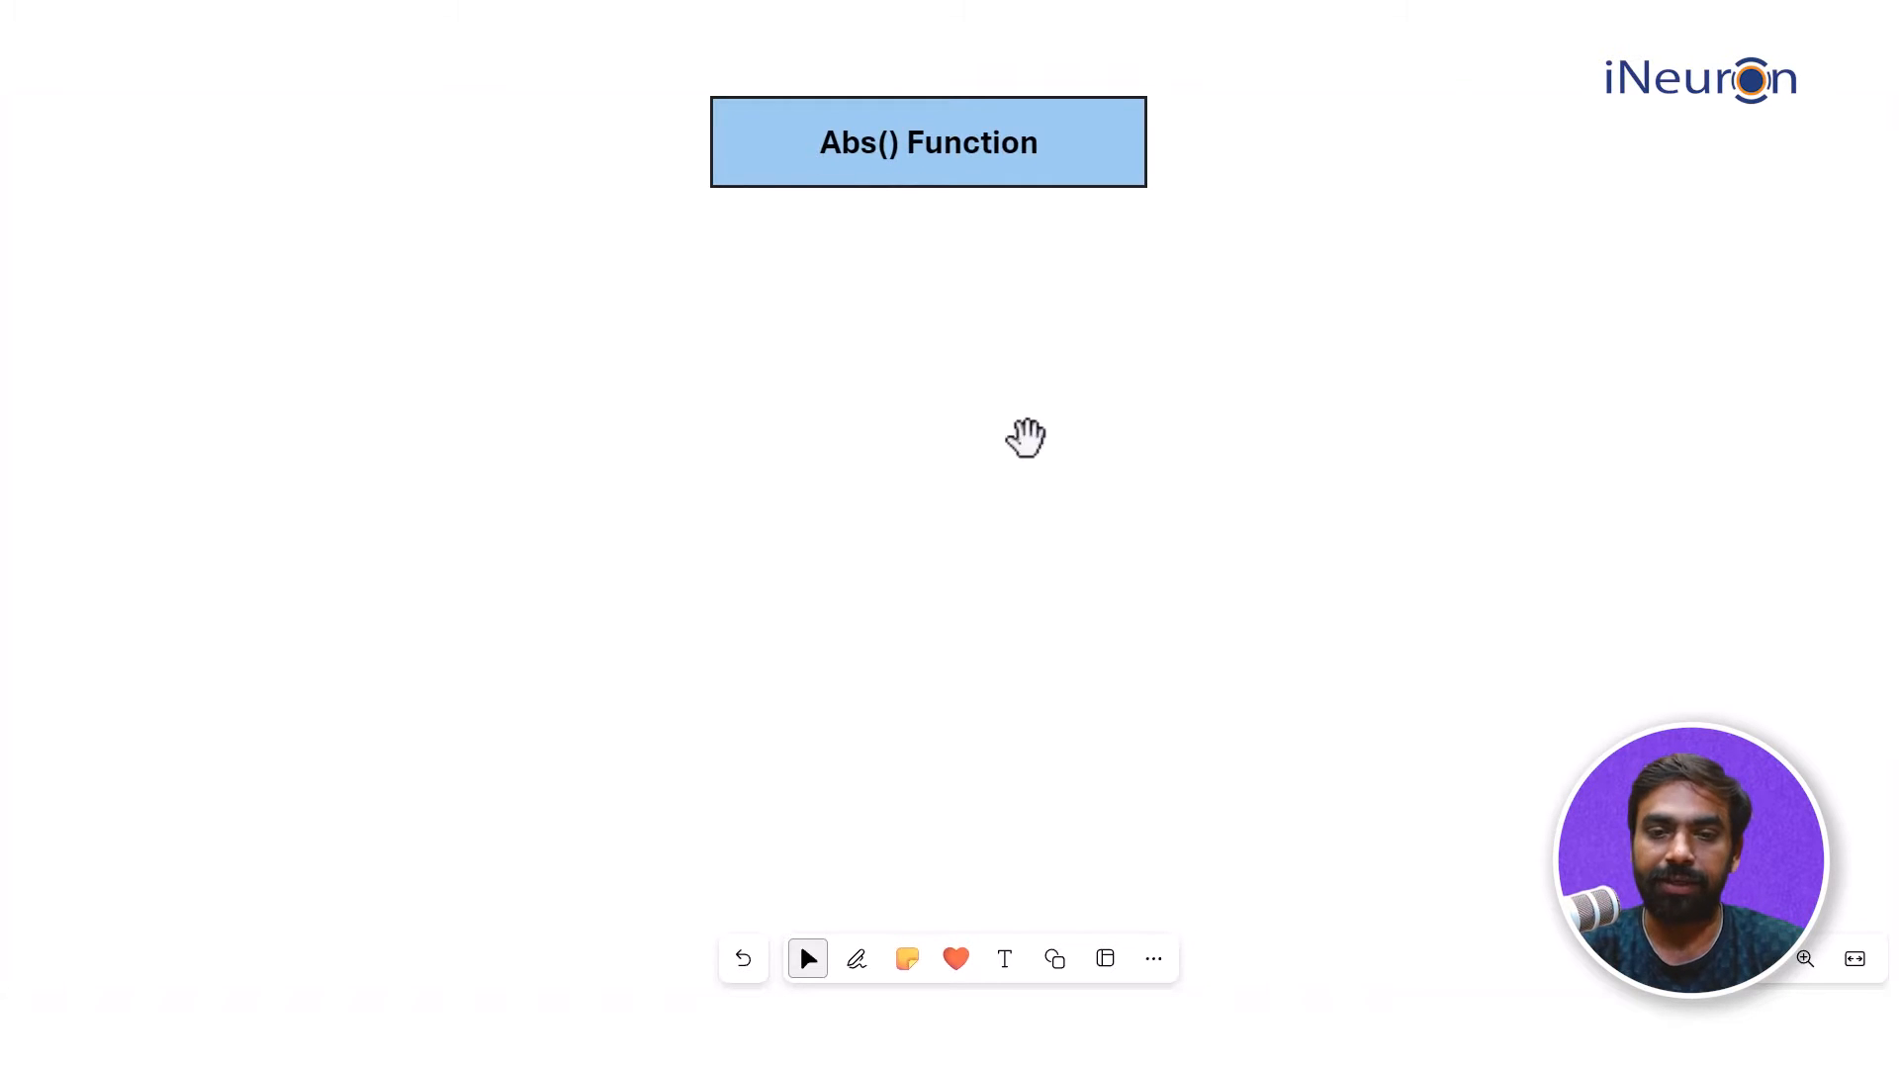
pyautogui.moveTo(1005, 957)
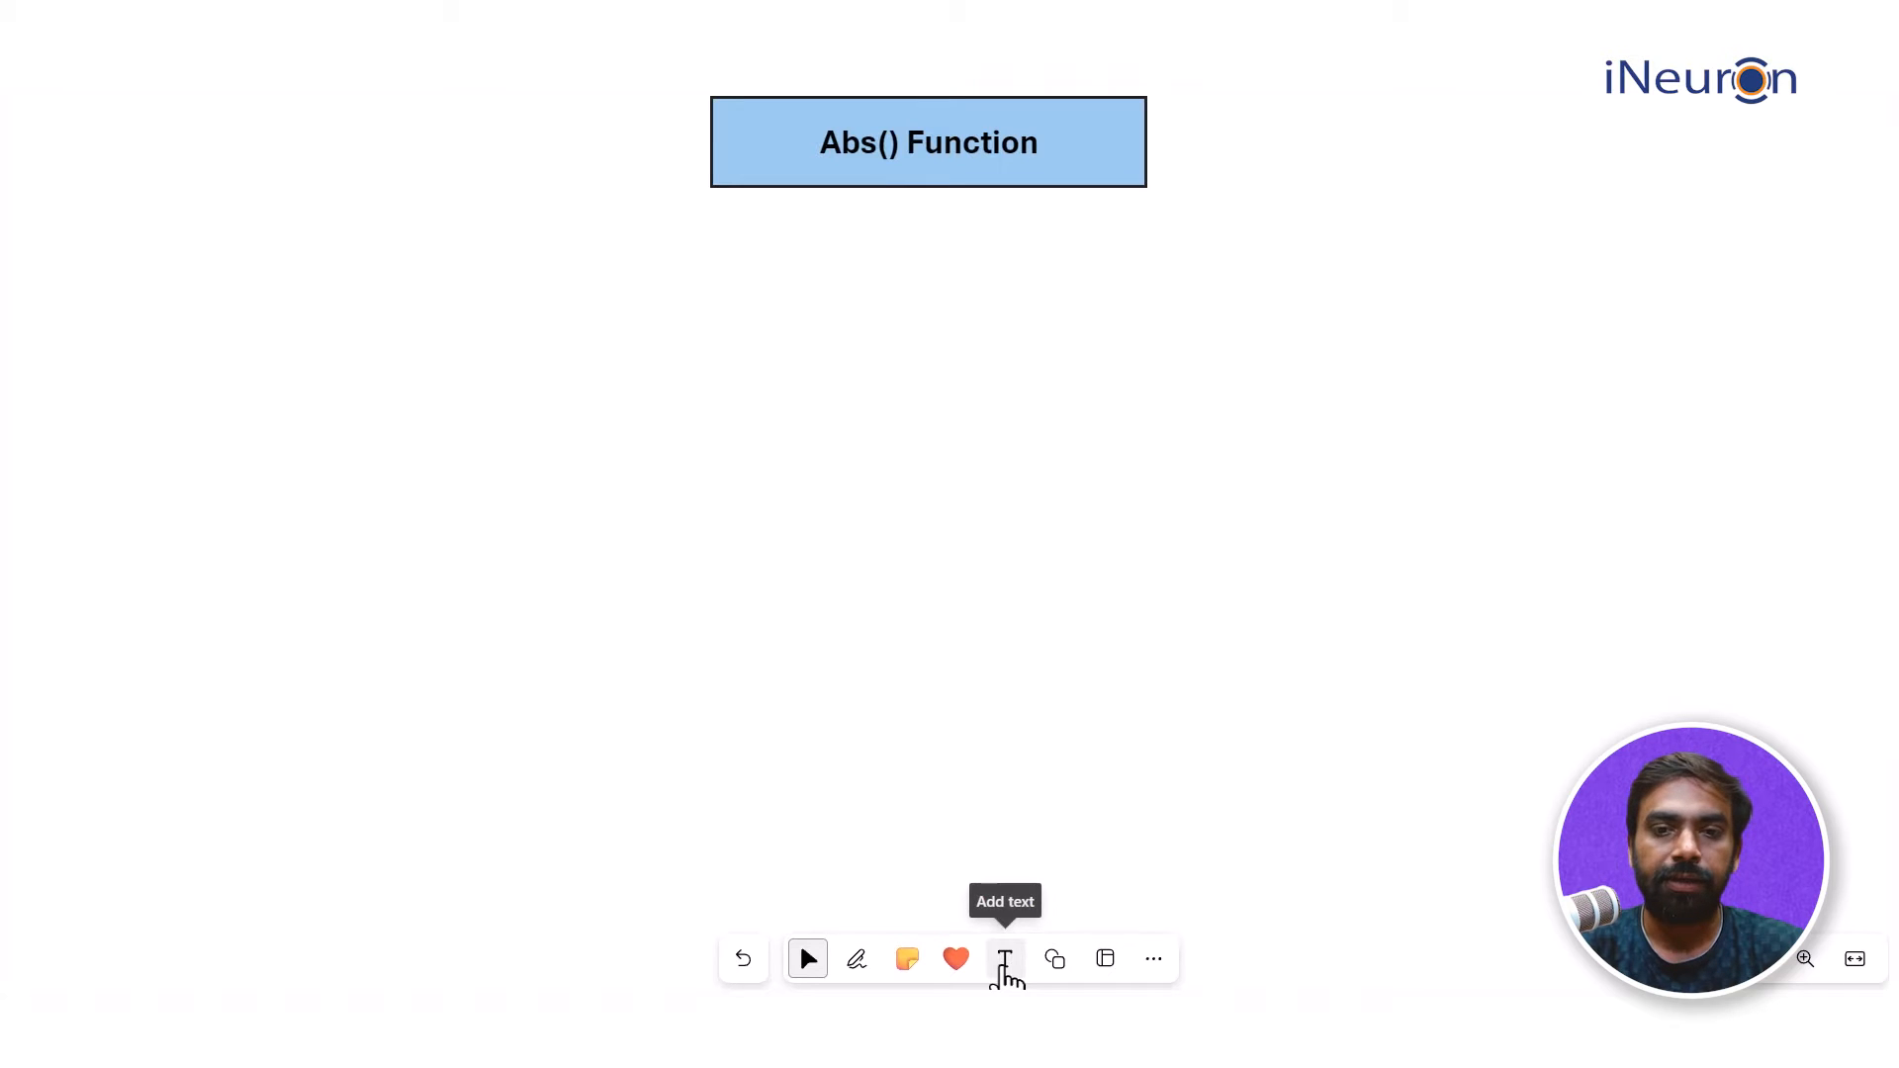
# Step: Add a text line 'select product_name, price from products;' below the title, widened to one line
pyautogui.click(1005, 957)
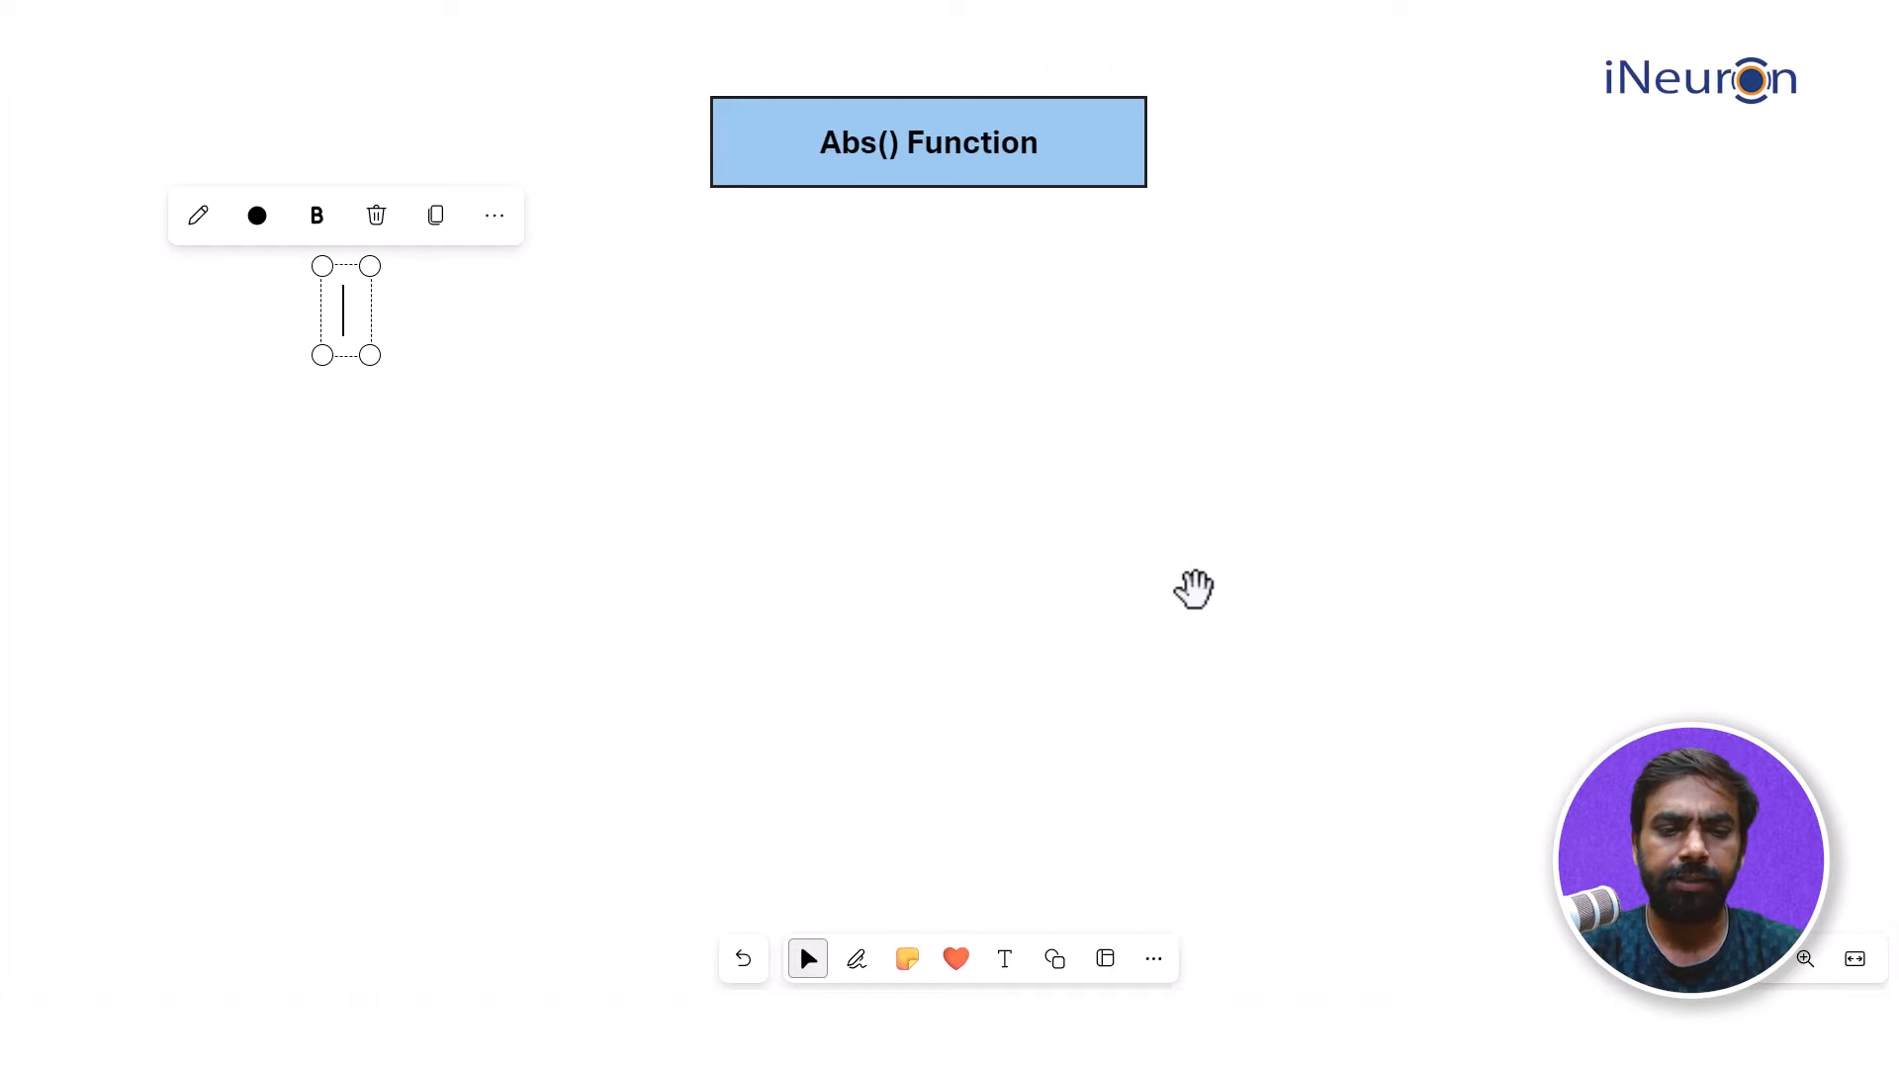
pyautogui.write('select')
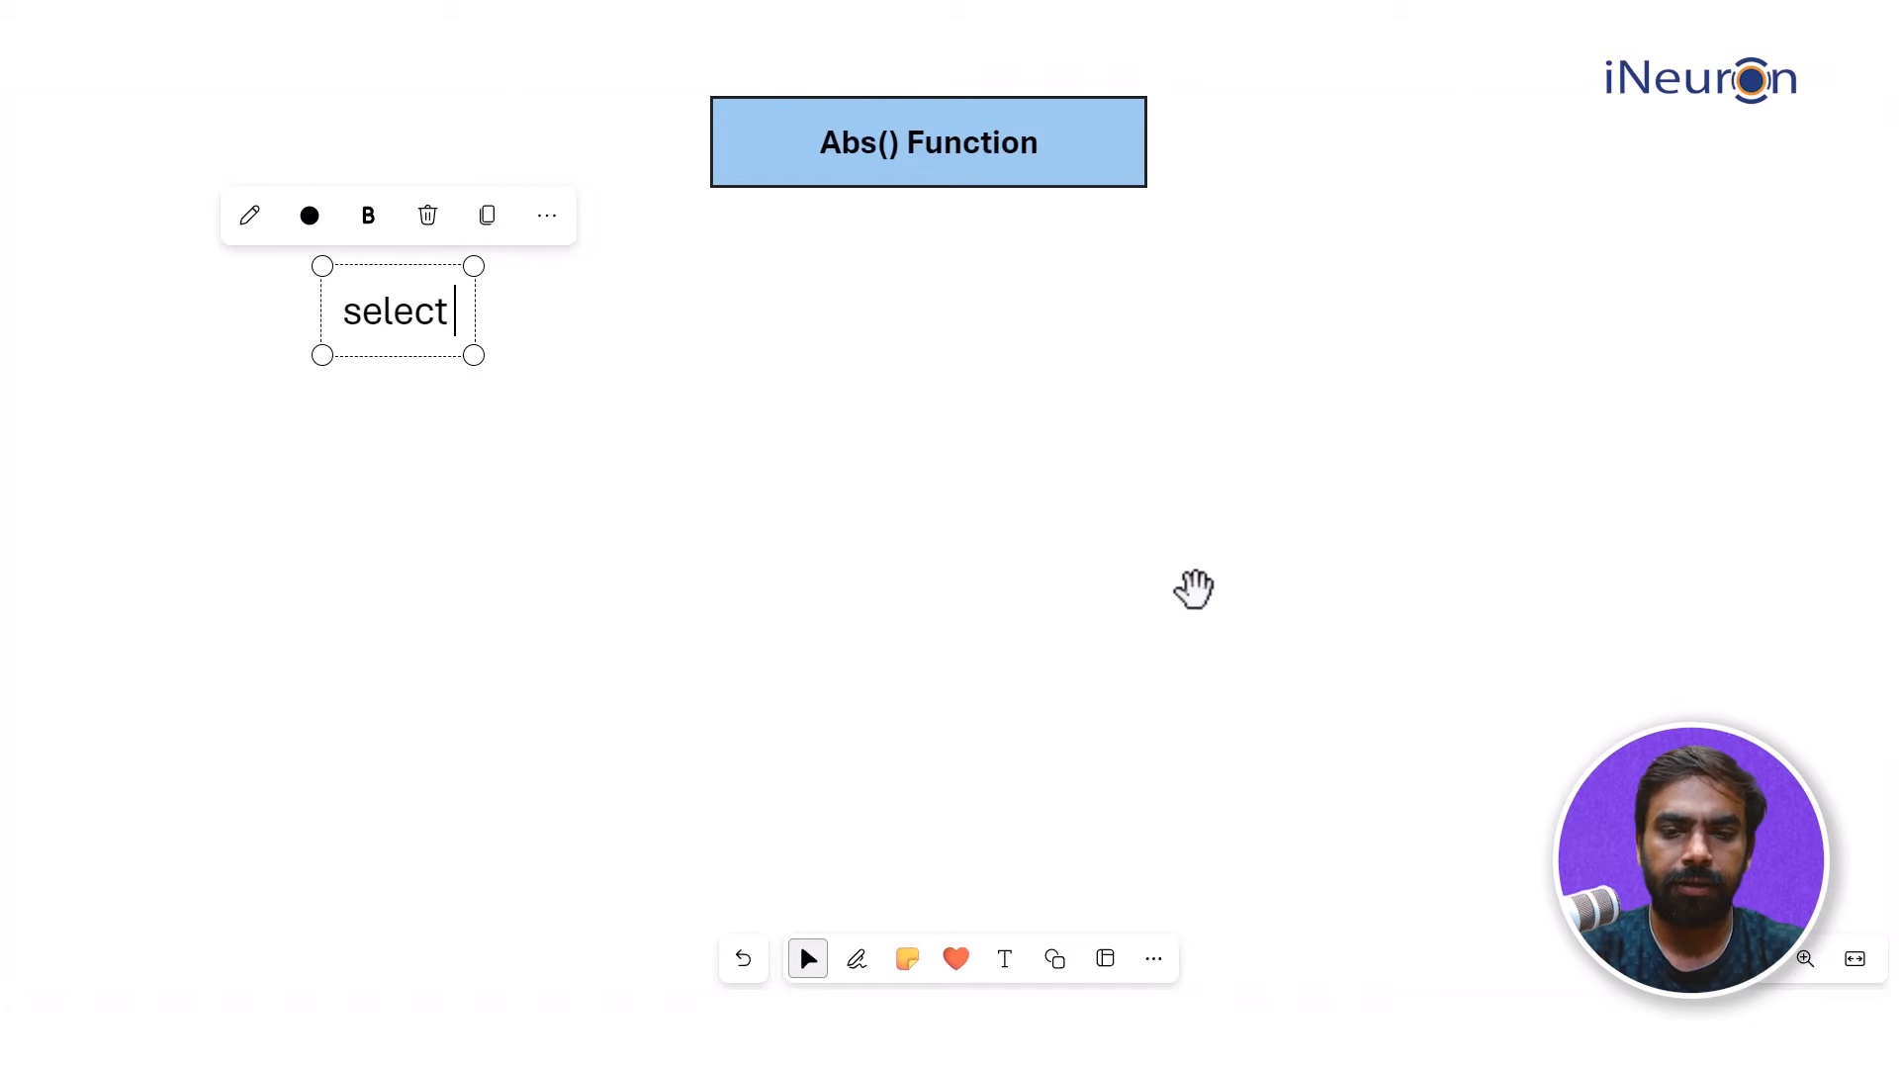
pyautogui.write('product_')
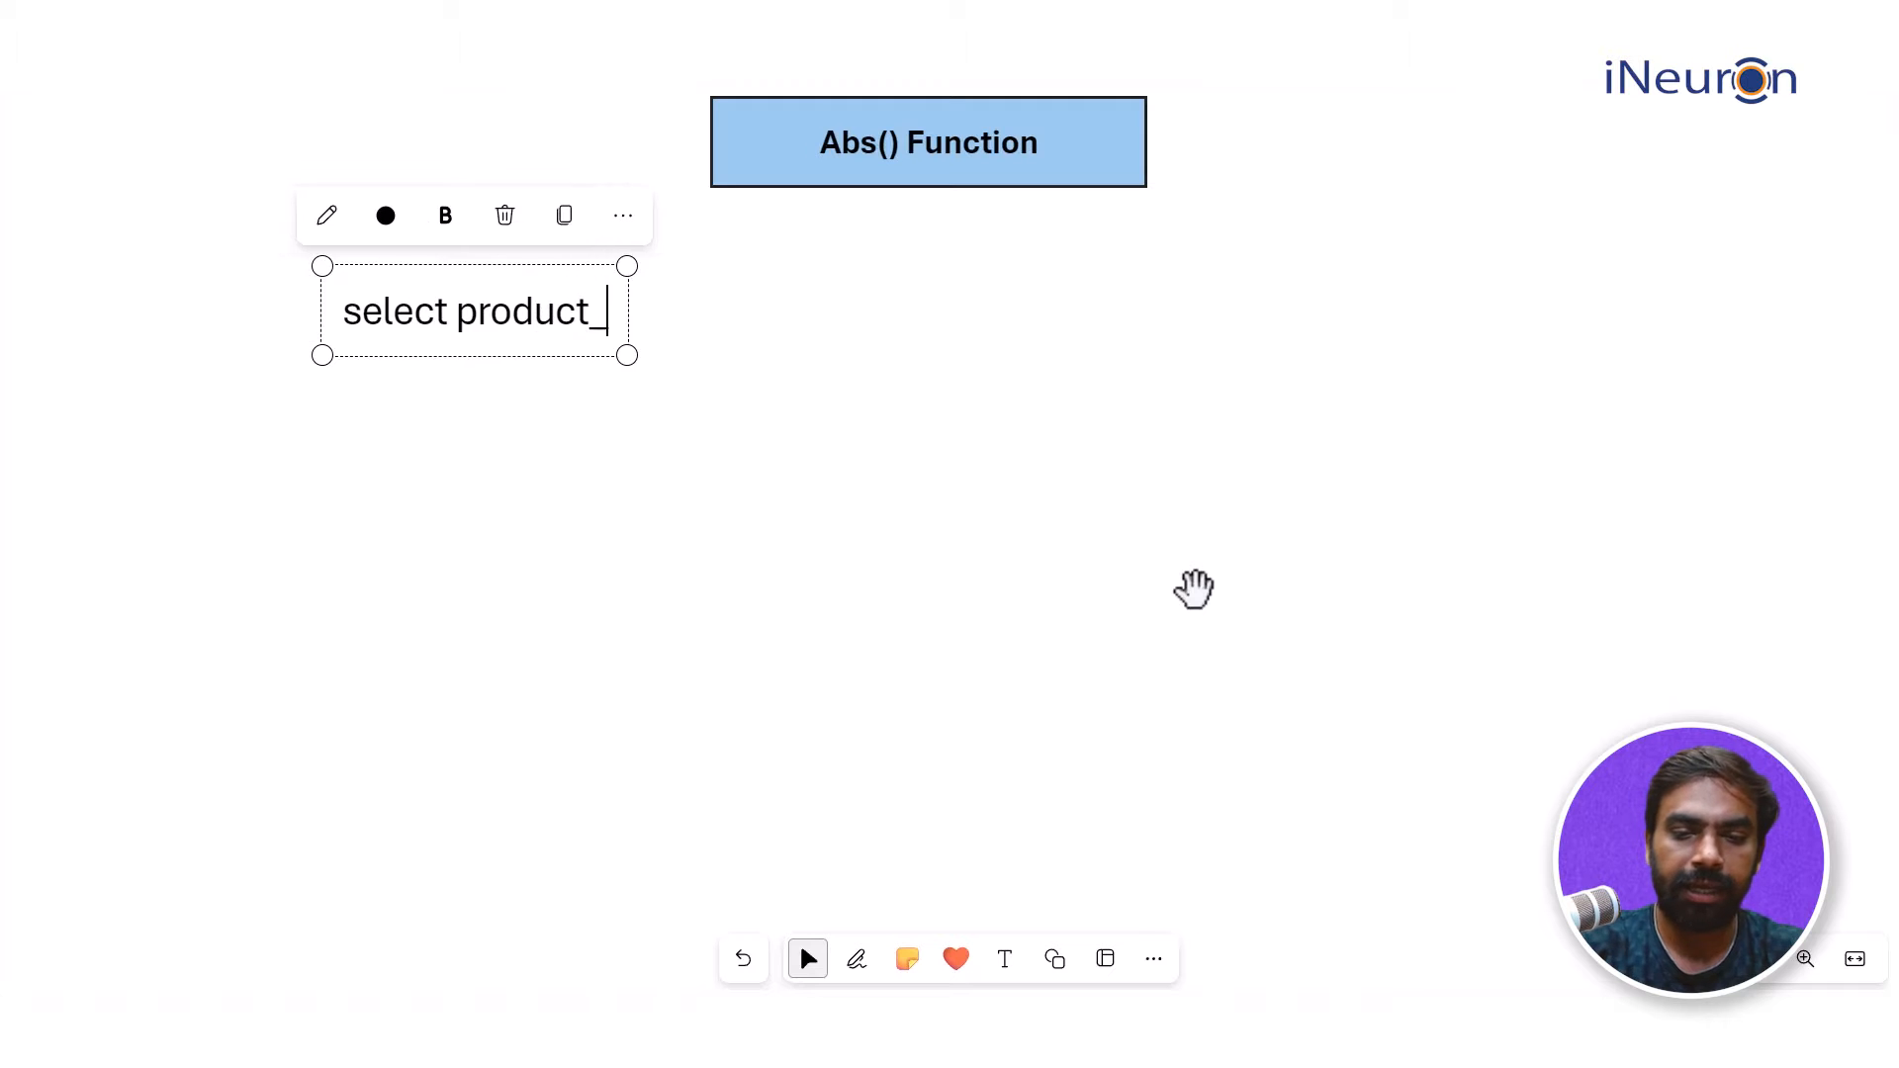
pyautogui.write('name,')
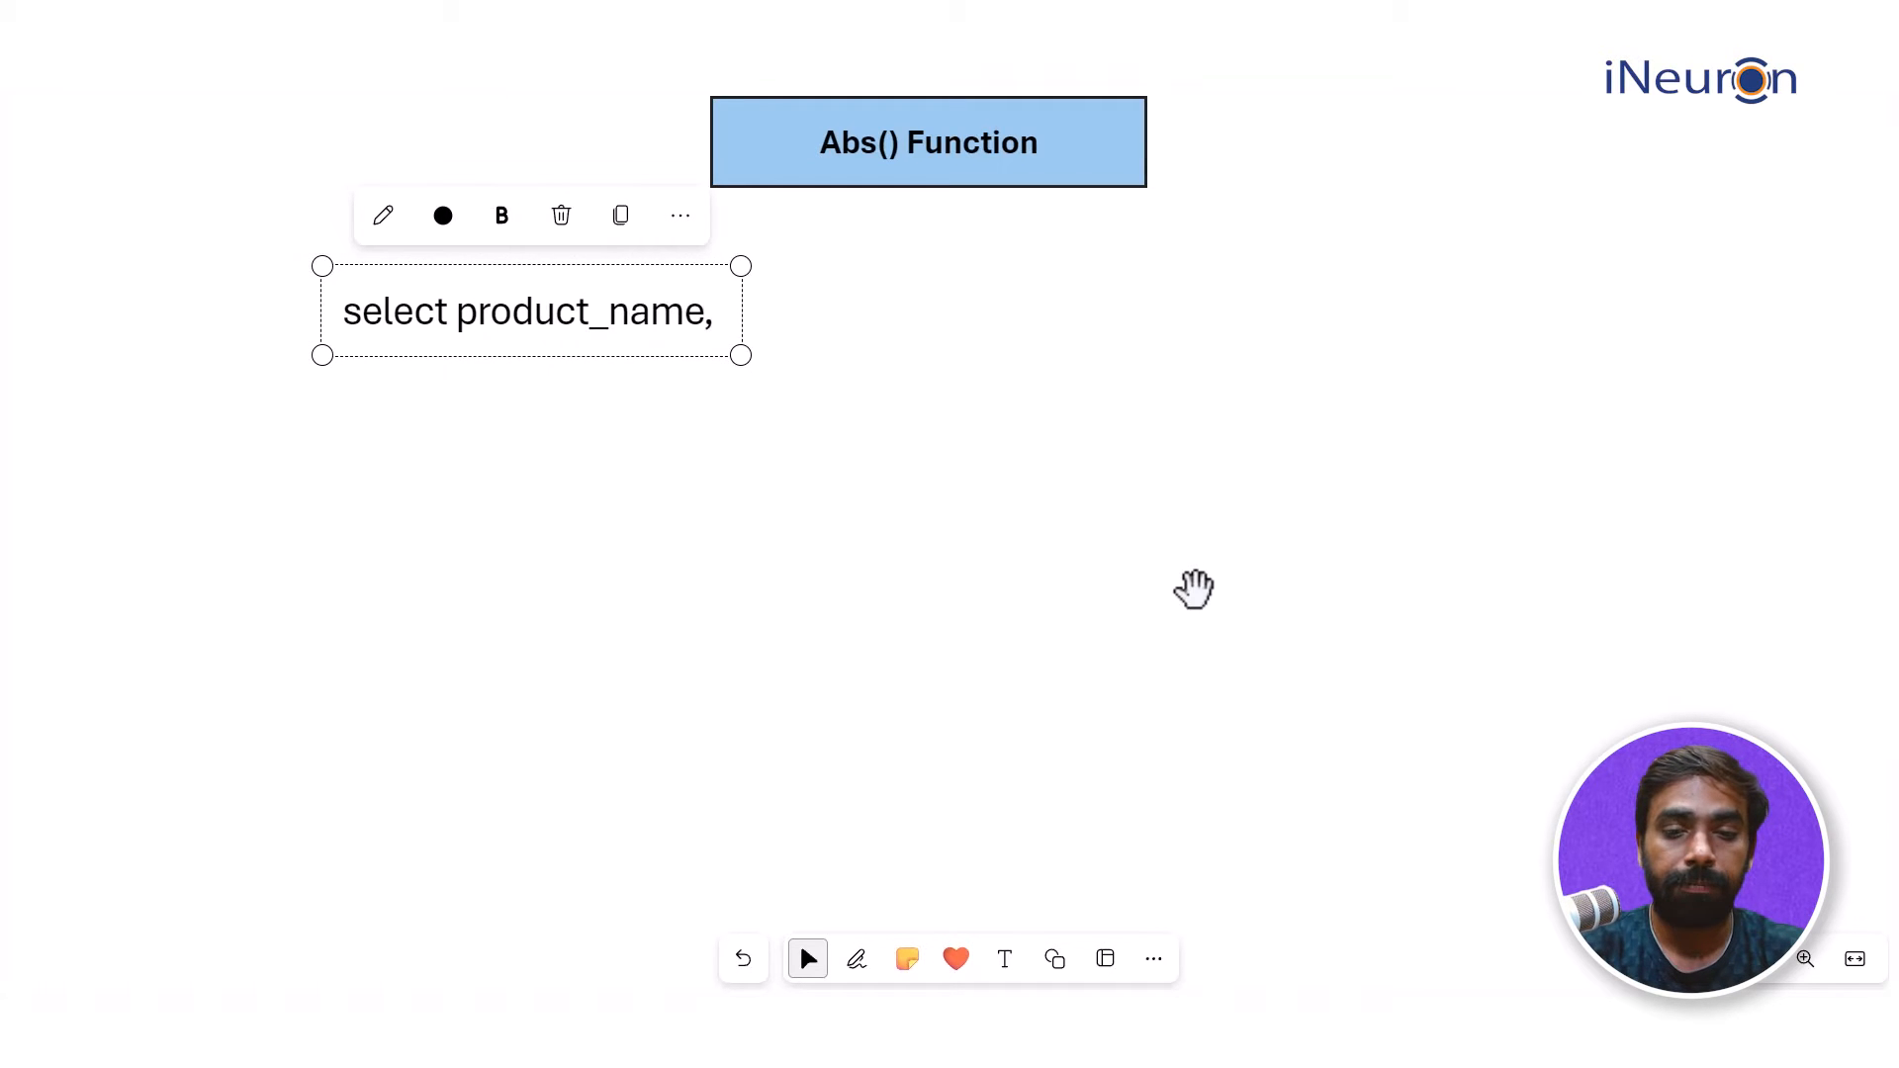
pyautogui.write('price')
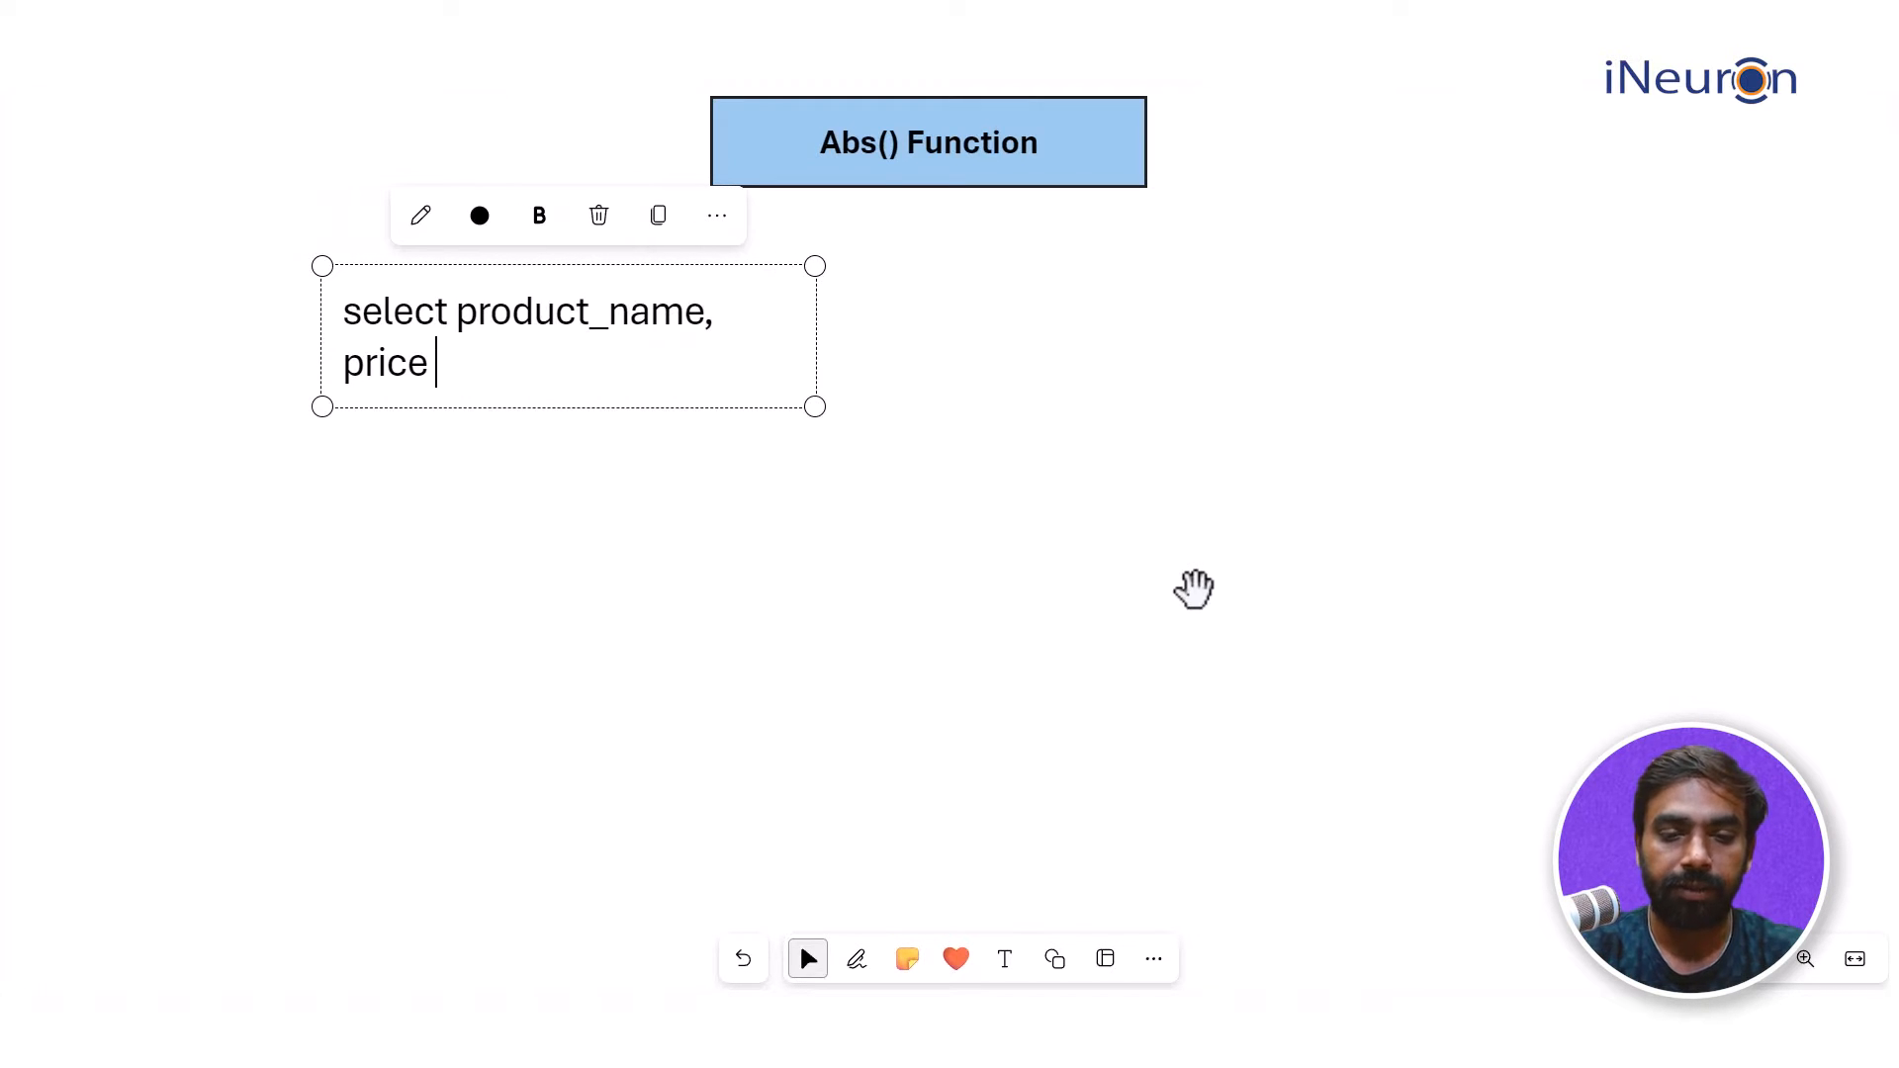
pyautogui.write('from employ')
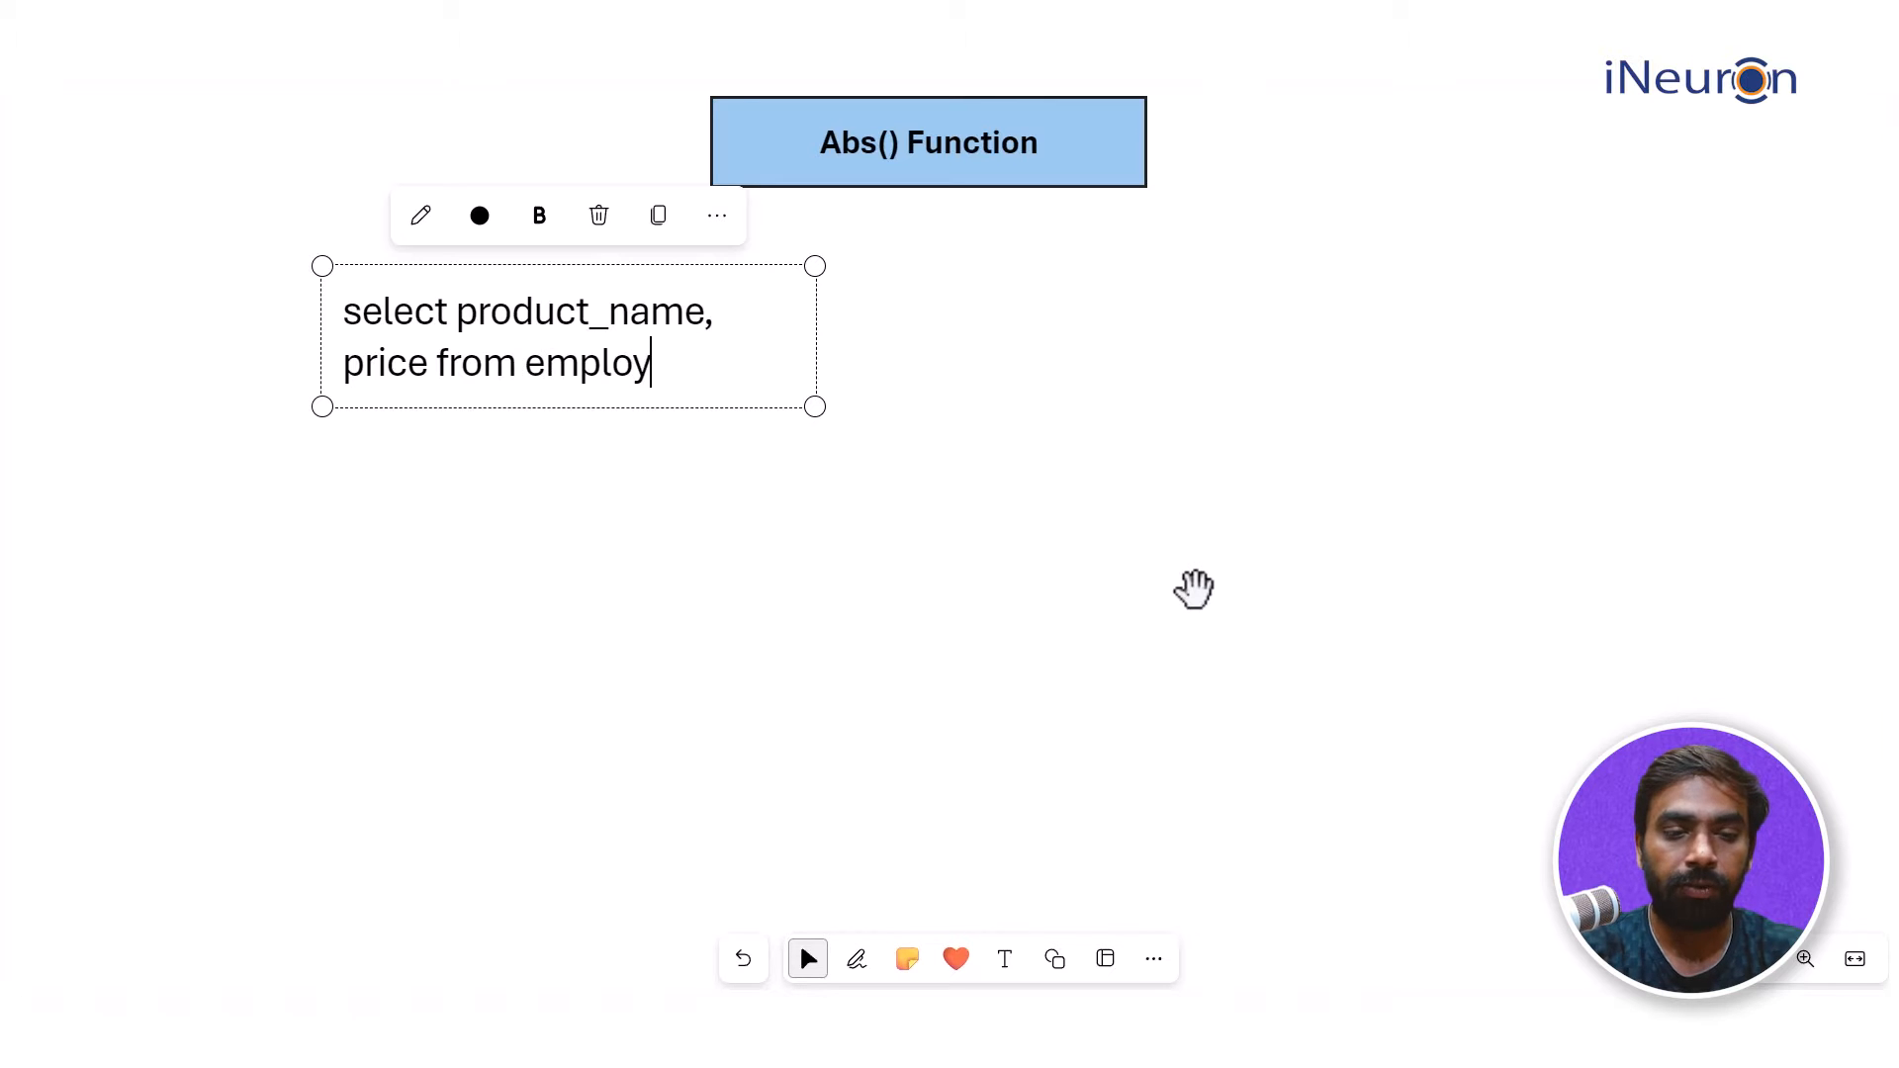
pyautogui.press('backspace')
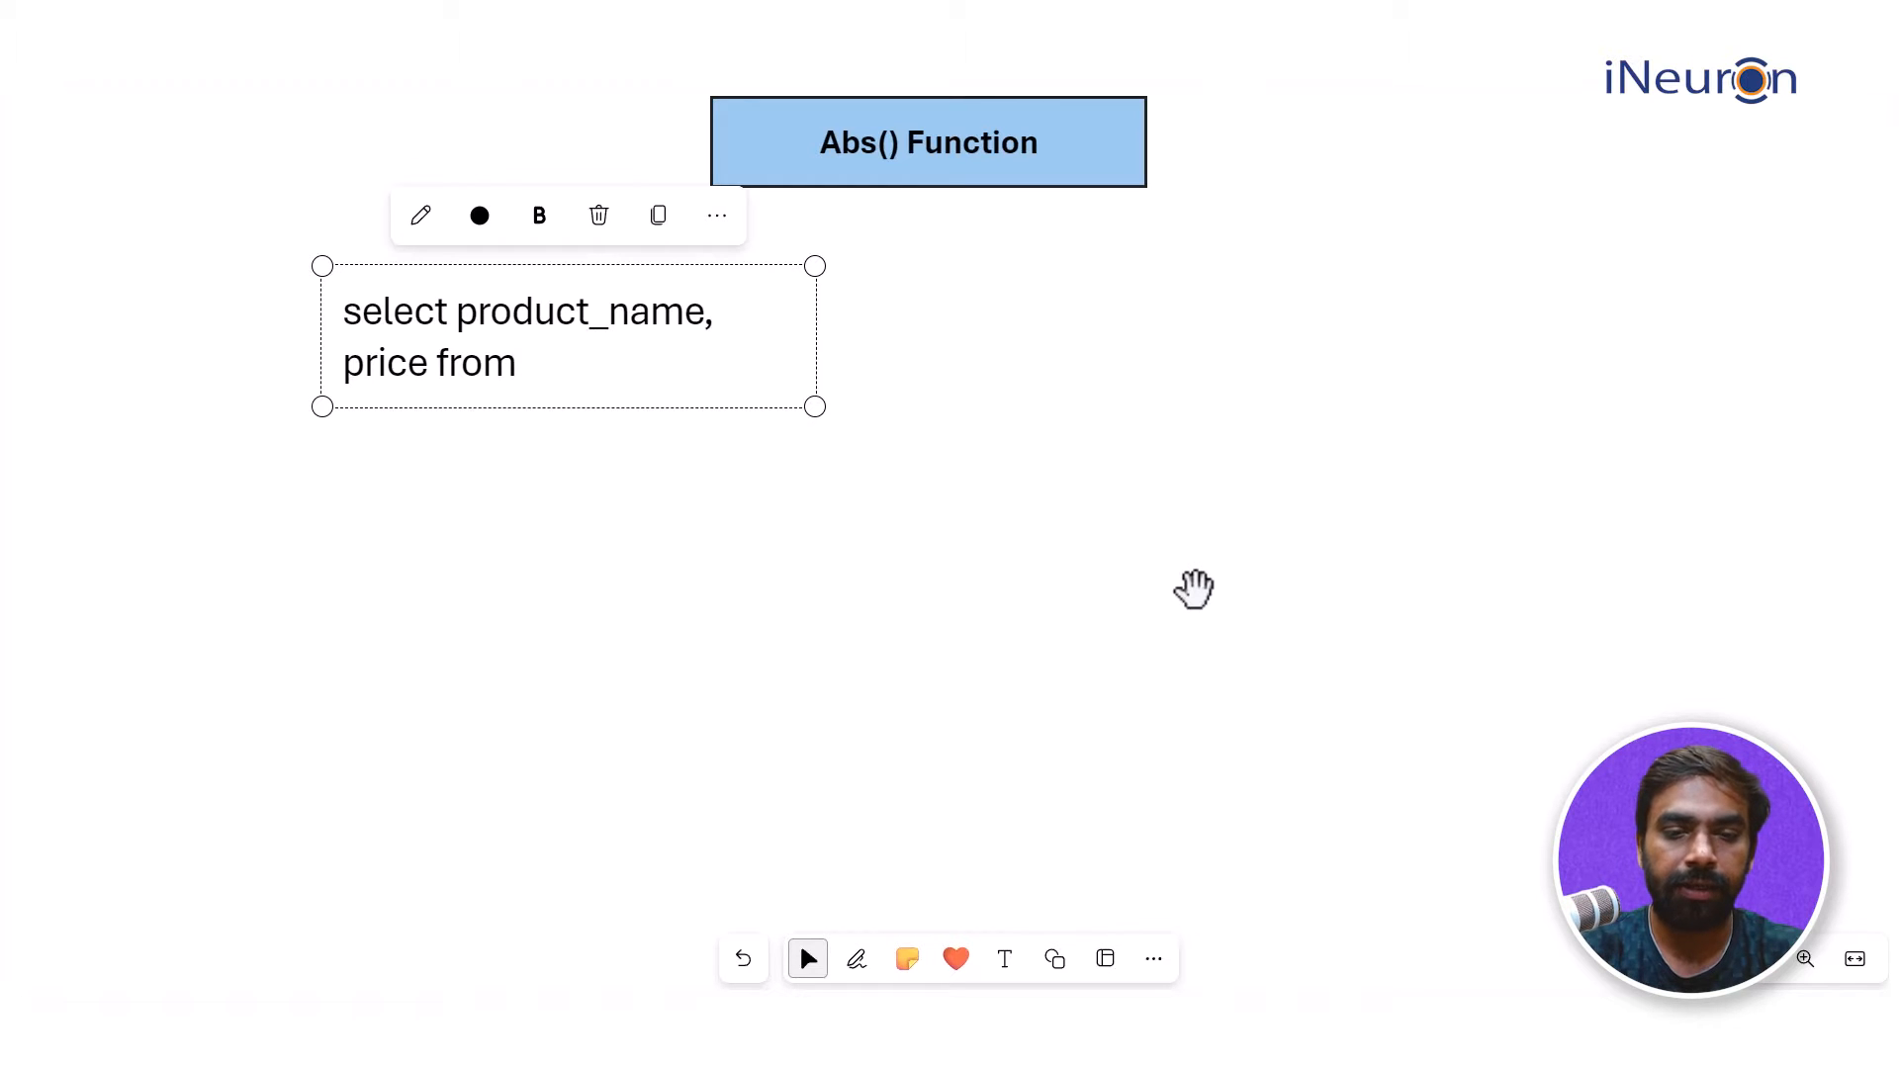
pyautogui.write('products')
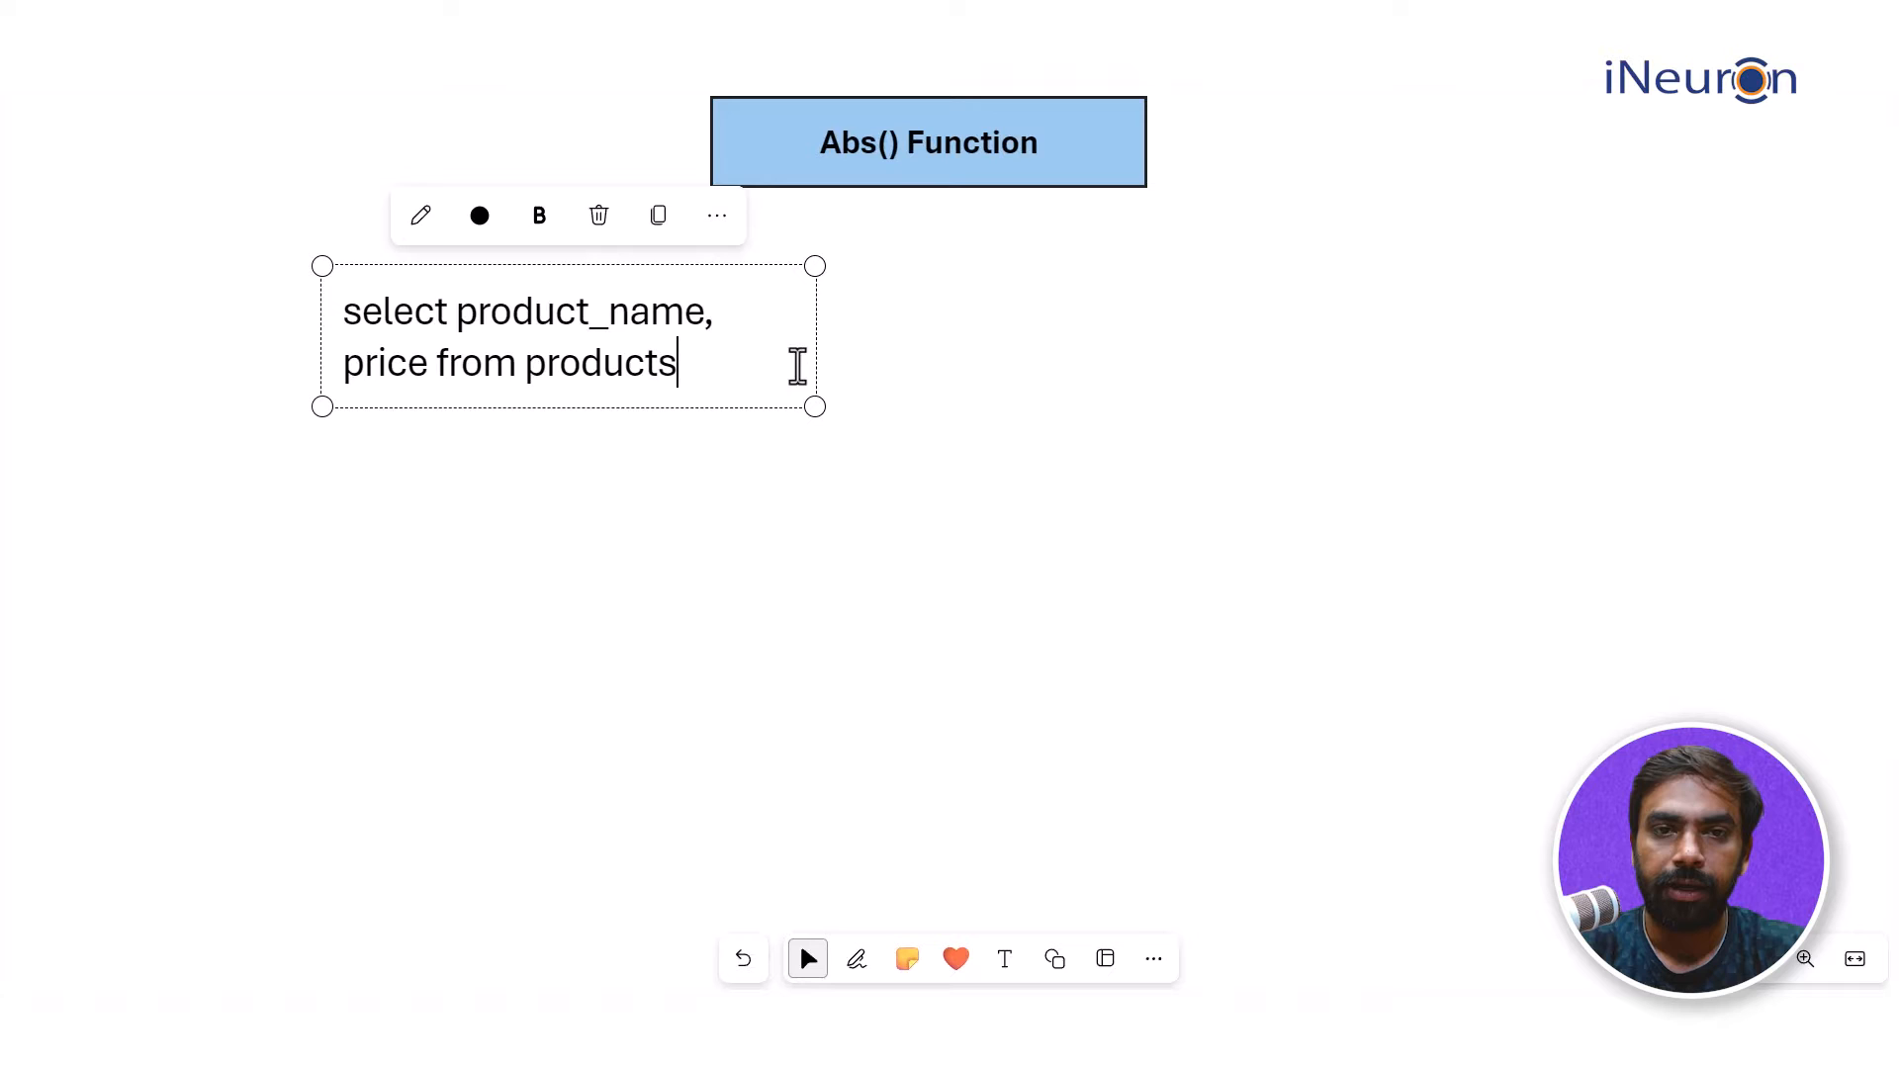
pyautogui.moveTo(813, 407); pyautogui.dragTo(1232, 354)
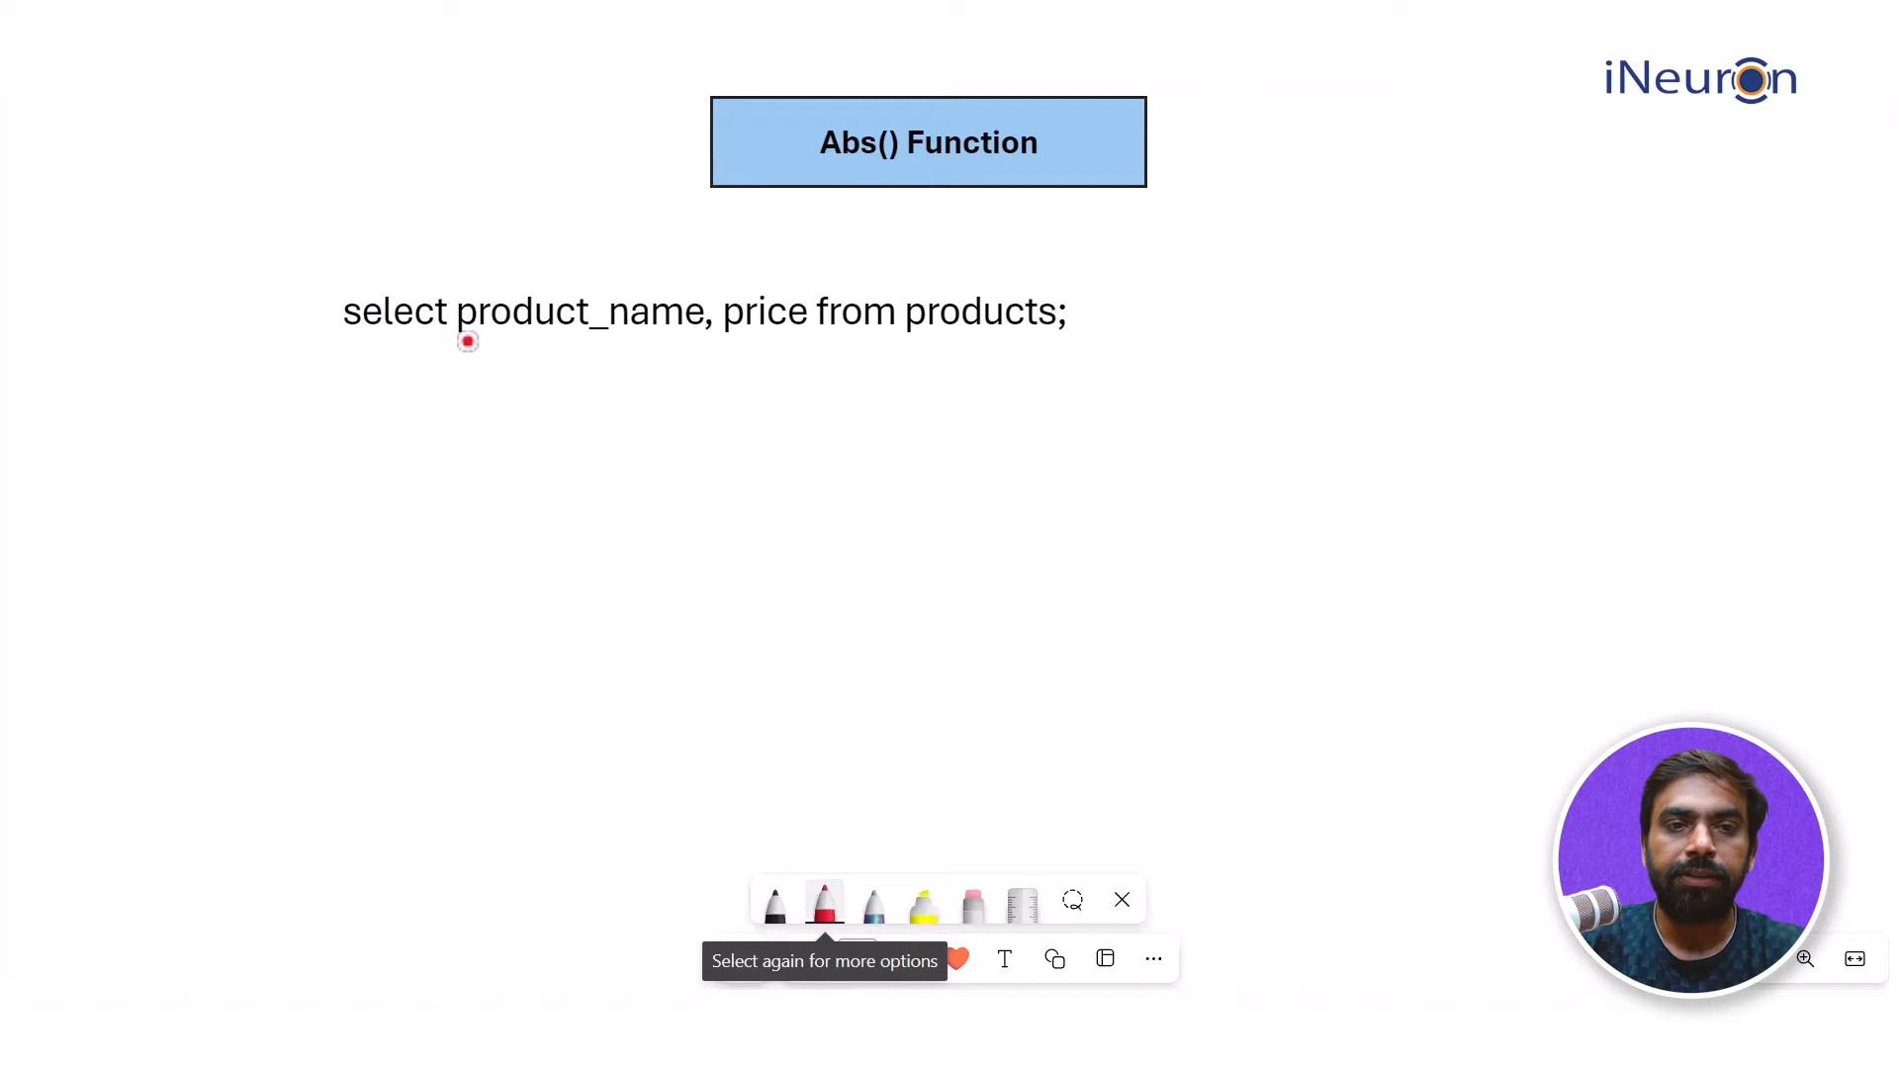
# Step: In red ink, label the query's columns 'Column Name', products 'Table', and note 'Use Product;' above
pyautogui.moveTo(463, 342); pyautogui.dragTo(732, 342)
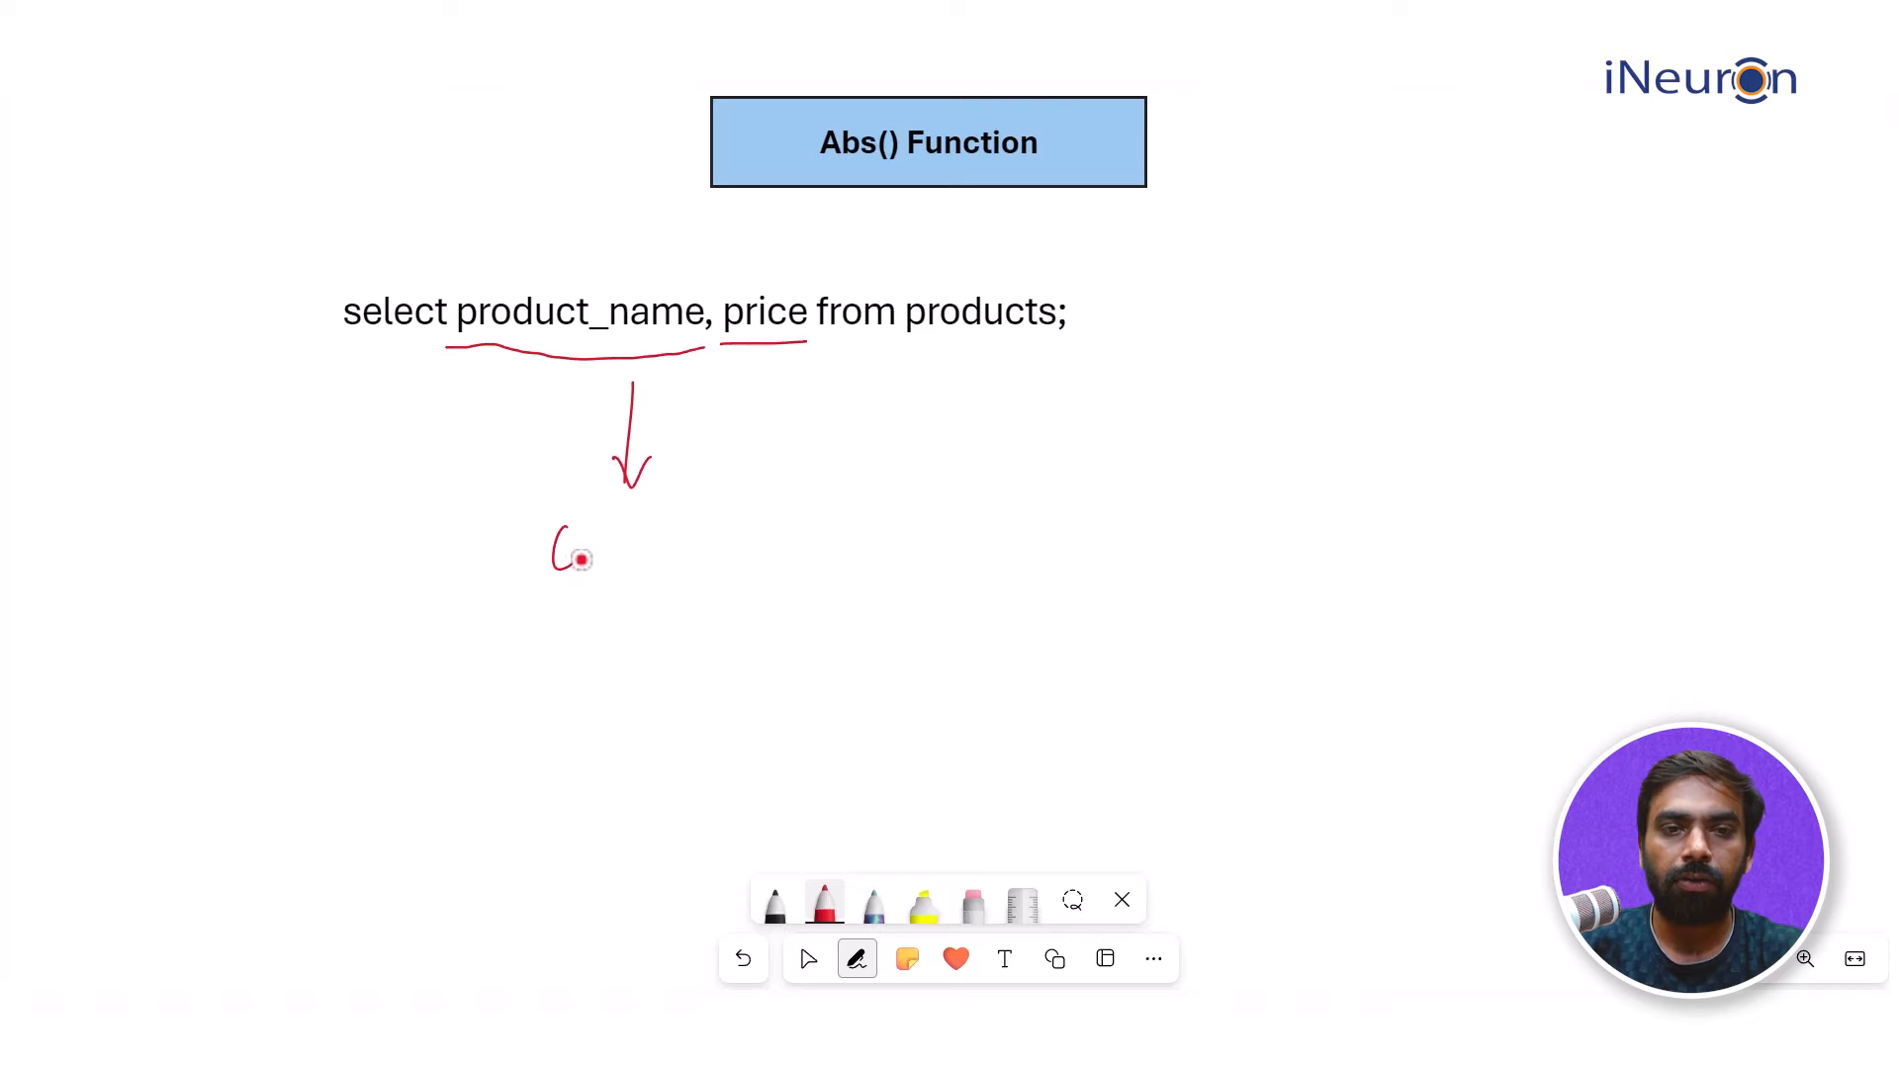
pyautogui.moveTo(552, 546); pyautogui.dragTo(714, 520)
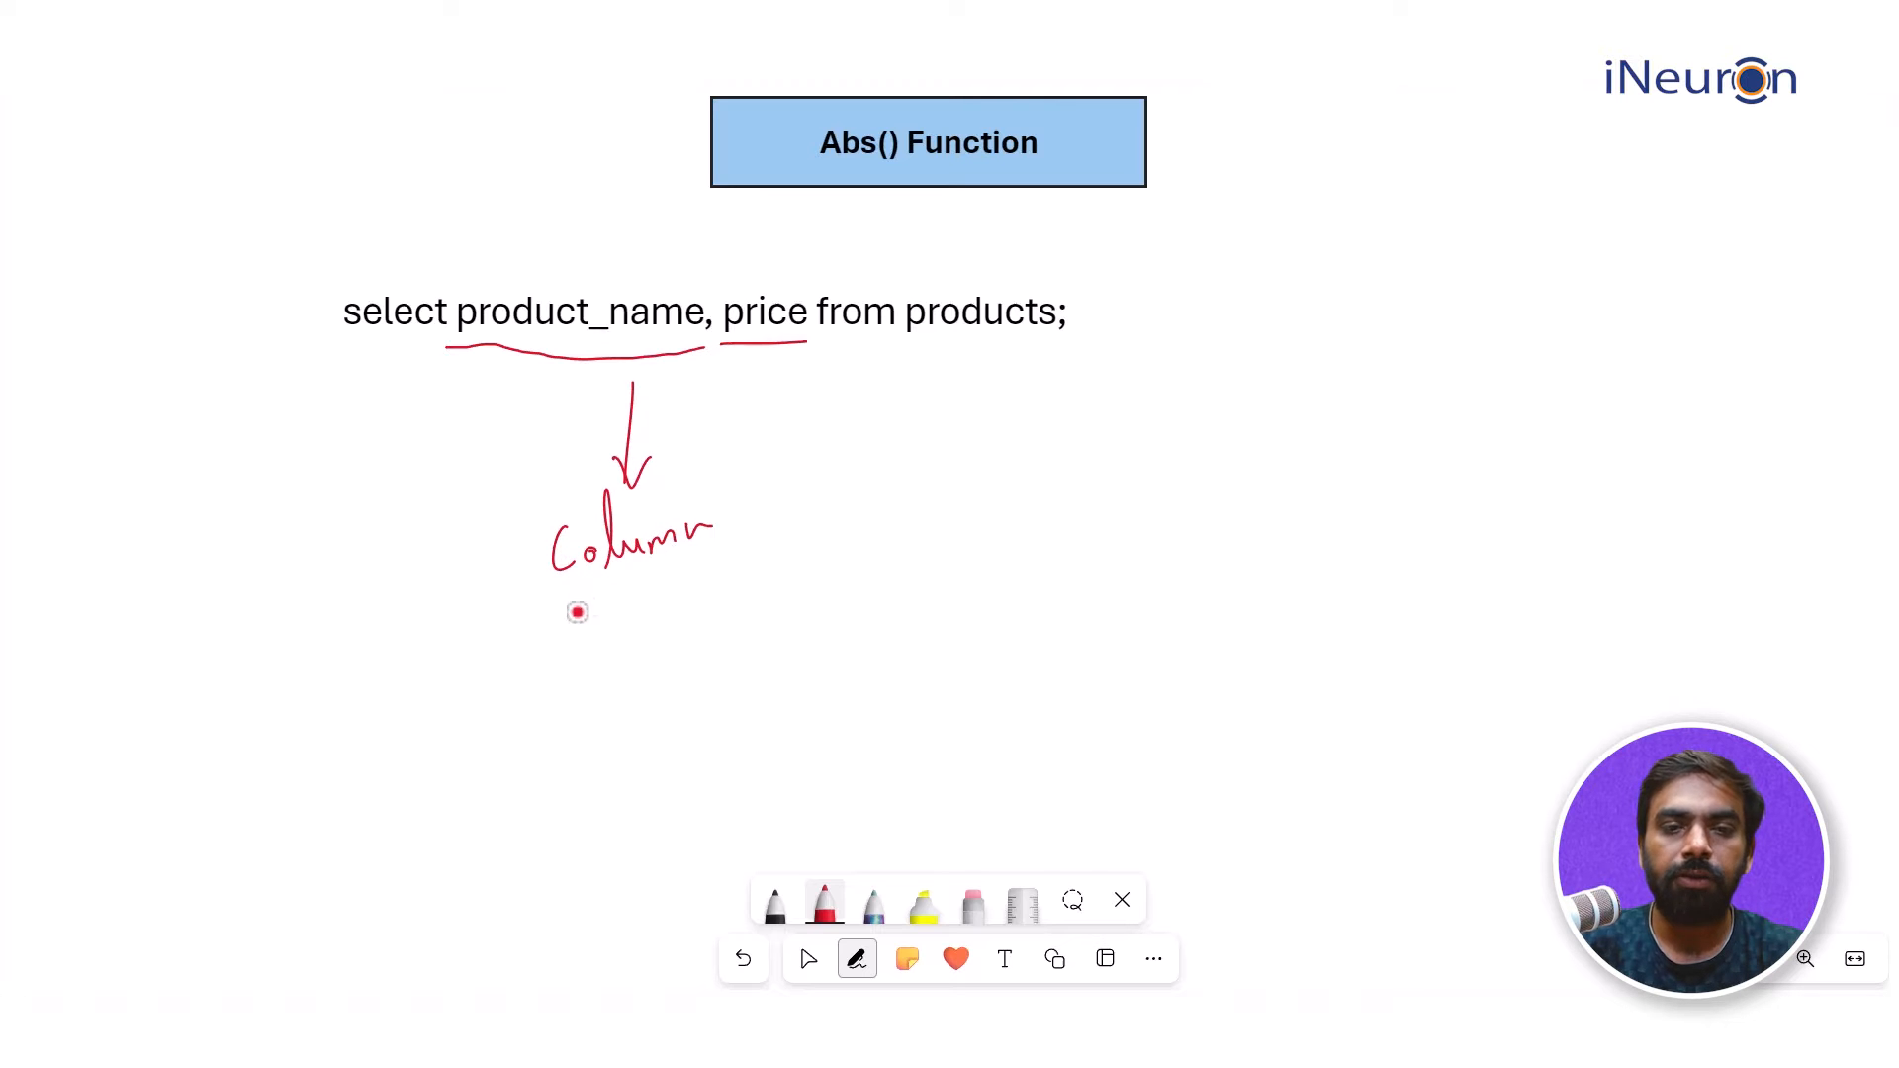
pyautogui.moveTo(582, 605); pyautogui.dragTo(709, 605)
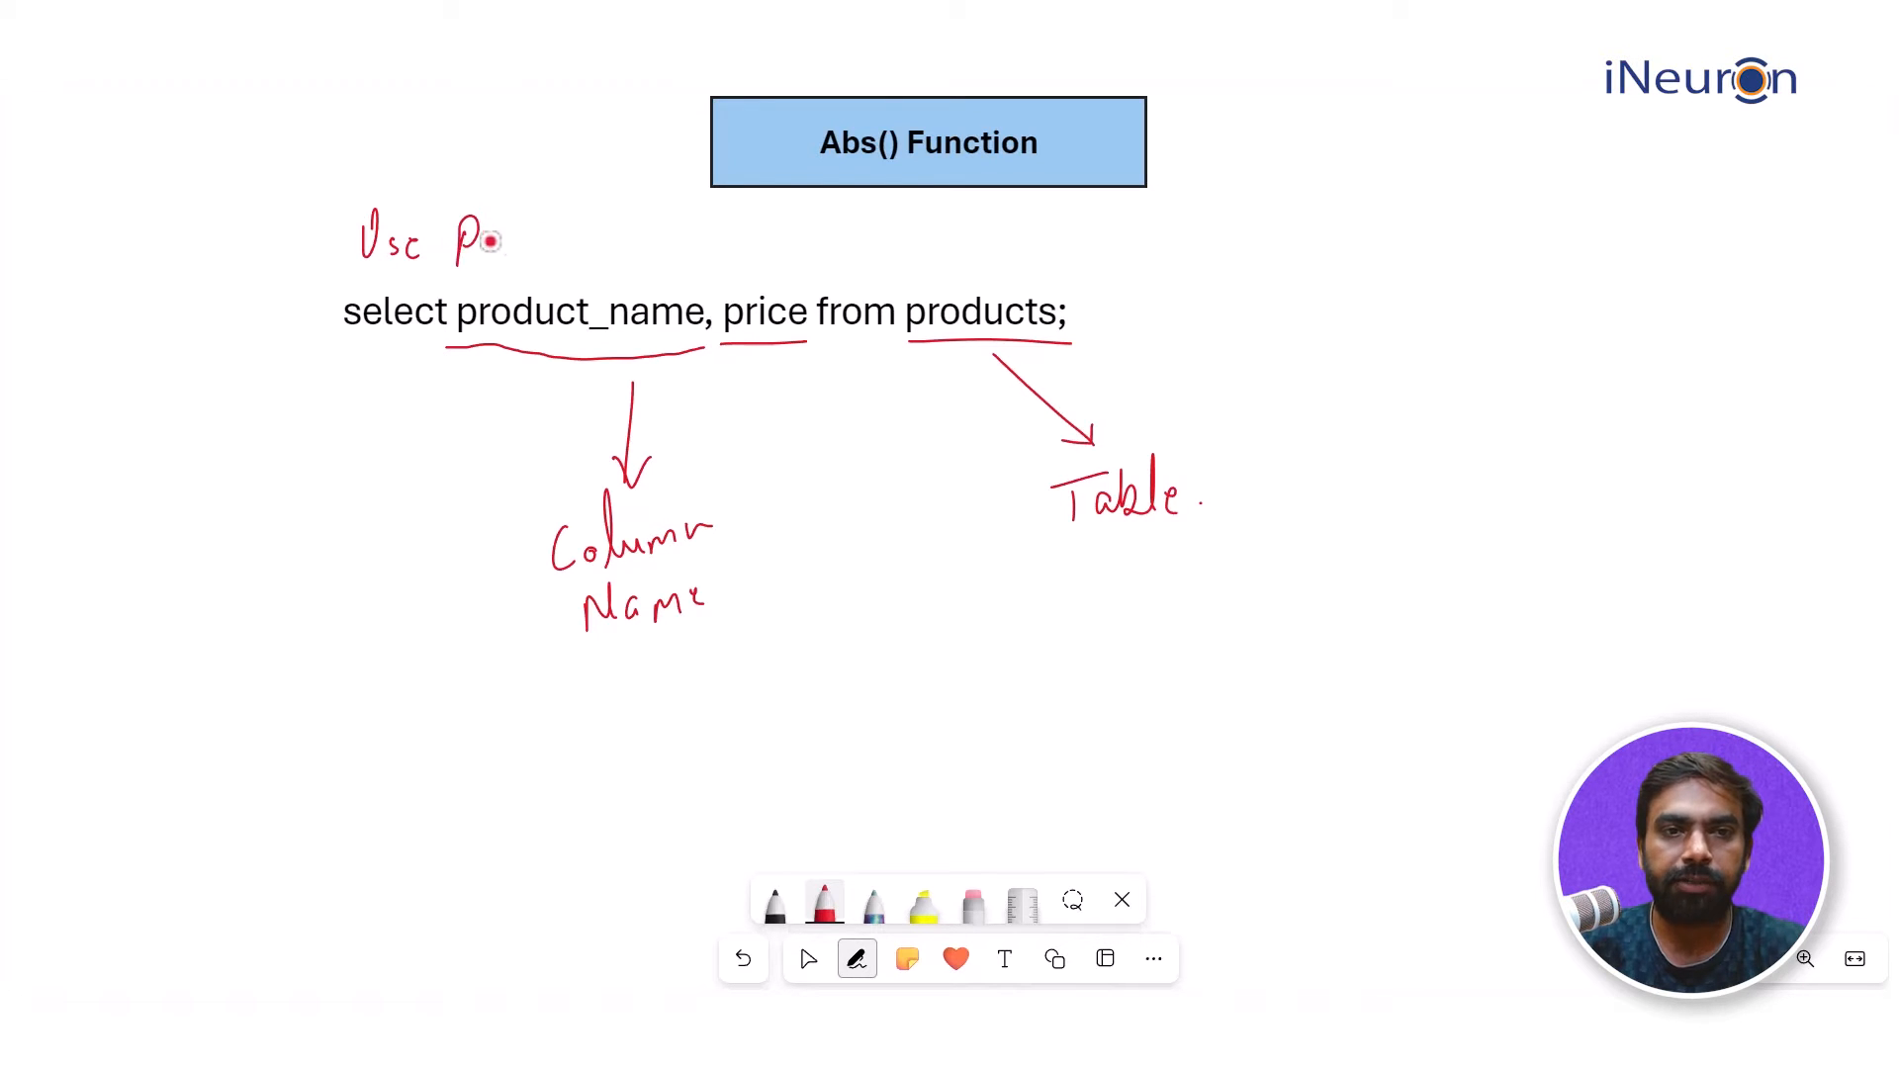
pyautogui.moveTo(485, 235); pyautogui.dragTo(617, 235)
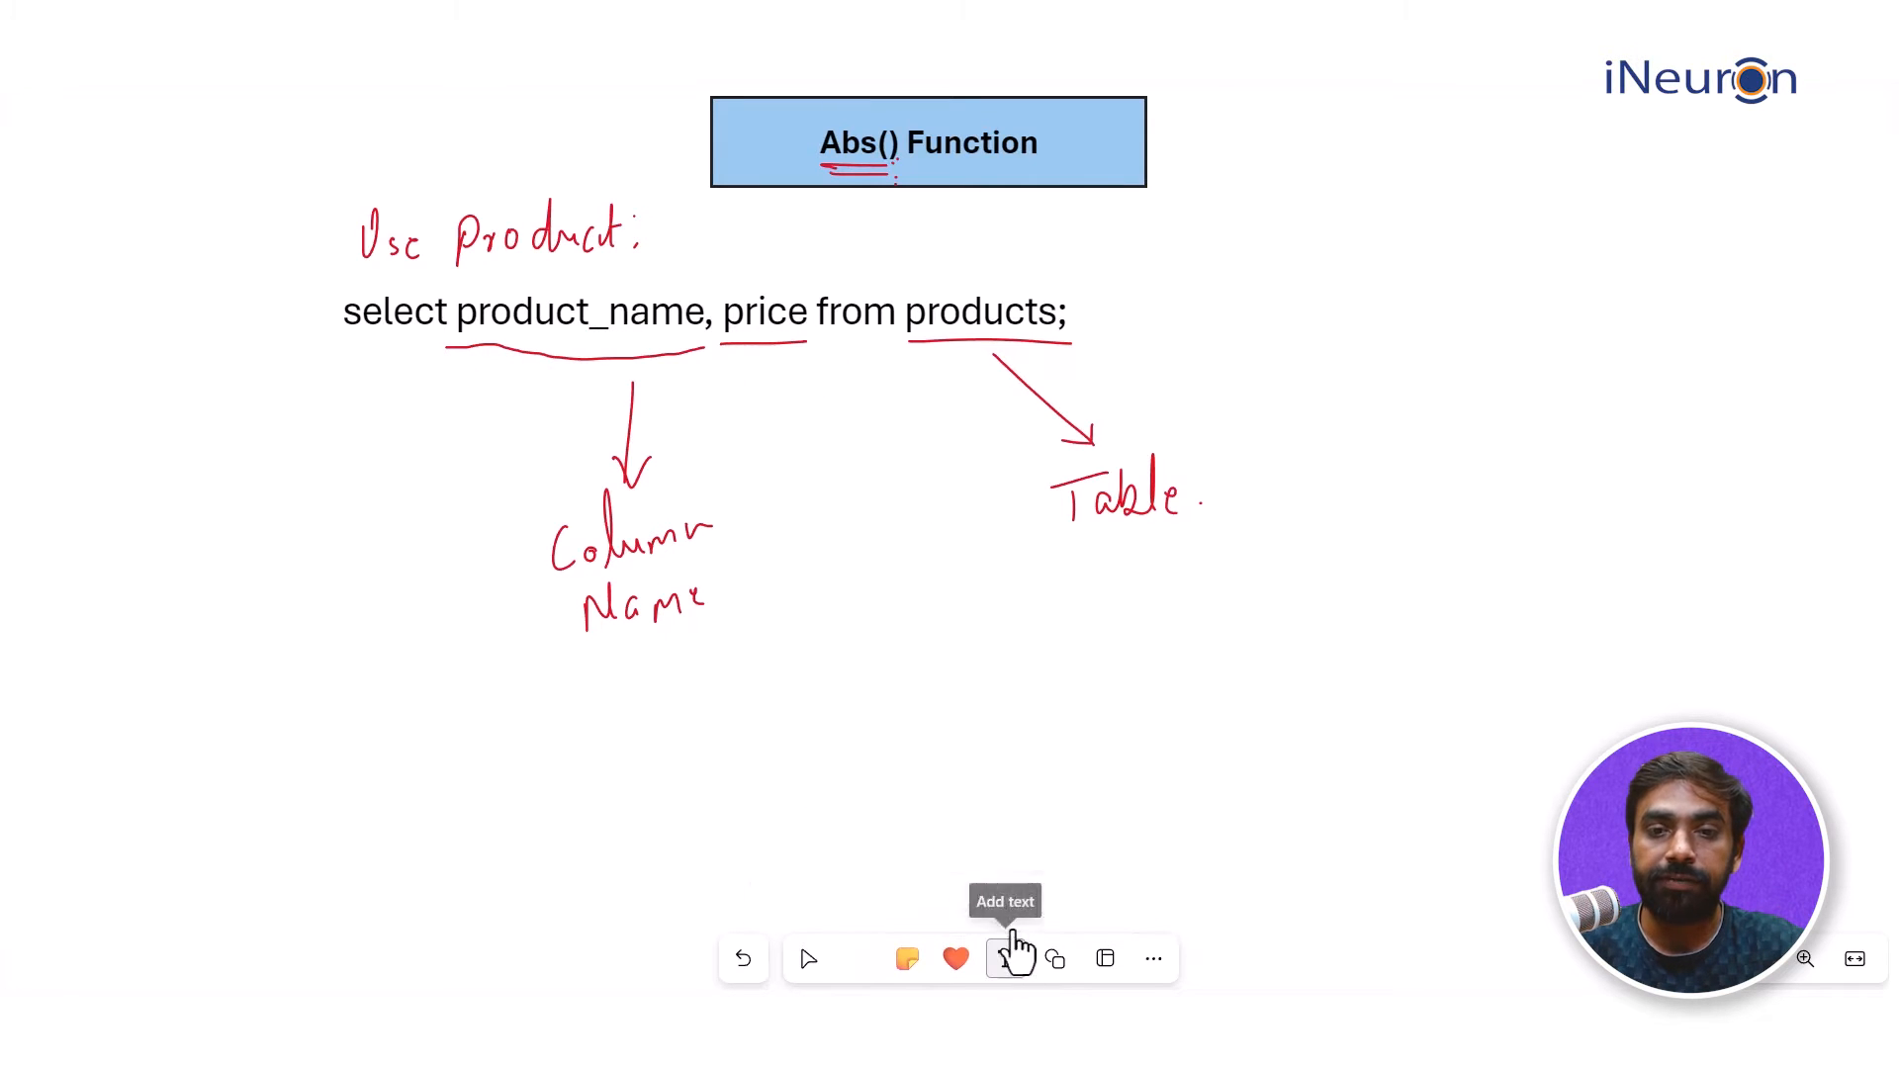
# Step: Add a second text line 'select product_name, abs(price) from products;' below the notes
pyautogui.click(1004, 958)
pyautogui.write('select product_name,')
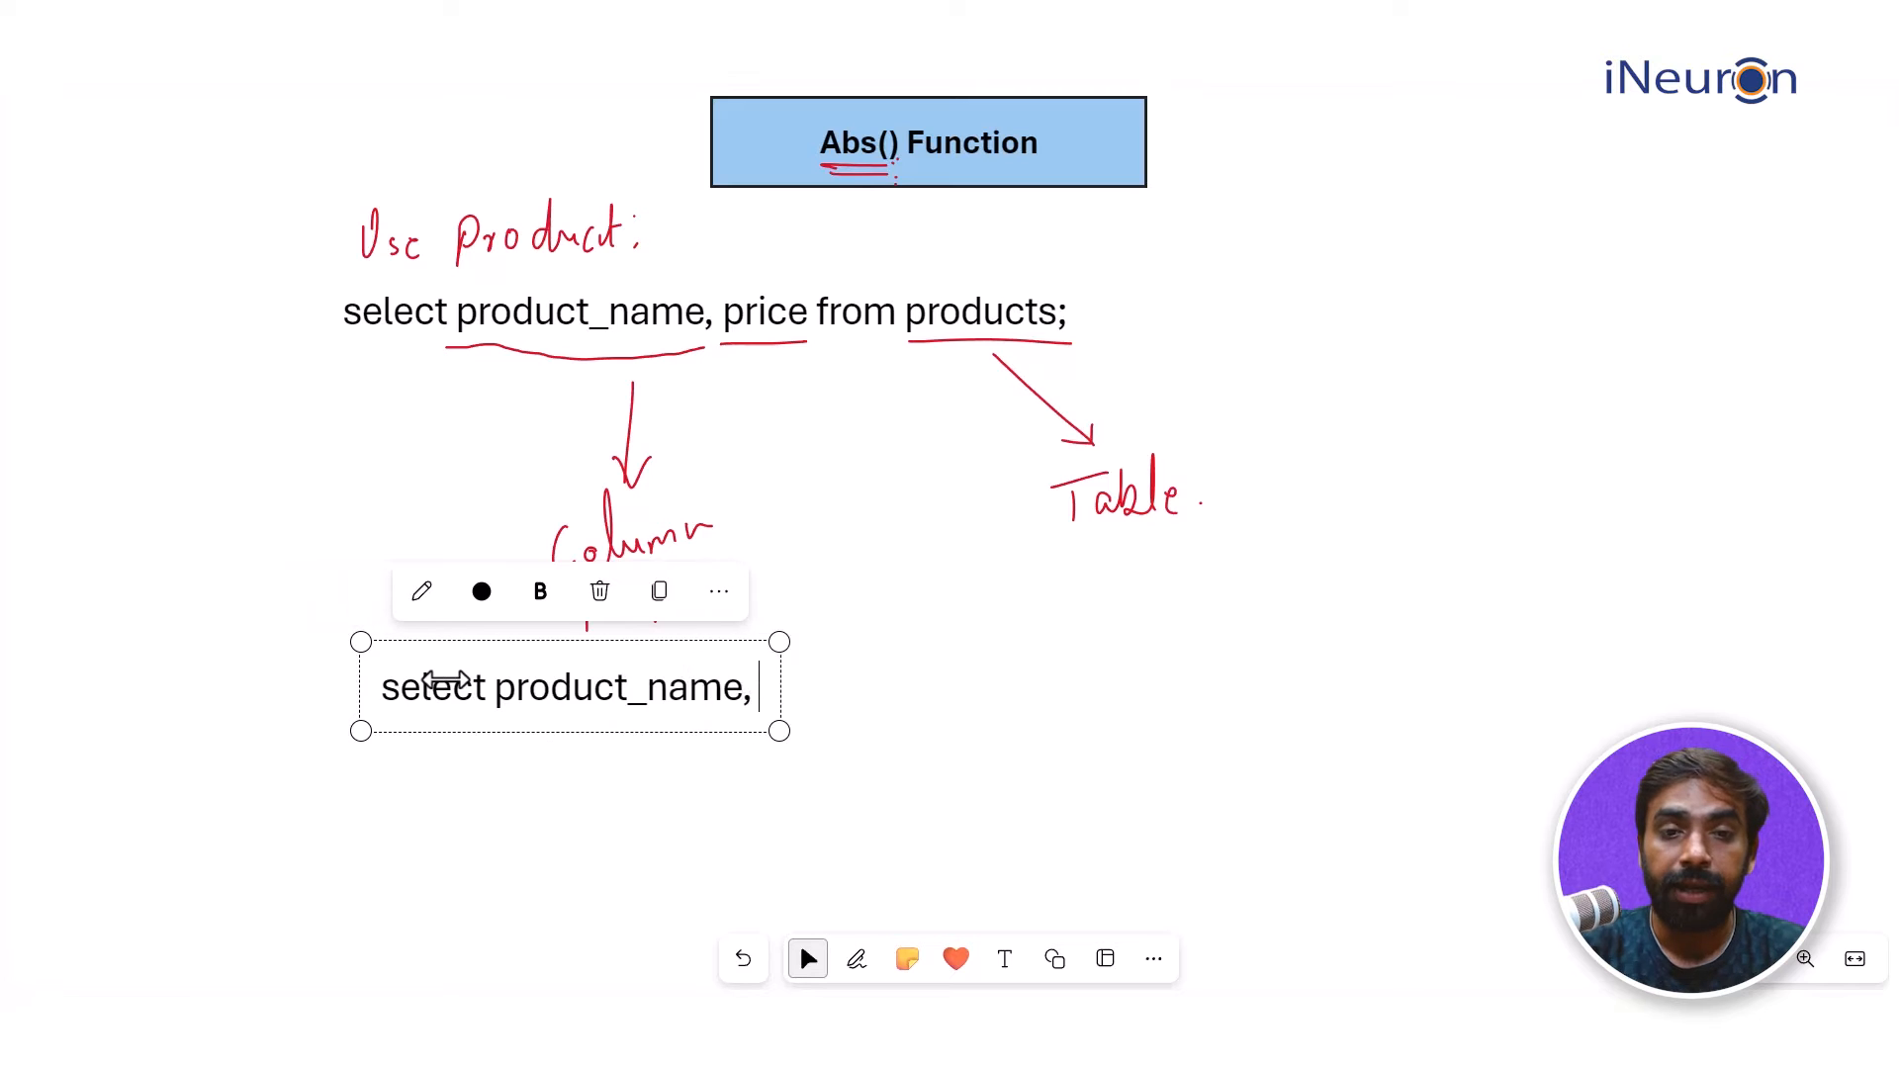
pyautogui.write('pric')
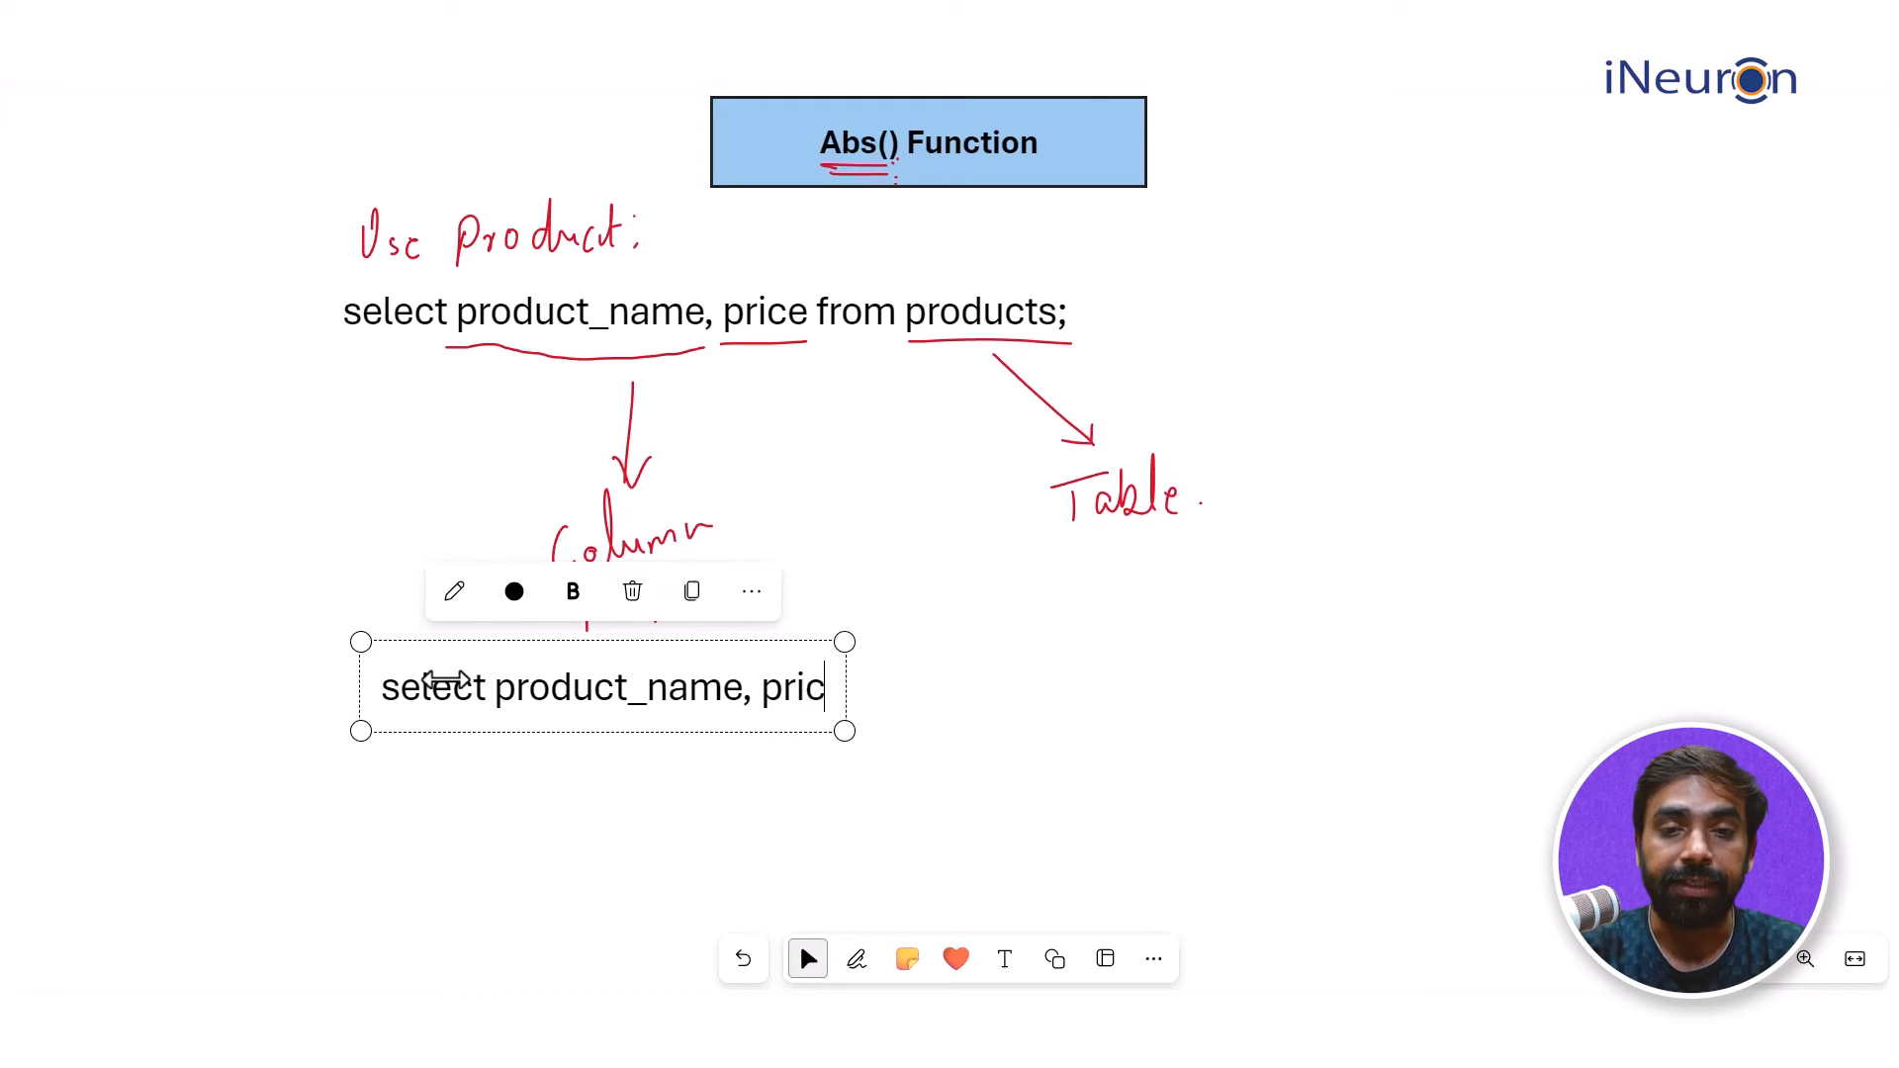
pyautogui.write('e')
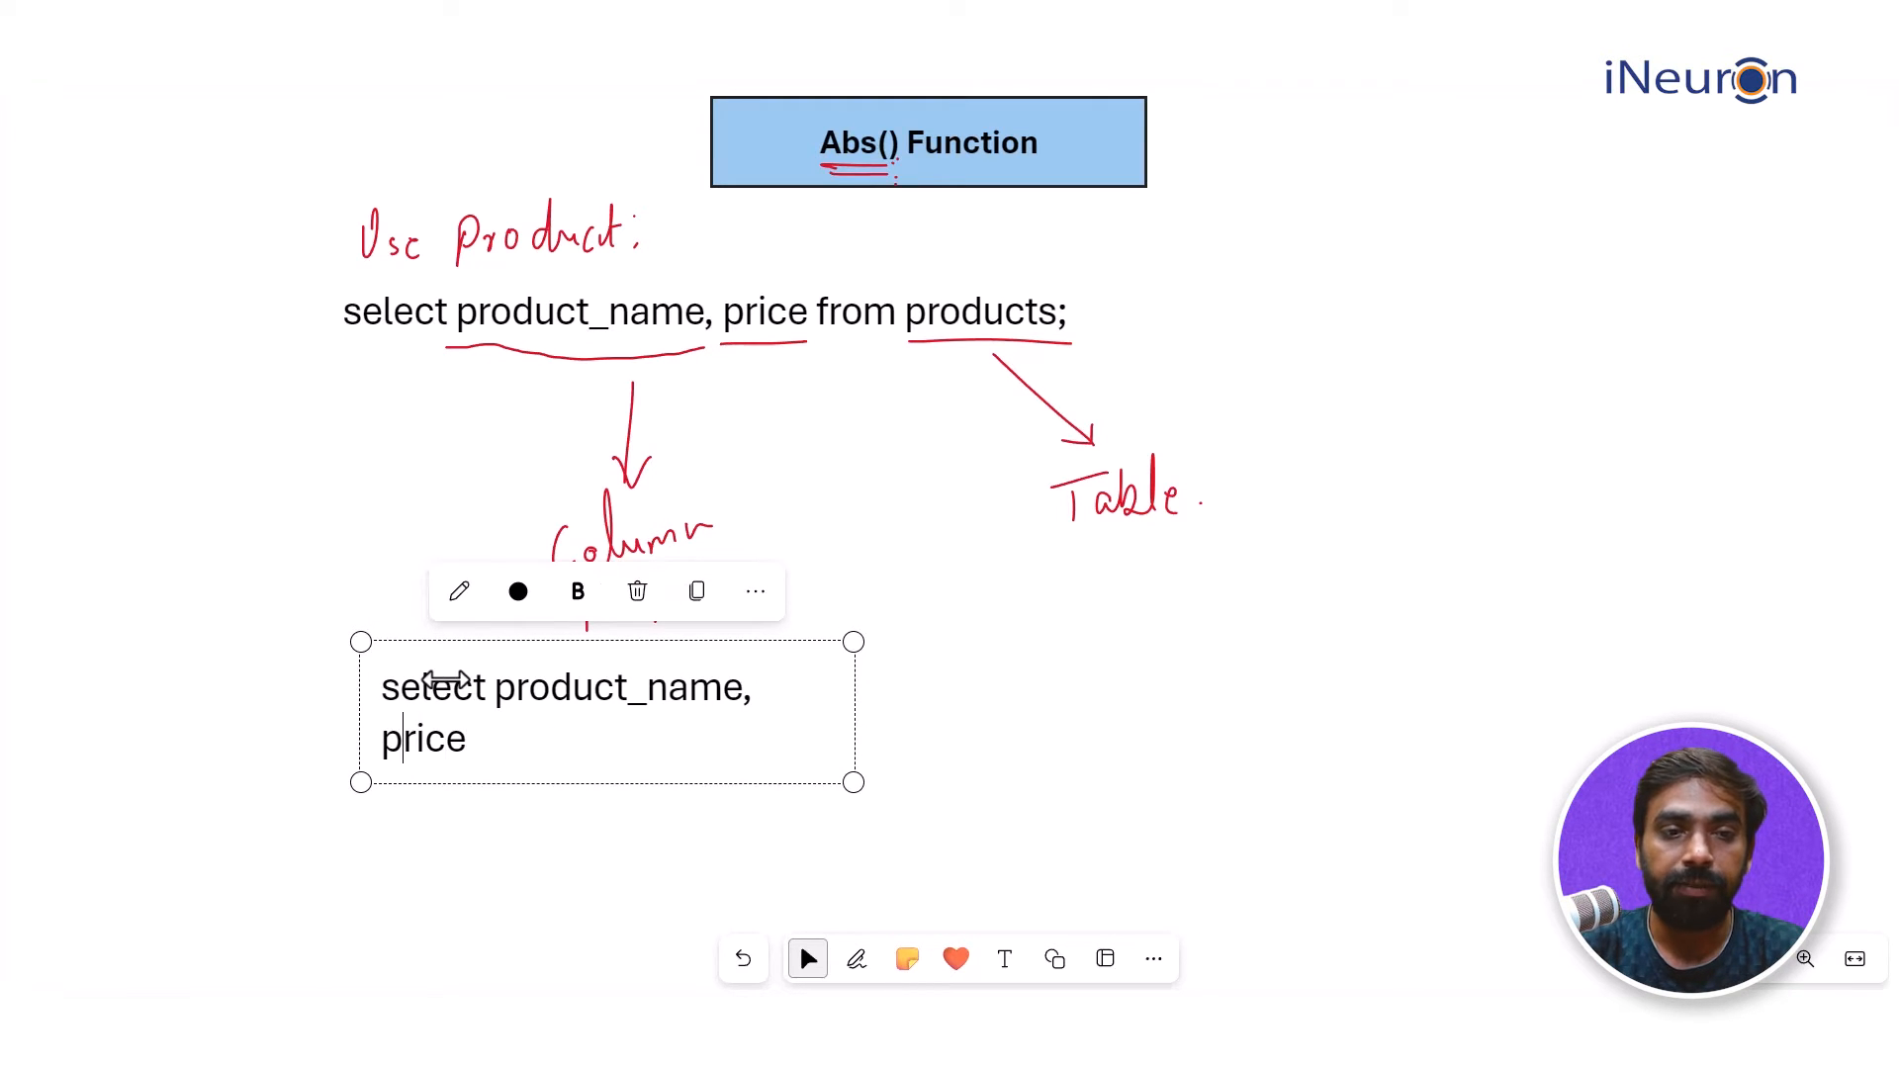
pyautogui.write('abs')
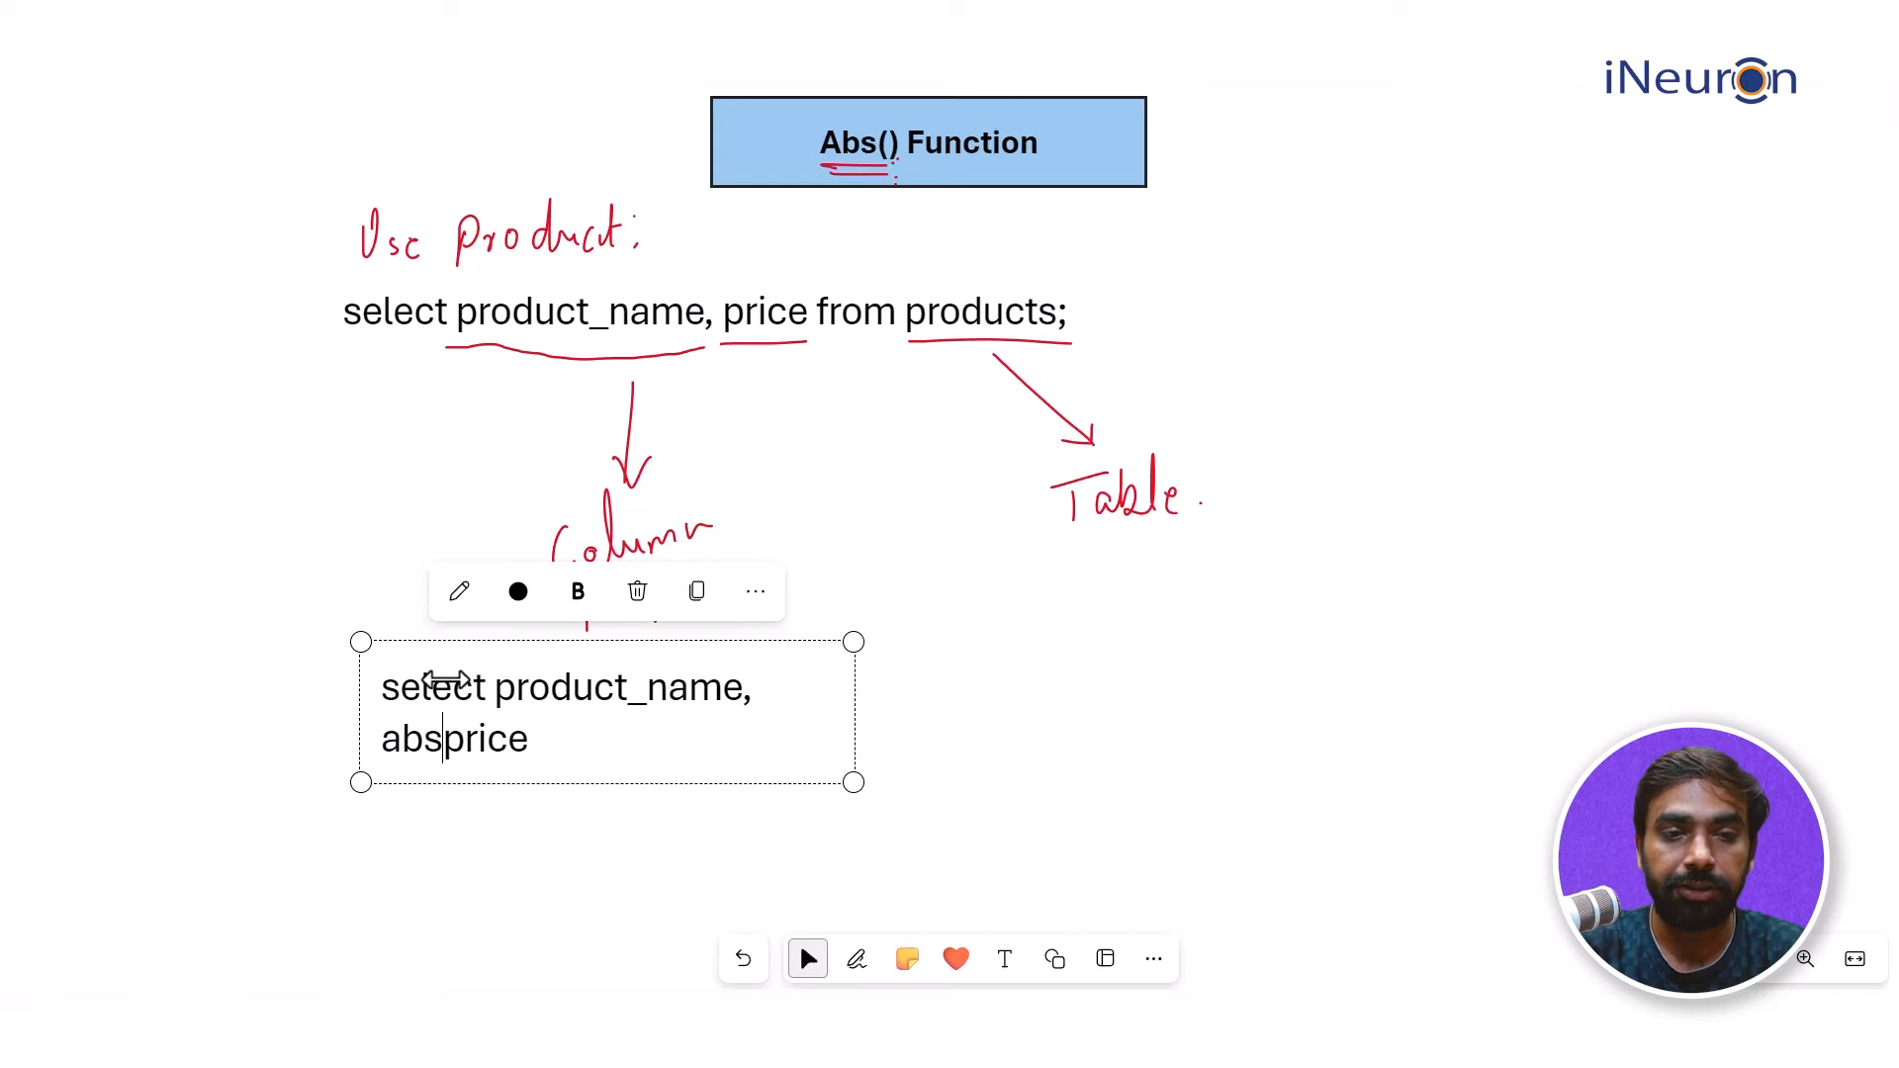
pyautogui.write('(')
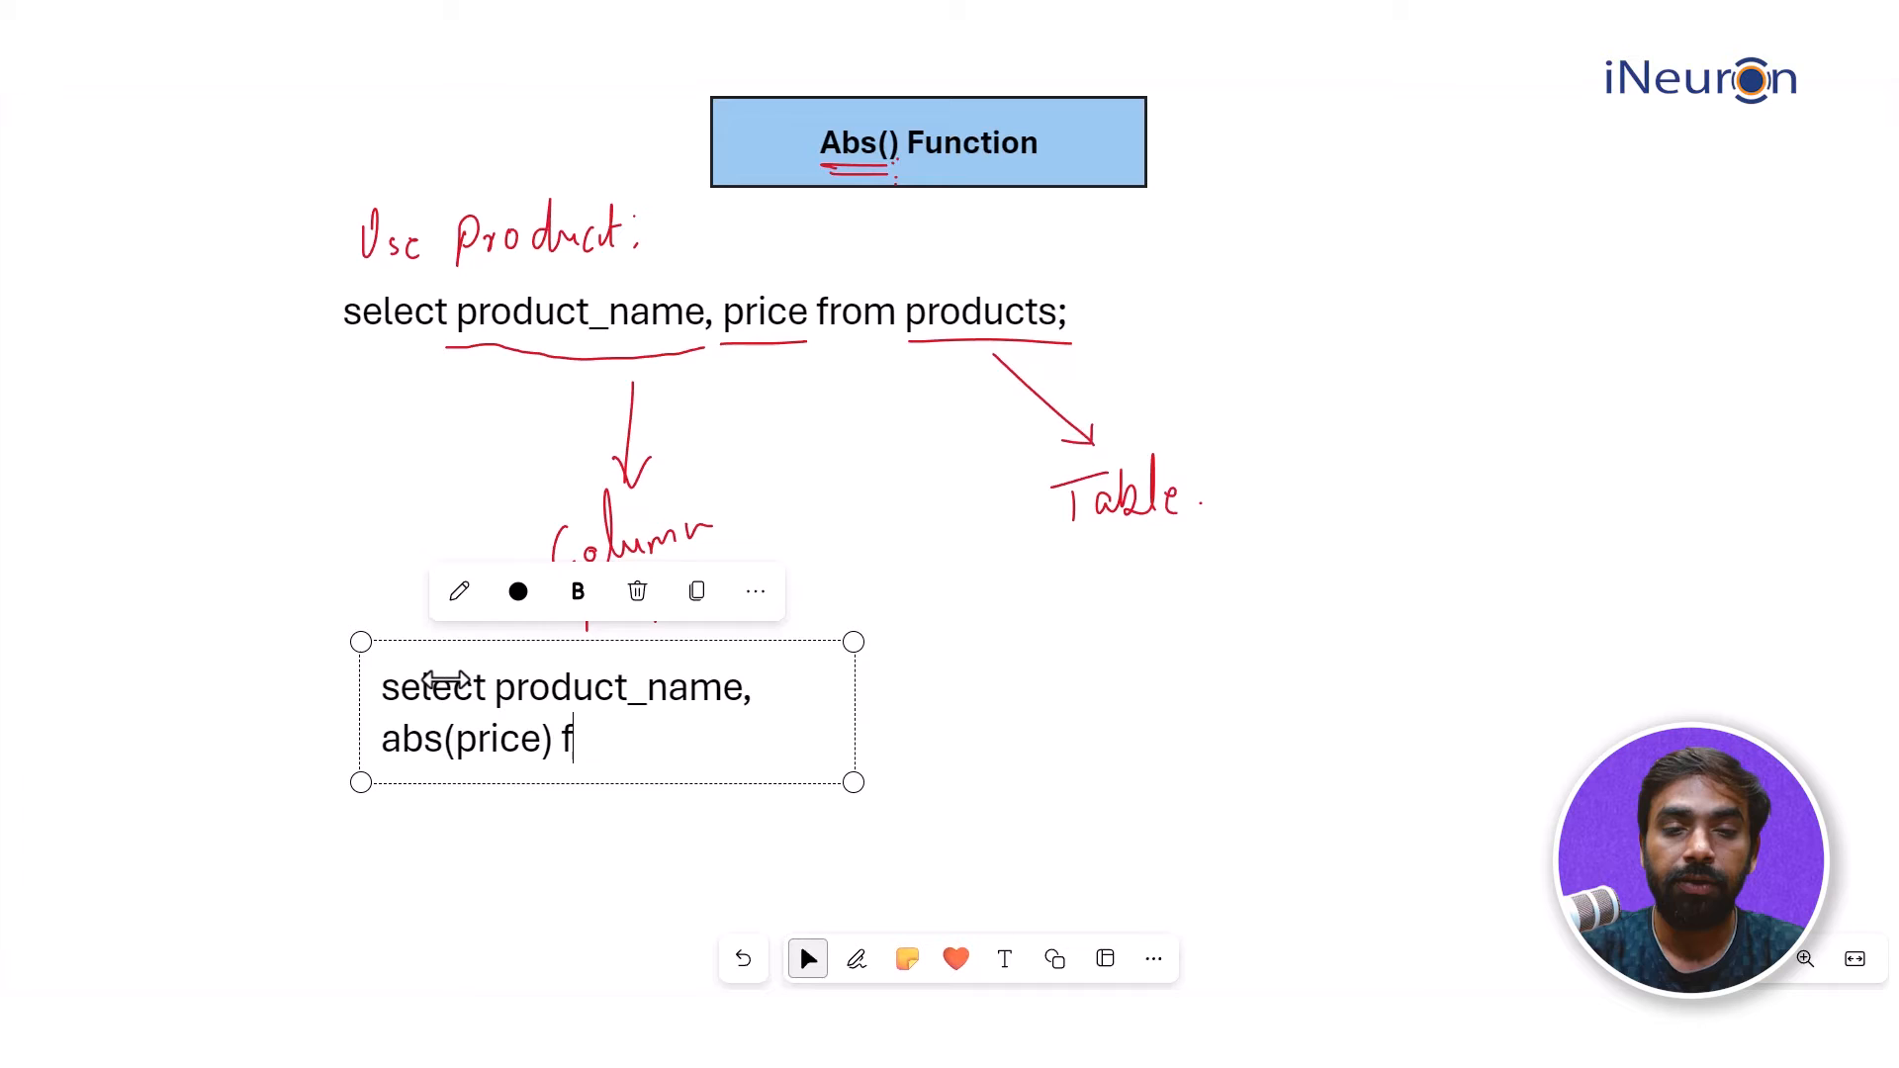
pyautogui.write('rom produc')
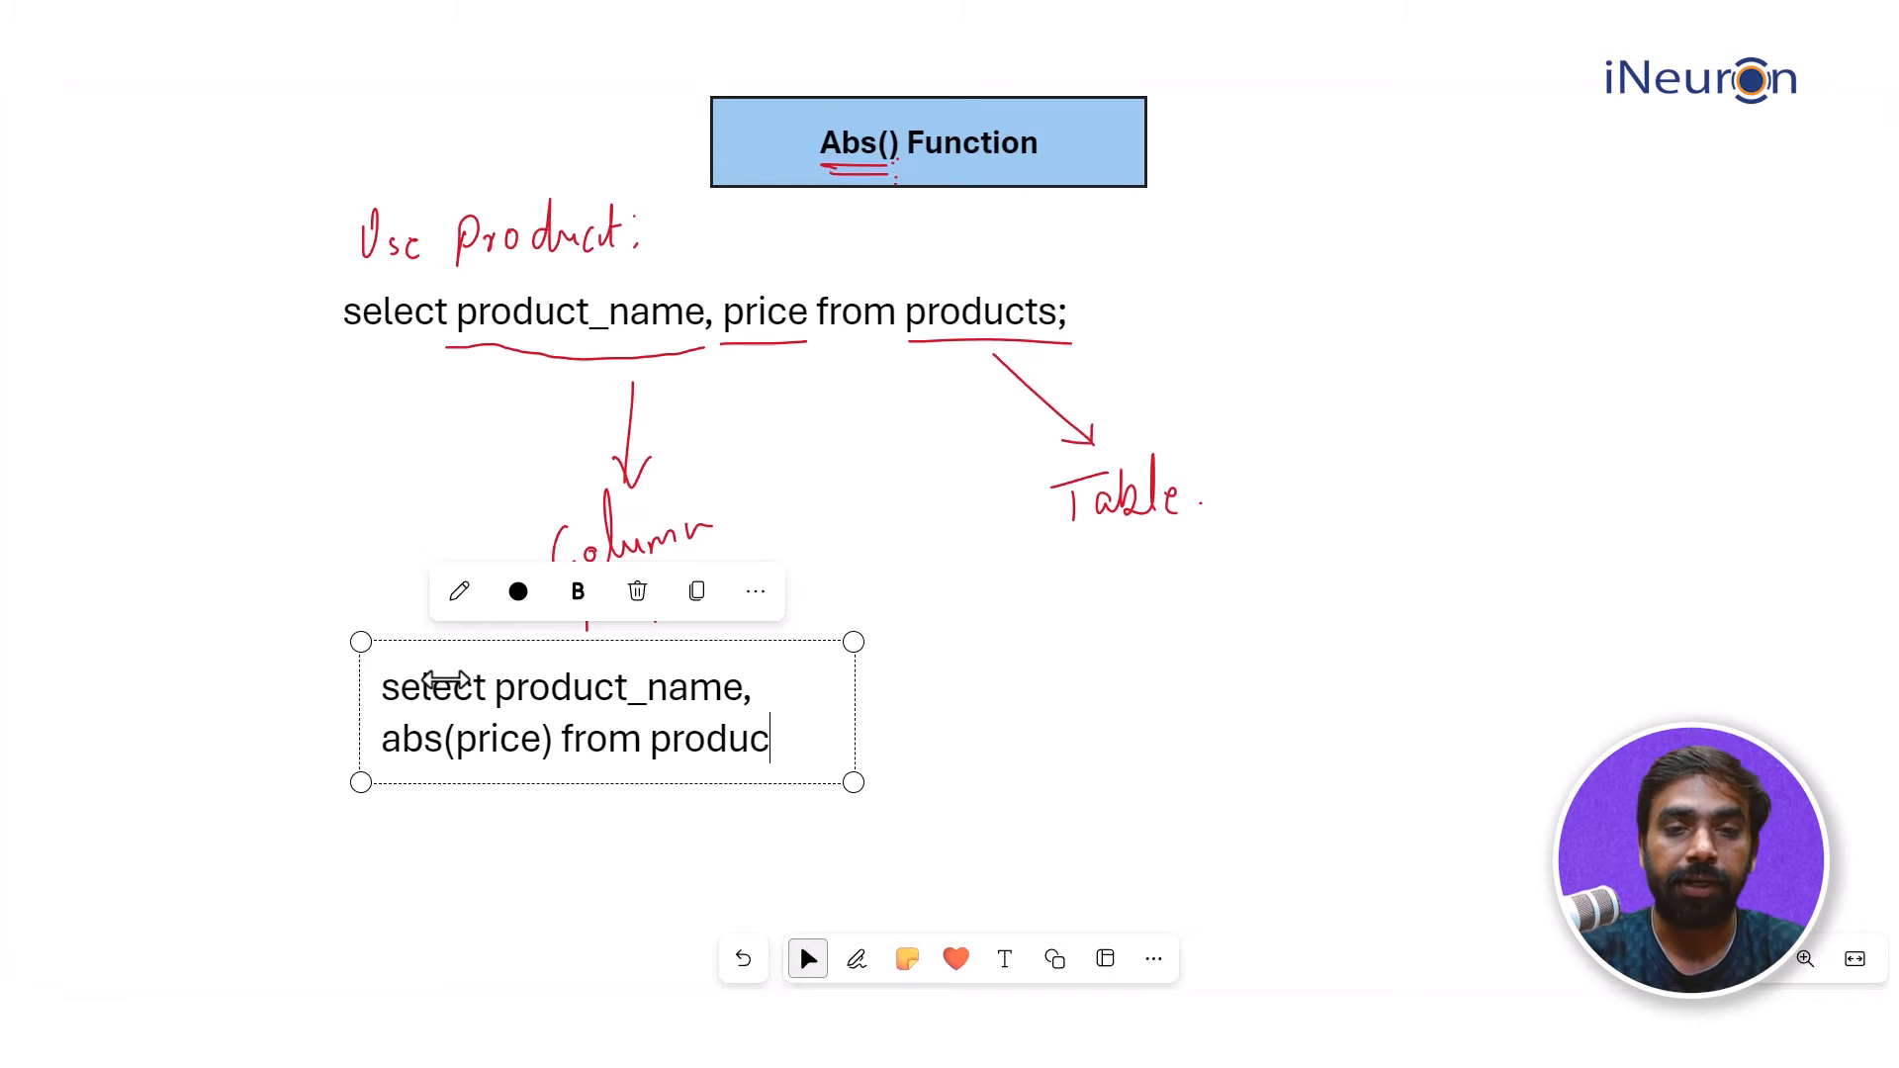
pyautogui.write('ts;')
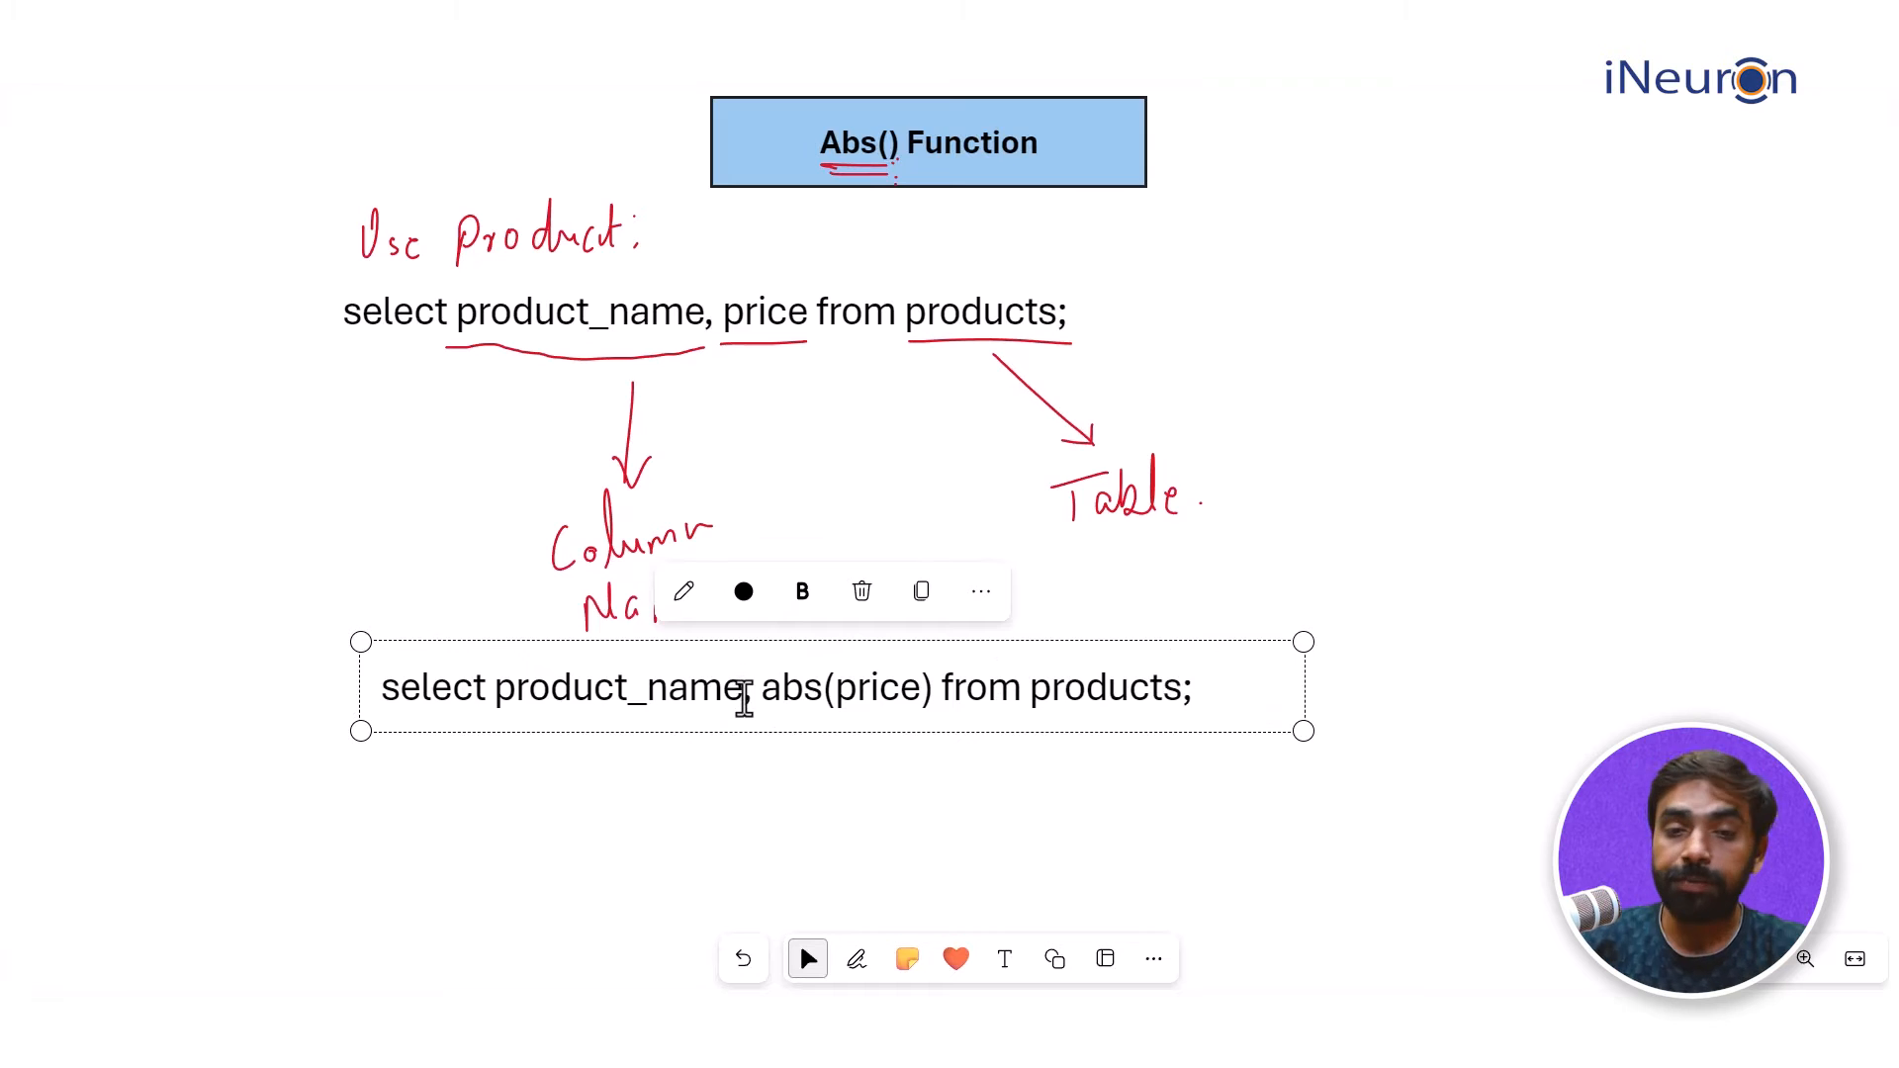
pyautogui.write(',')
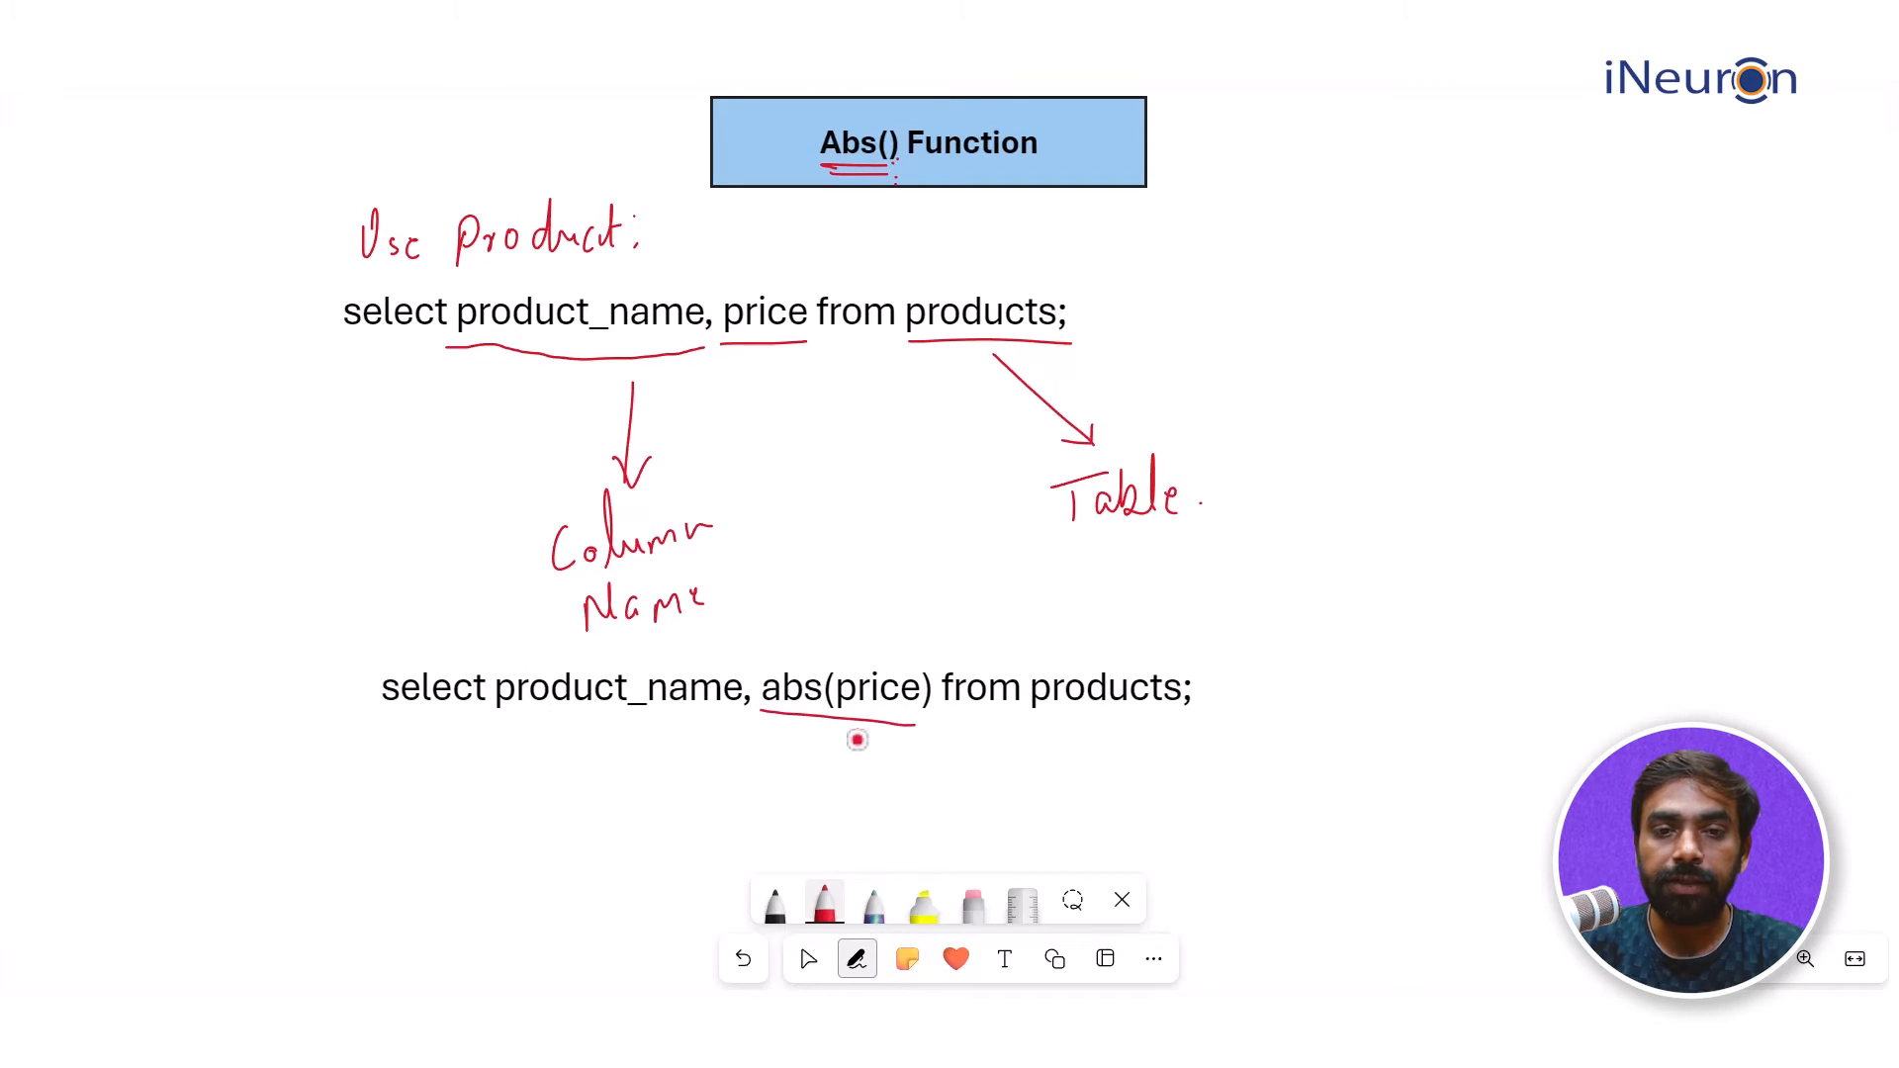
# Step: Annotate abs(price) as 'absolute (Price)', bracket prices 2700, 1400, 13000, -6250, and write abs(2700)
pyautogui.moveTo(855, 725); pyautogui.dragTo(849, 811)
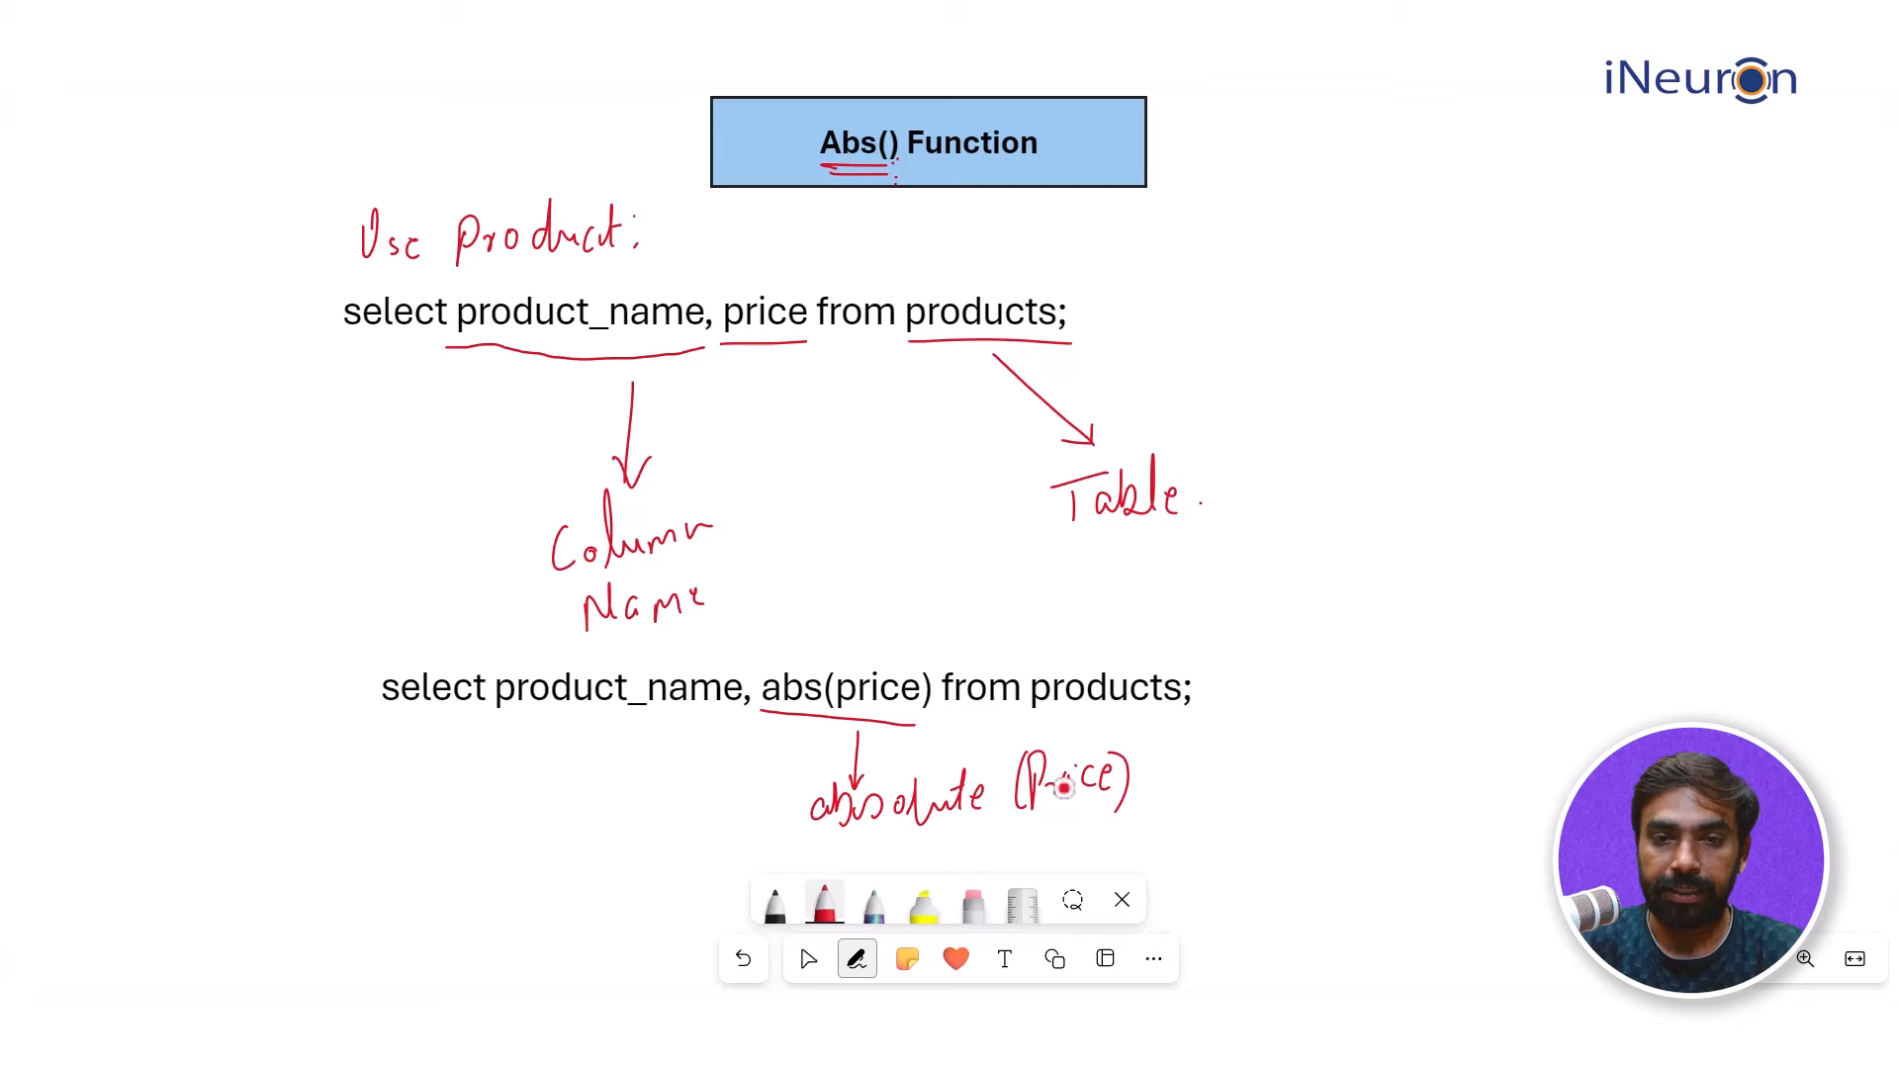
pyautogui.moveTo(925, 655); pyautogui.dragTo(1211, 575)
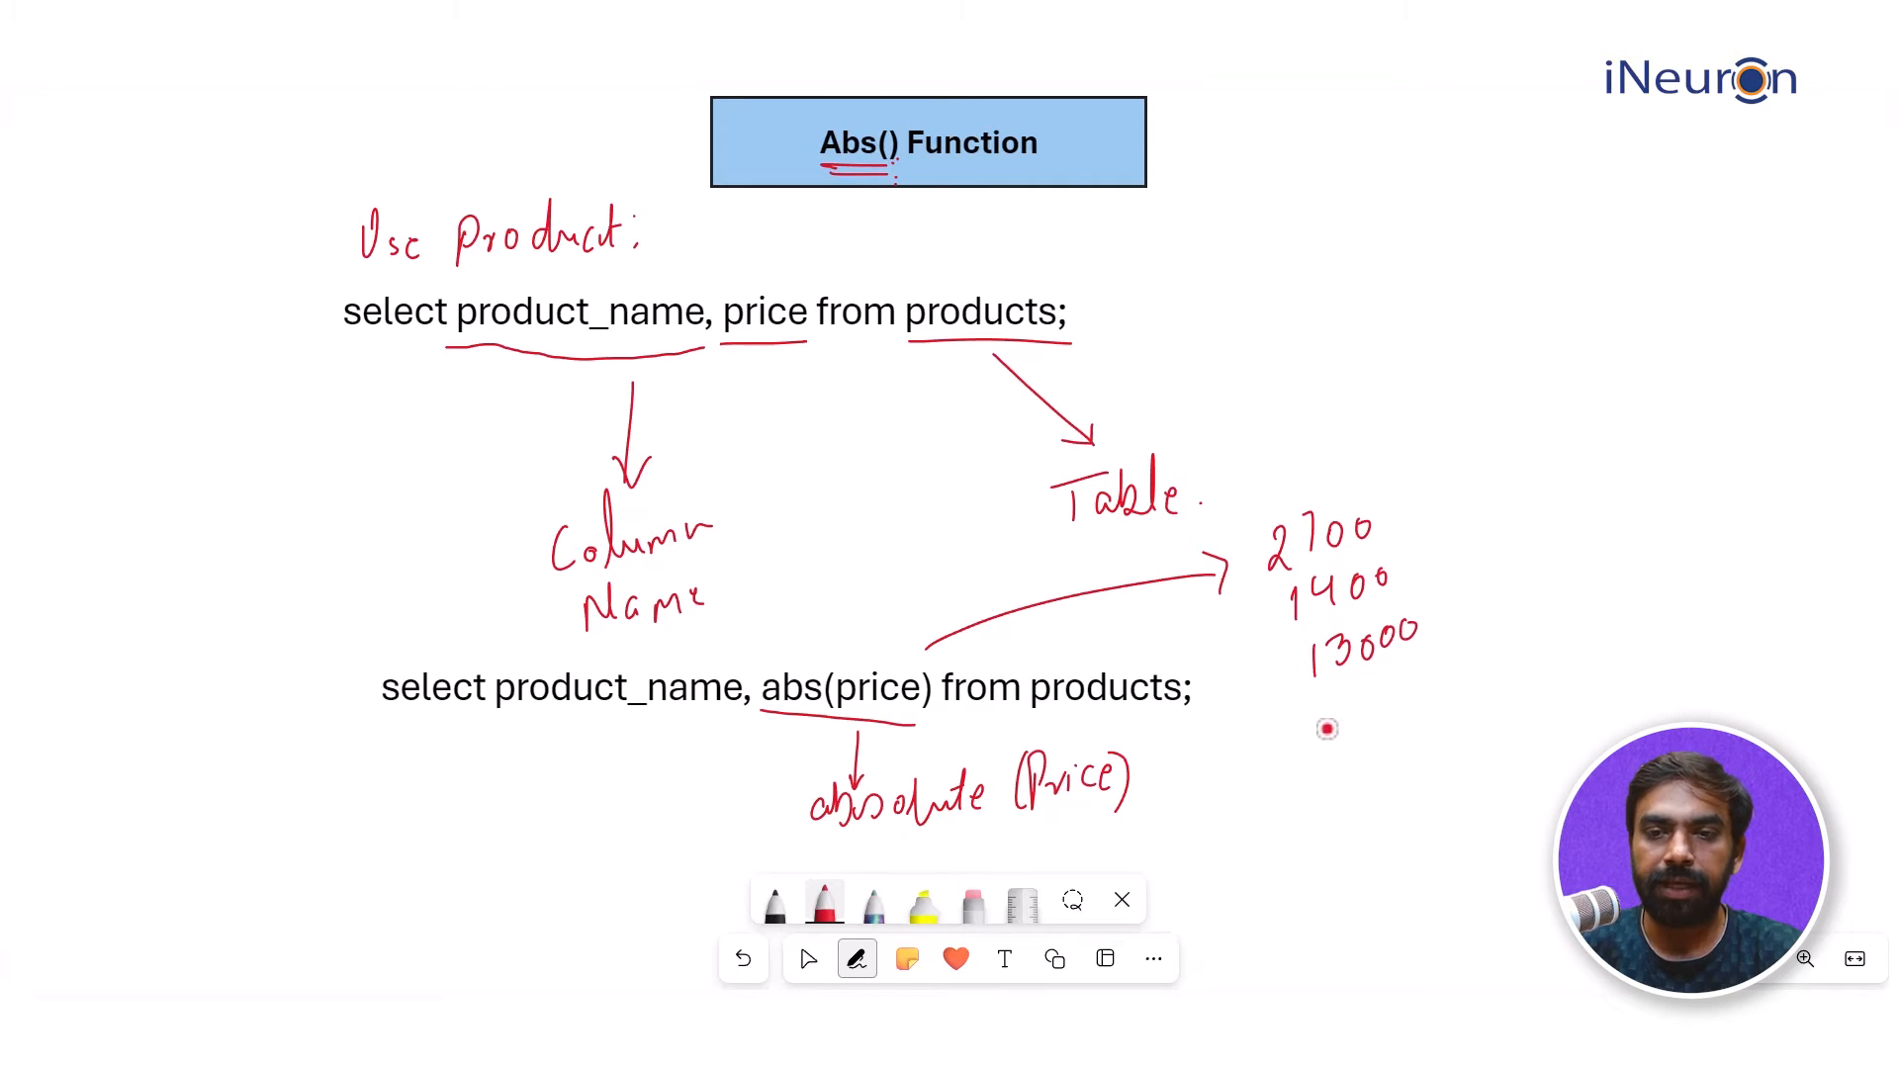
pyautogui.moveTo(1325, 726); pyautogui.dragTo(1442, 684)
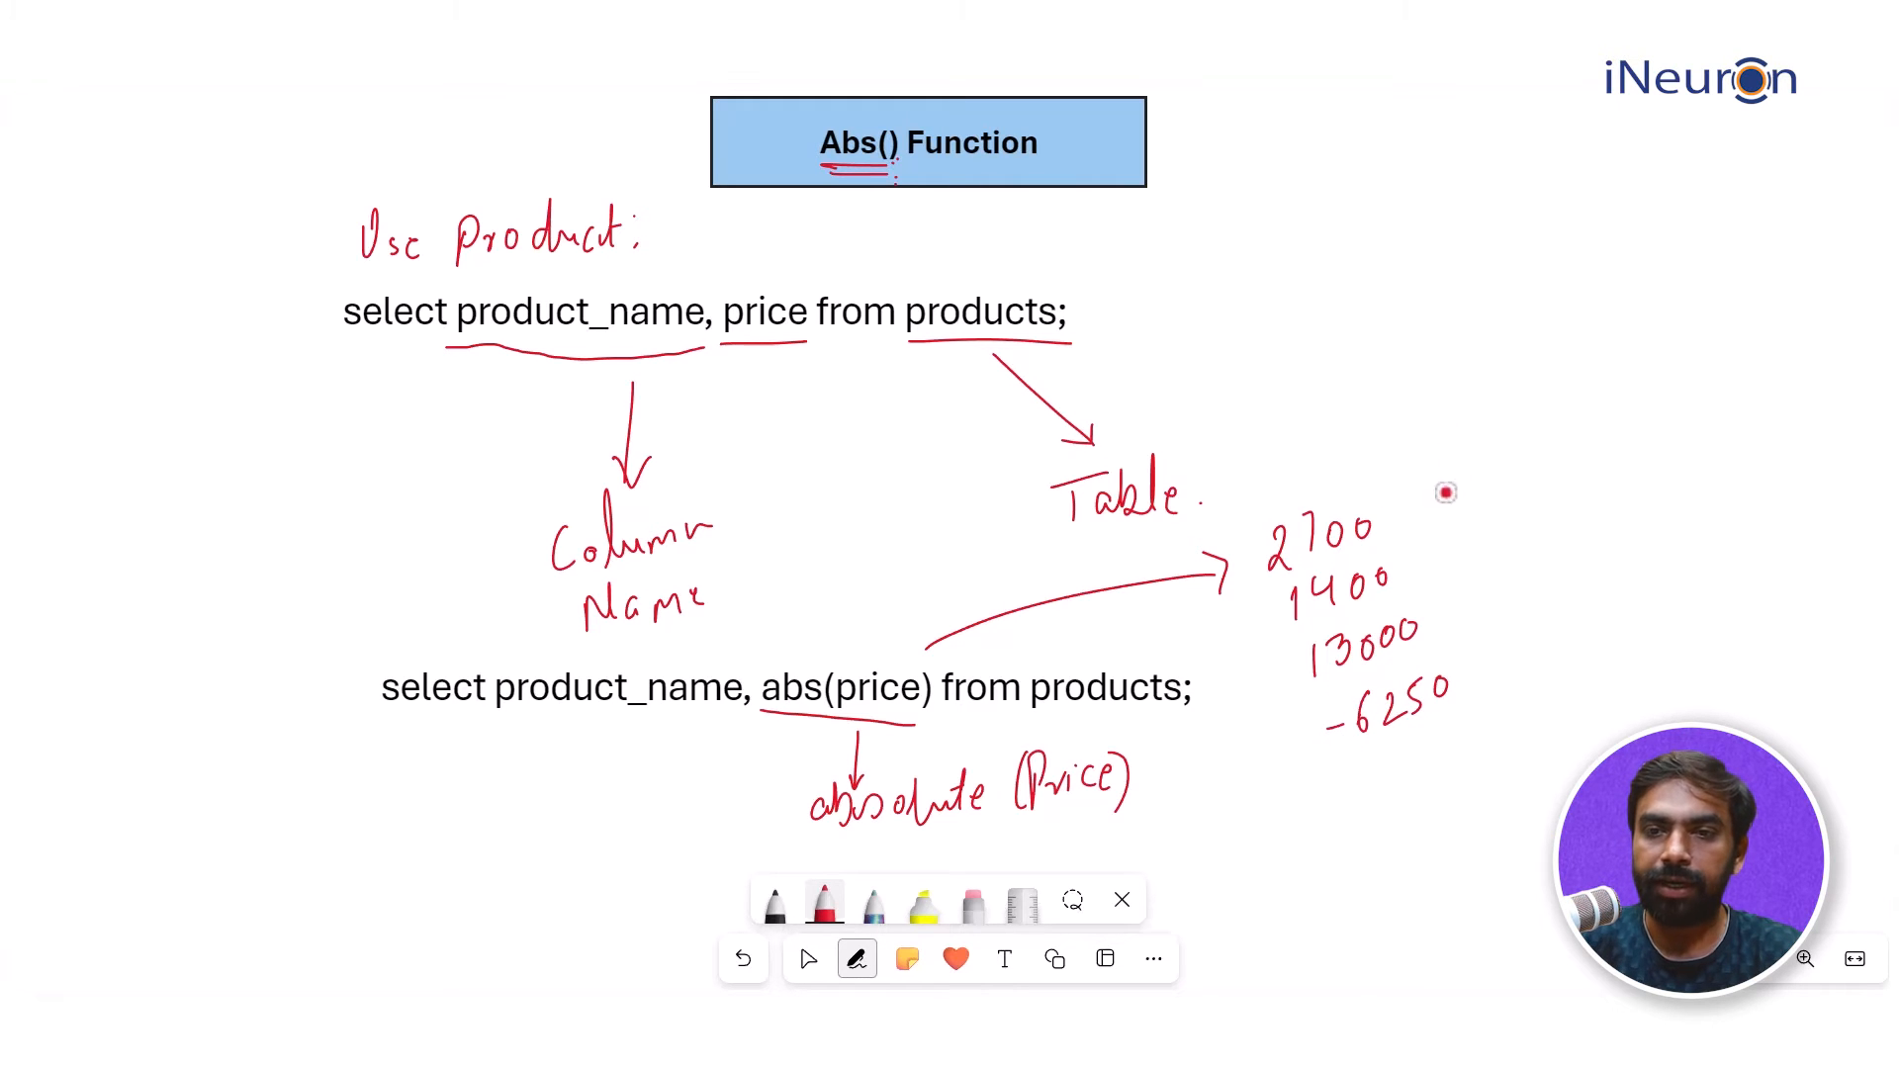
pyautogui.moveTo(1446, 493); pyautogui.dragTo(1357, 745)
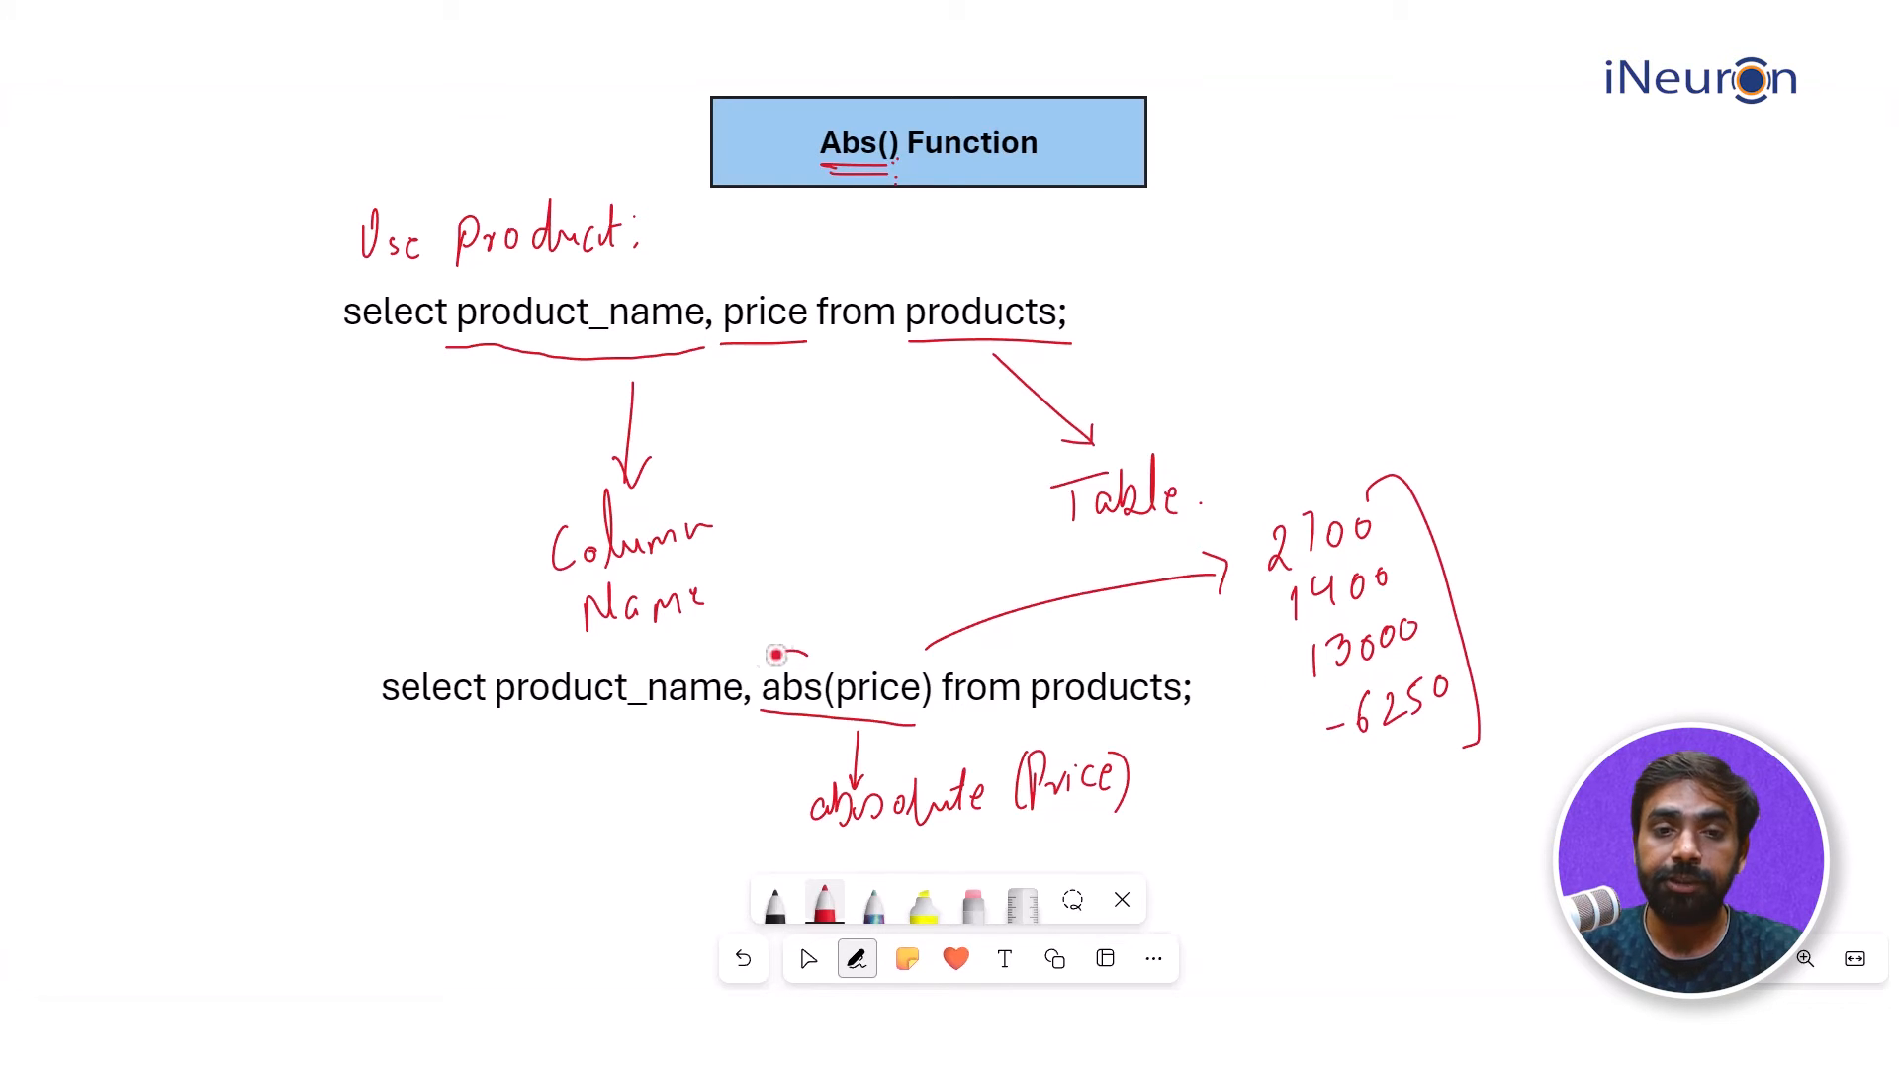
pyautogui.moveTo(823, 690); pyautogui.dragTo(787, 661)
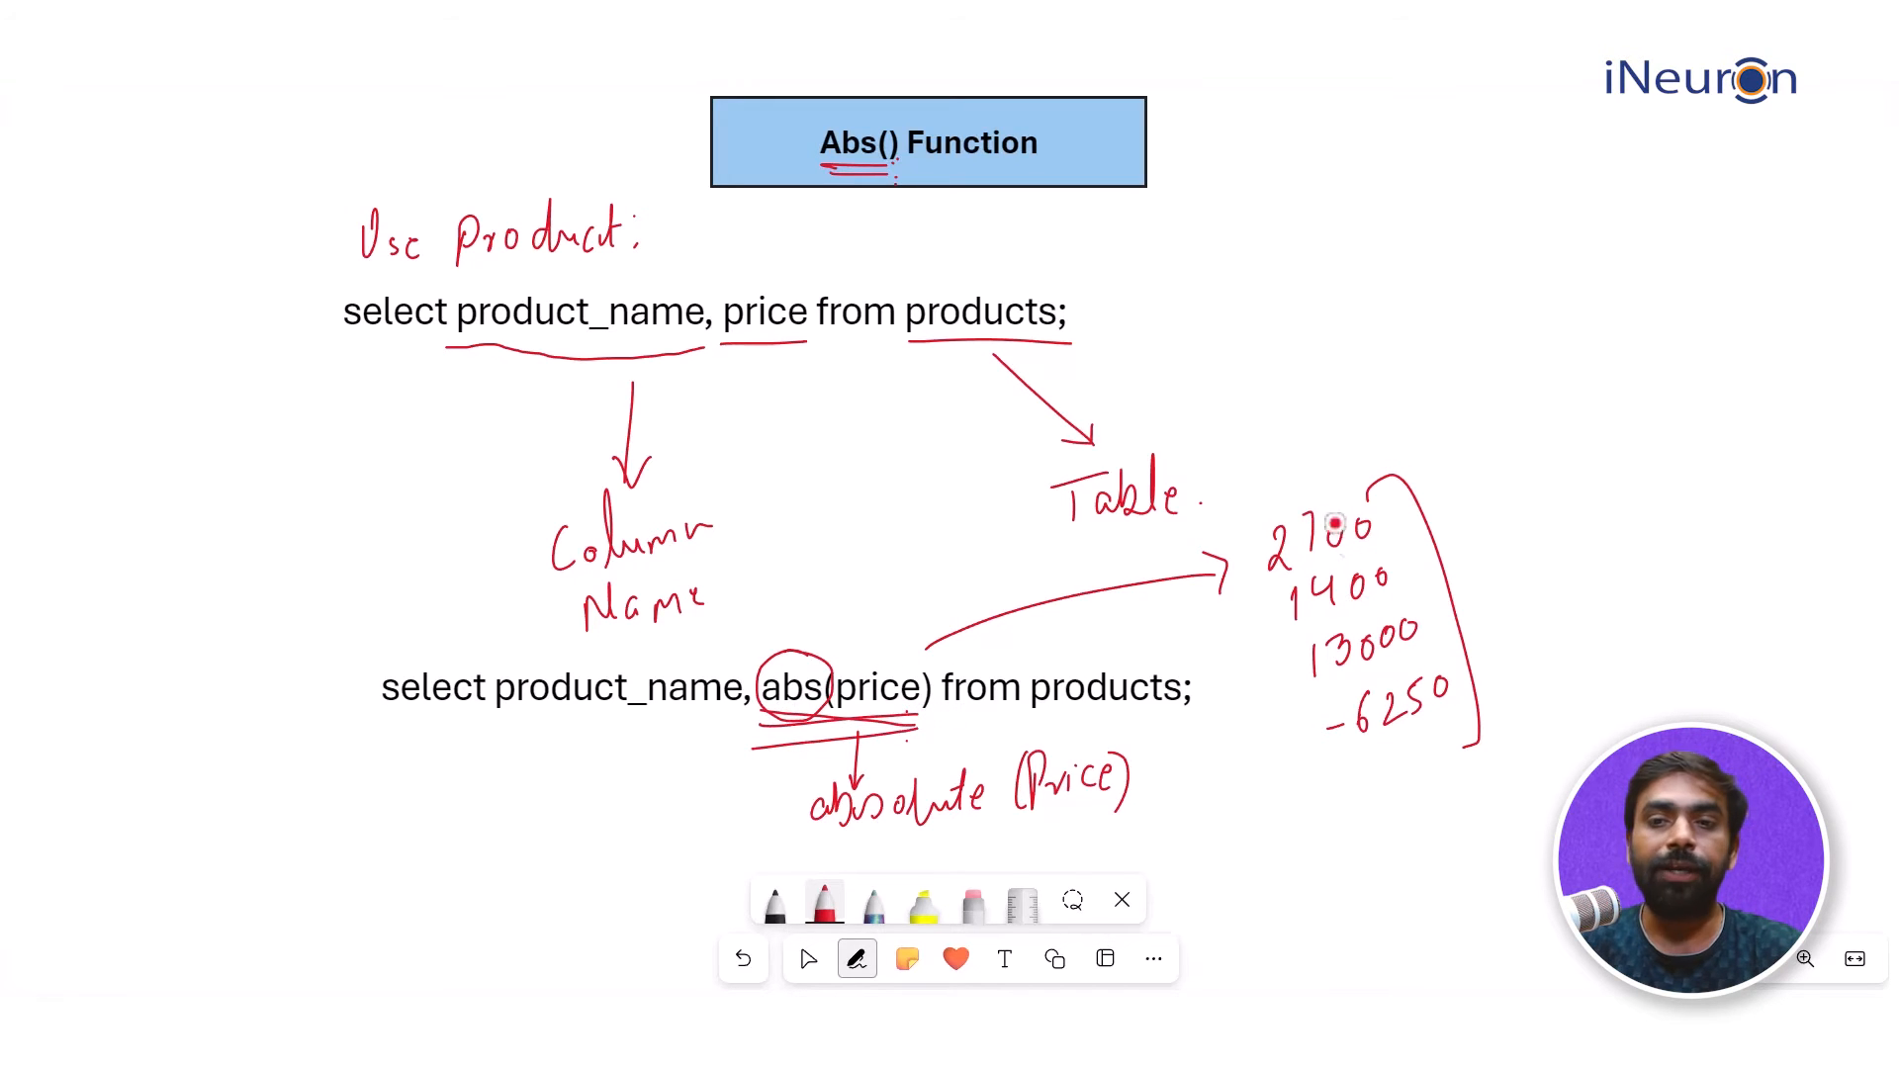
pyautogui.moveTo(1280, 360)
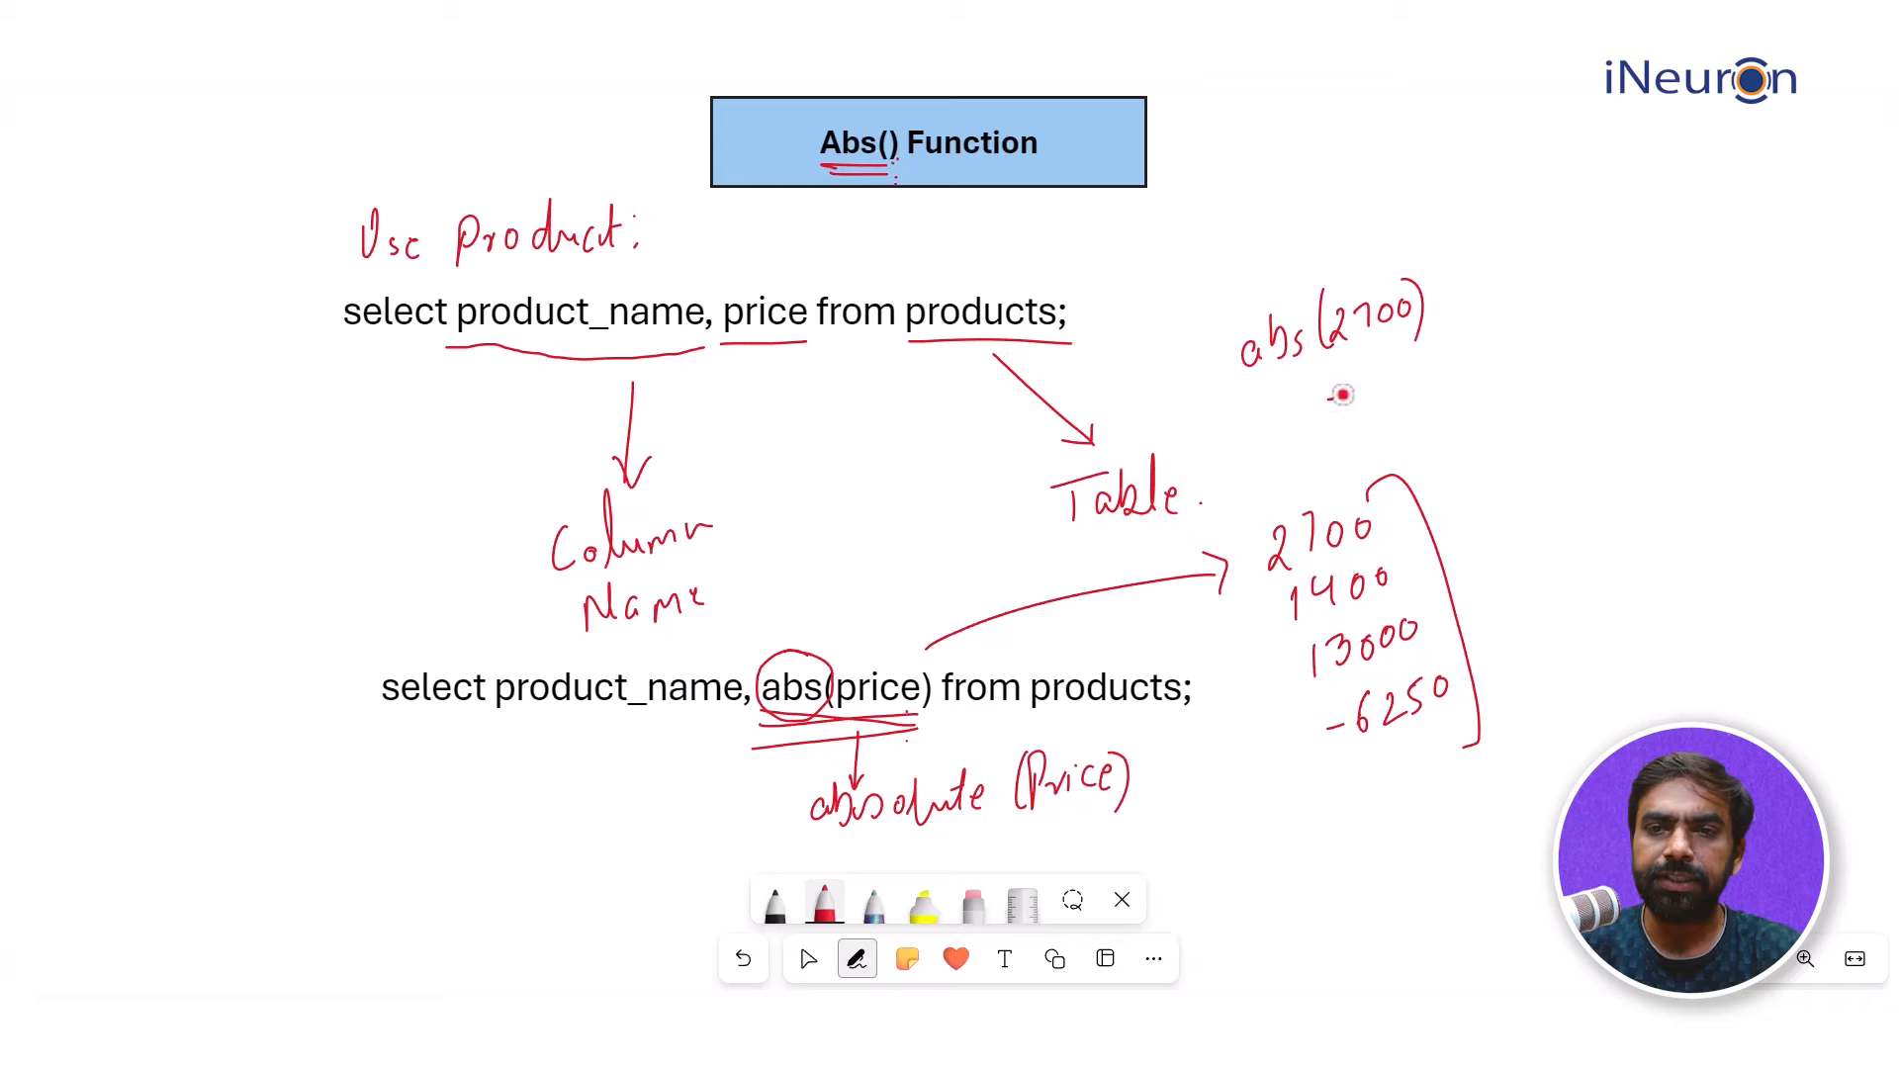
pyautogui.moveTo(1331, 388); pyautogui.dragTo(1441, 388)
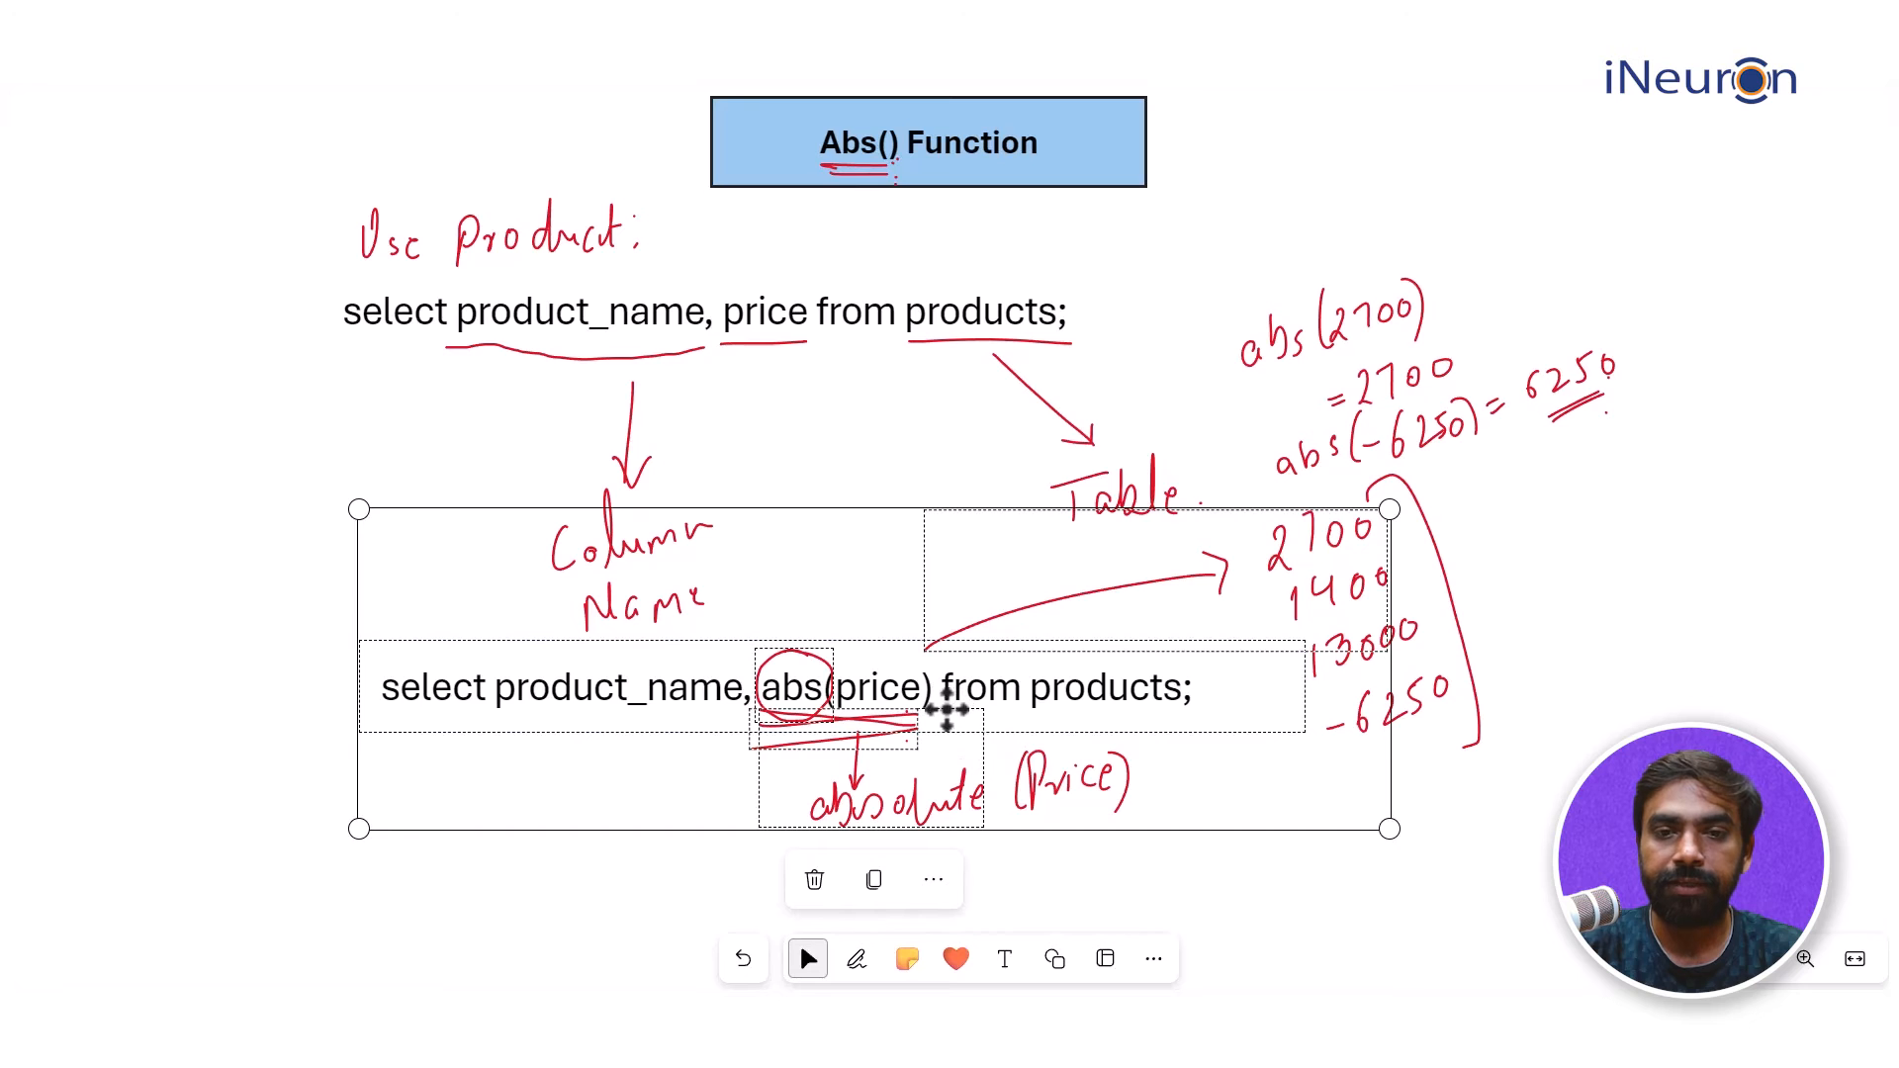
# Step: Write the 'as Price' alias beside the abs(price) query
pyautogui.write('as Pri')
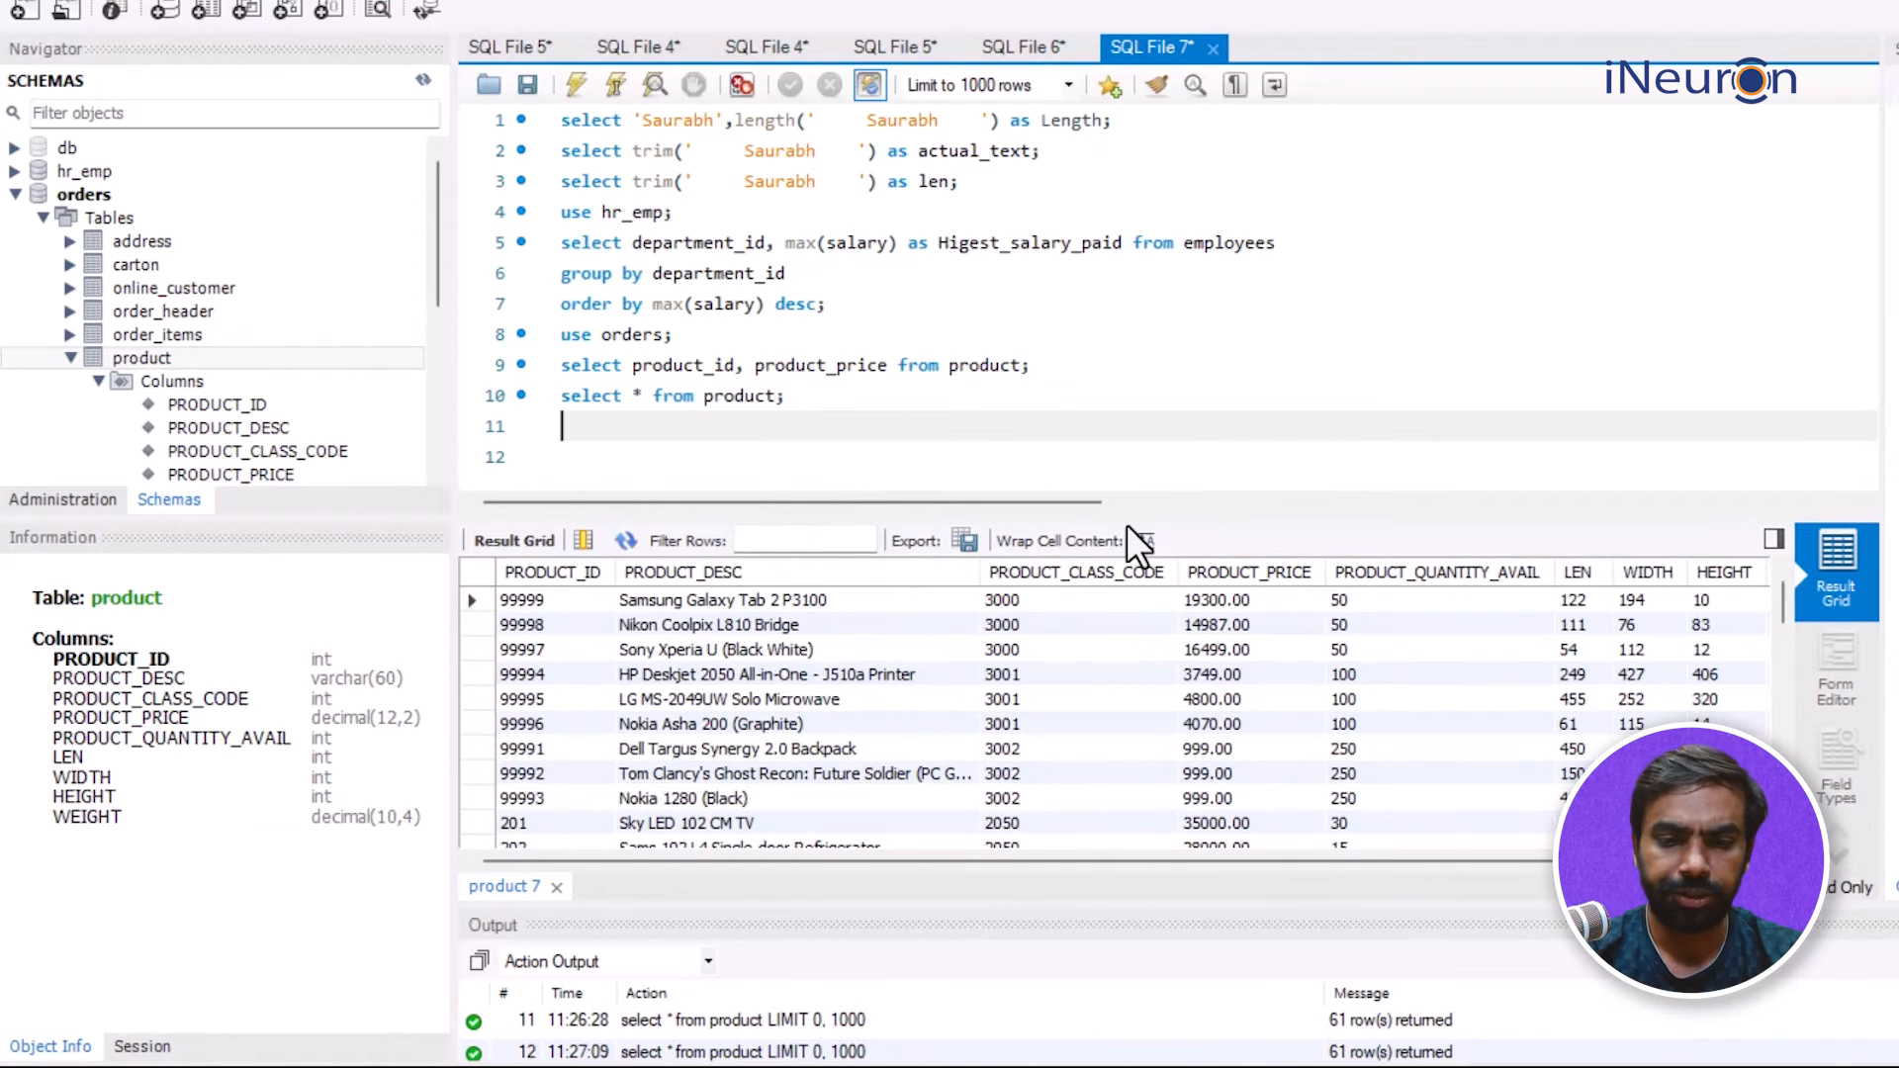
# Step: Write insert into product(product_id, product_price) values(8859, -4500); to add a negative-price row
pyautogui.write('insert into')
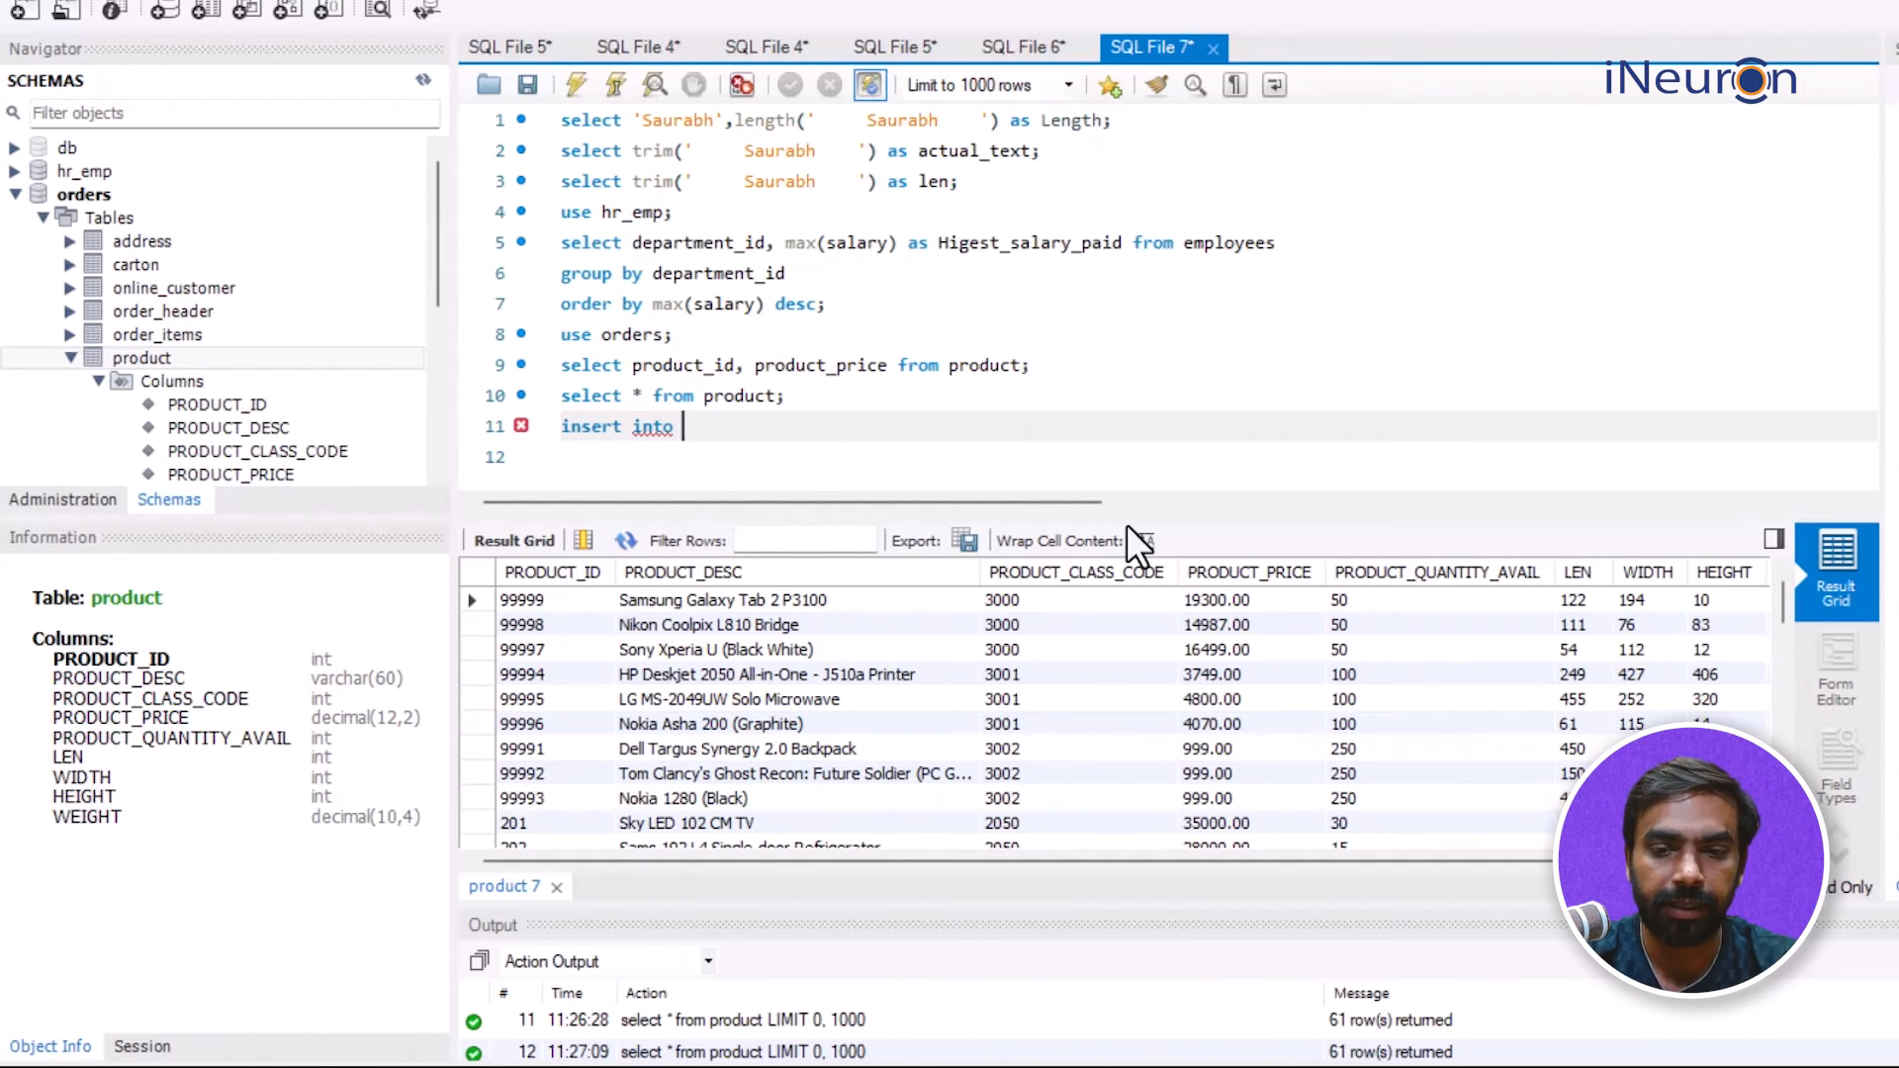
pyautogui.write('product')
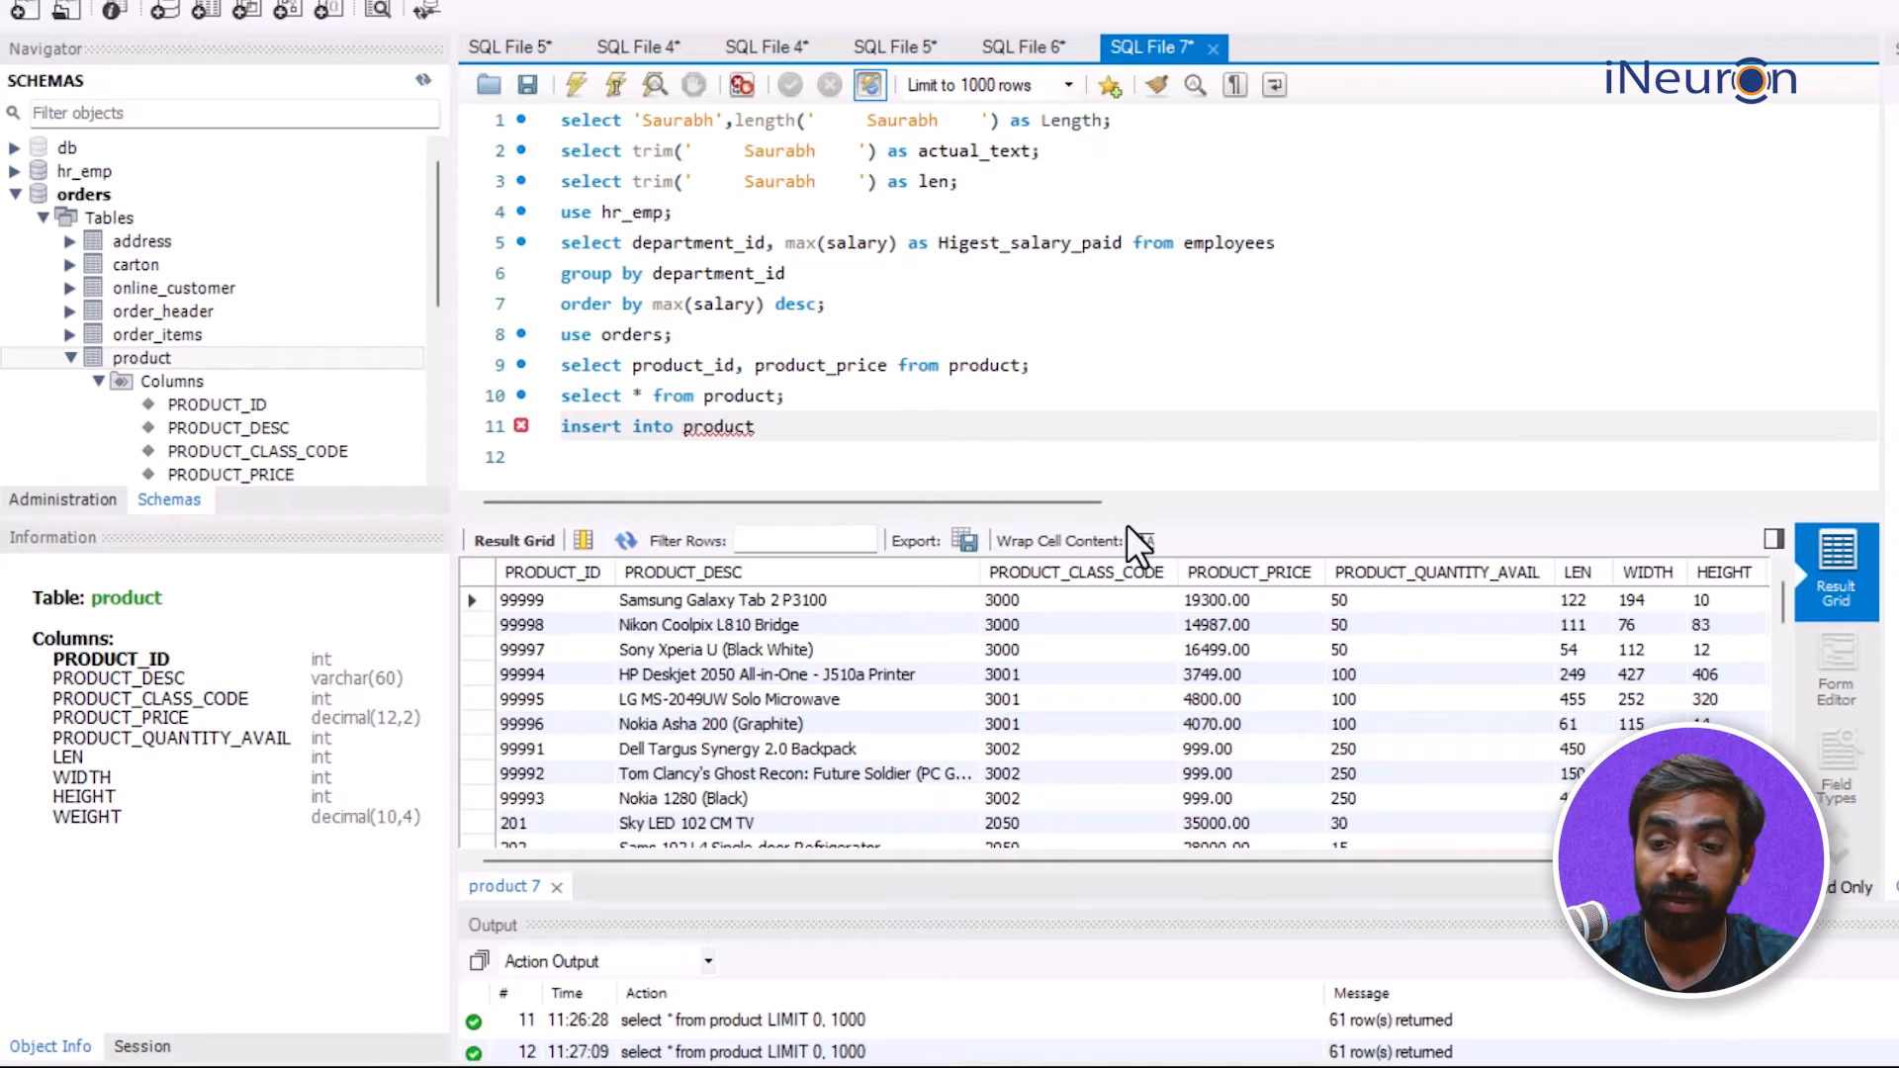
pyautogui.write('(')
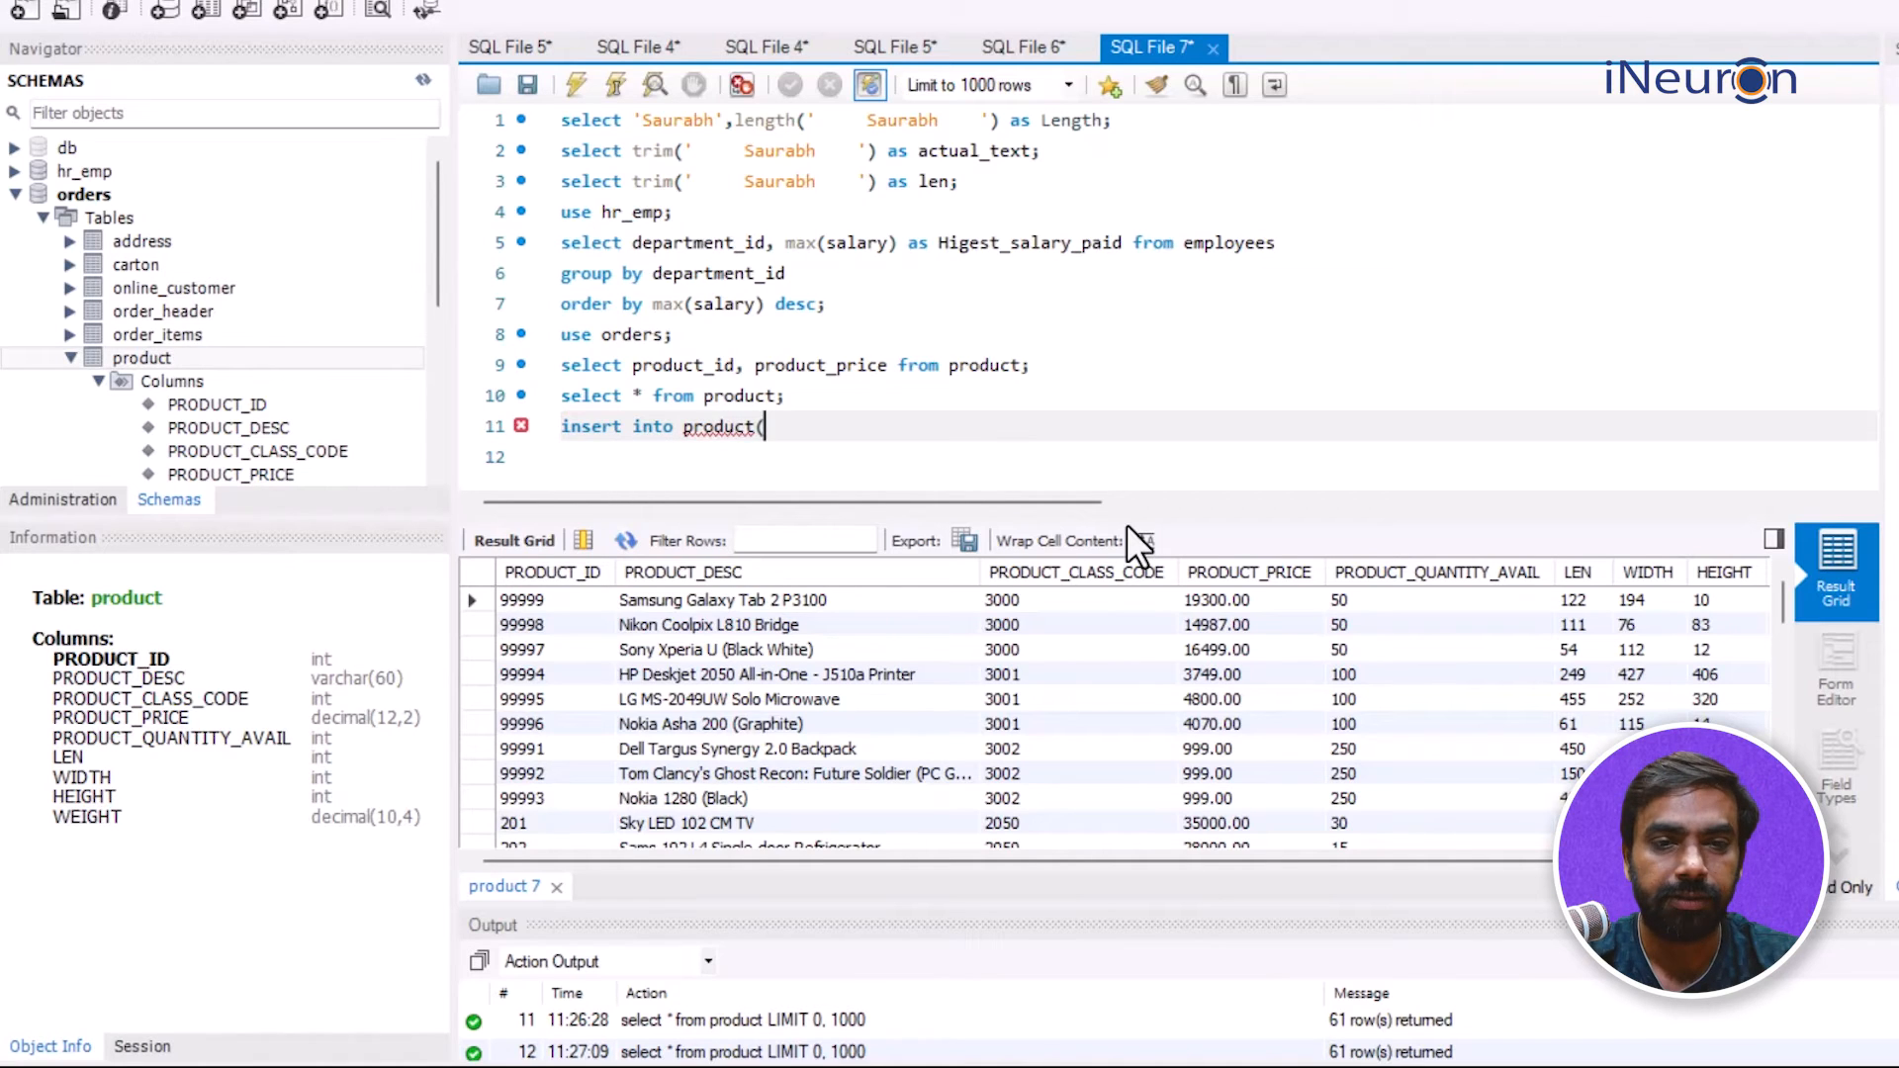
pyautogui.write('produc')
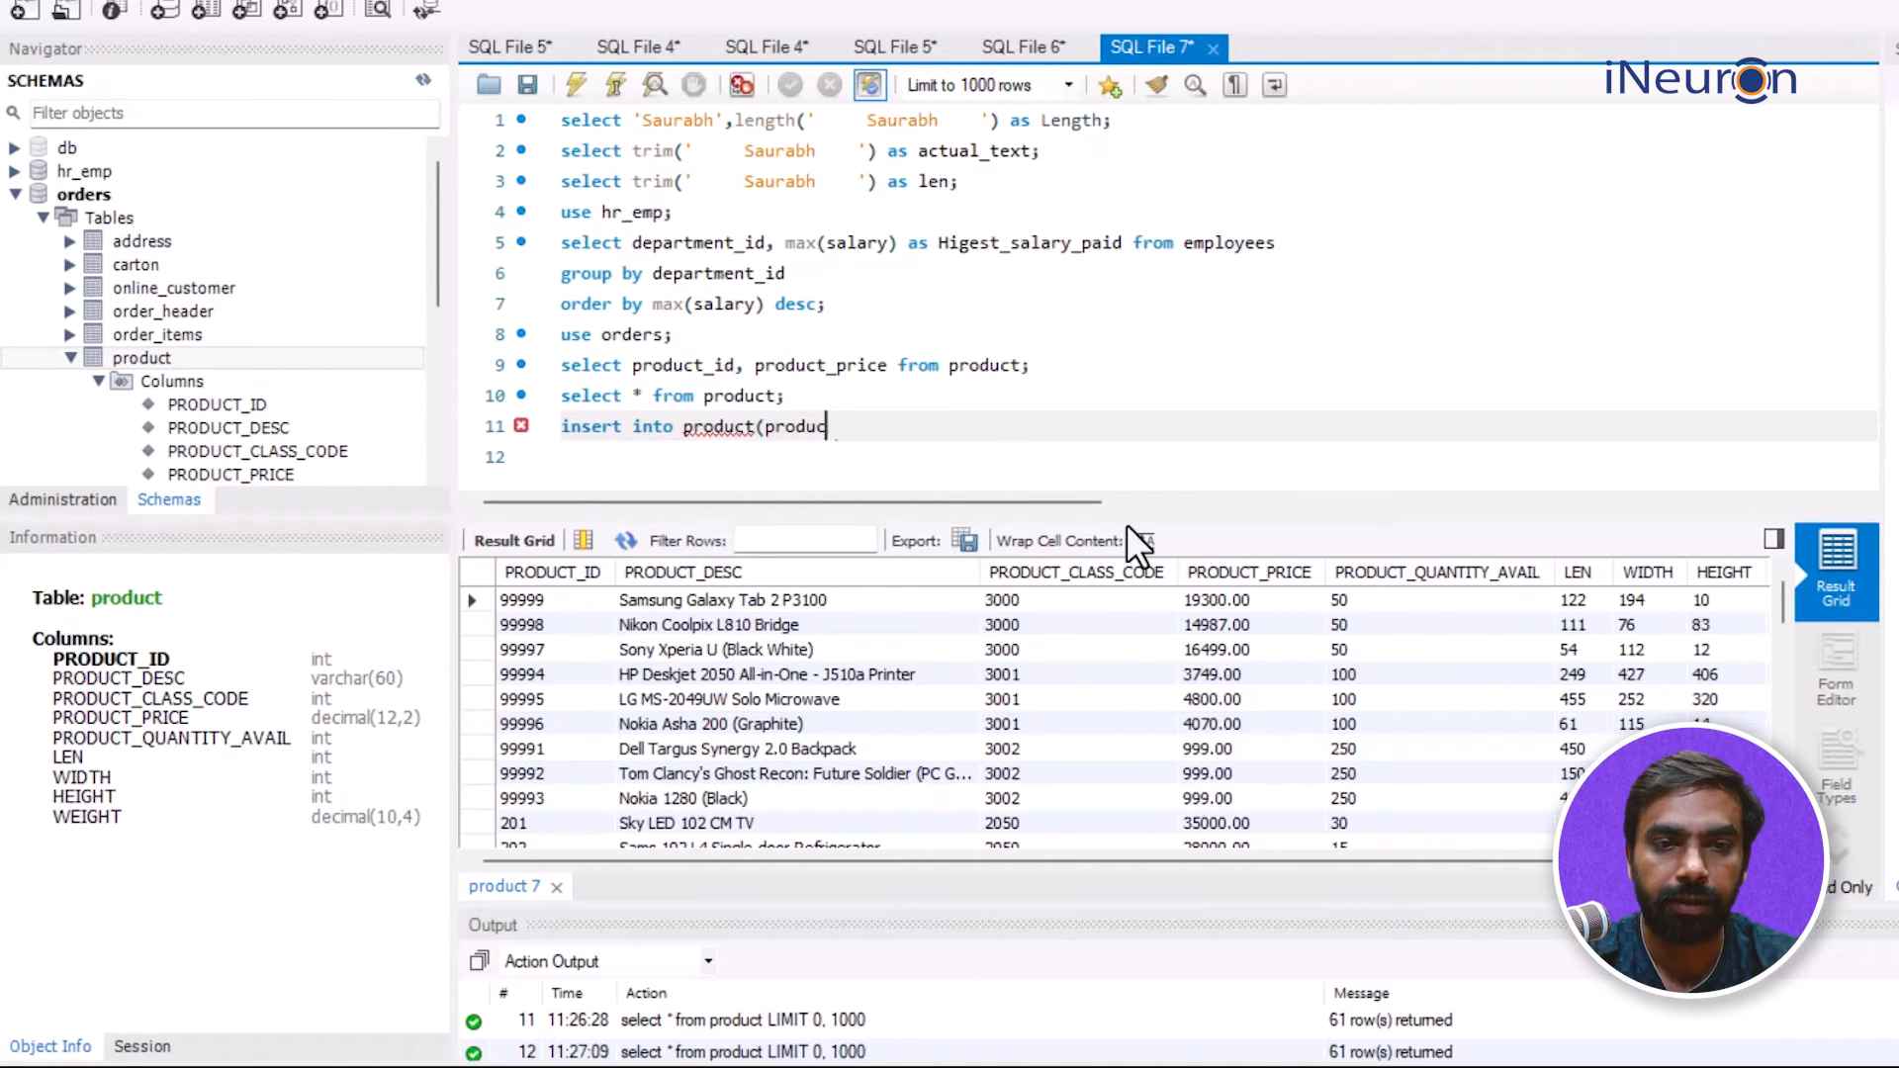
pyautogui.write('t_id')
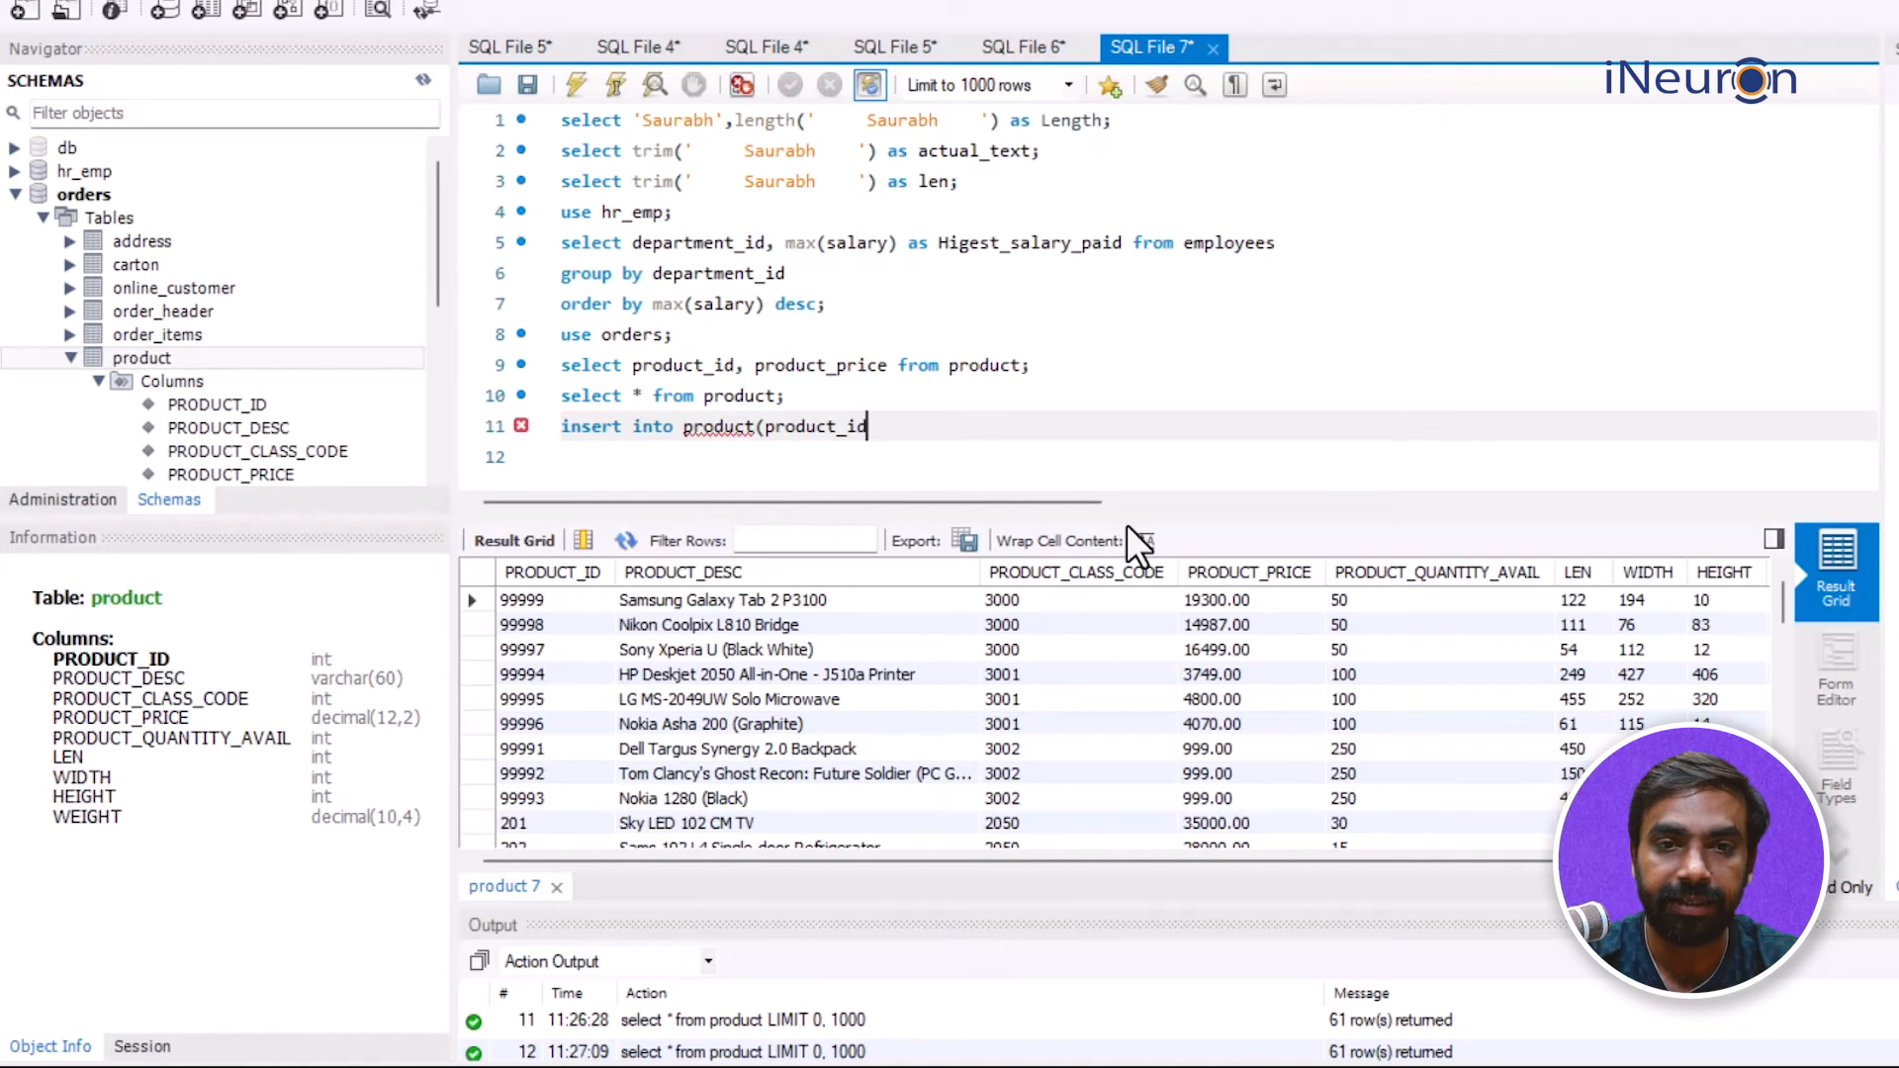
pyautogui.write(', produ')
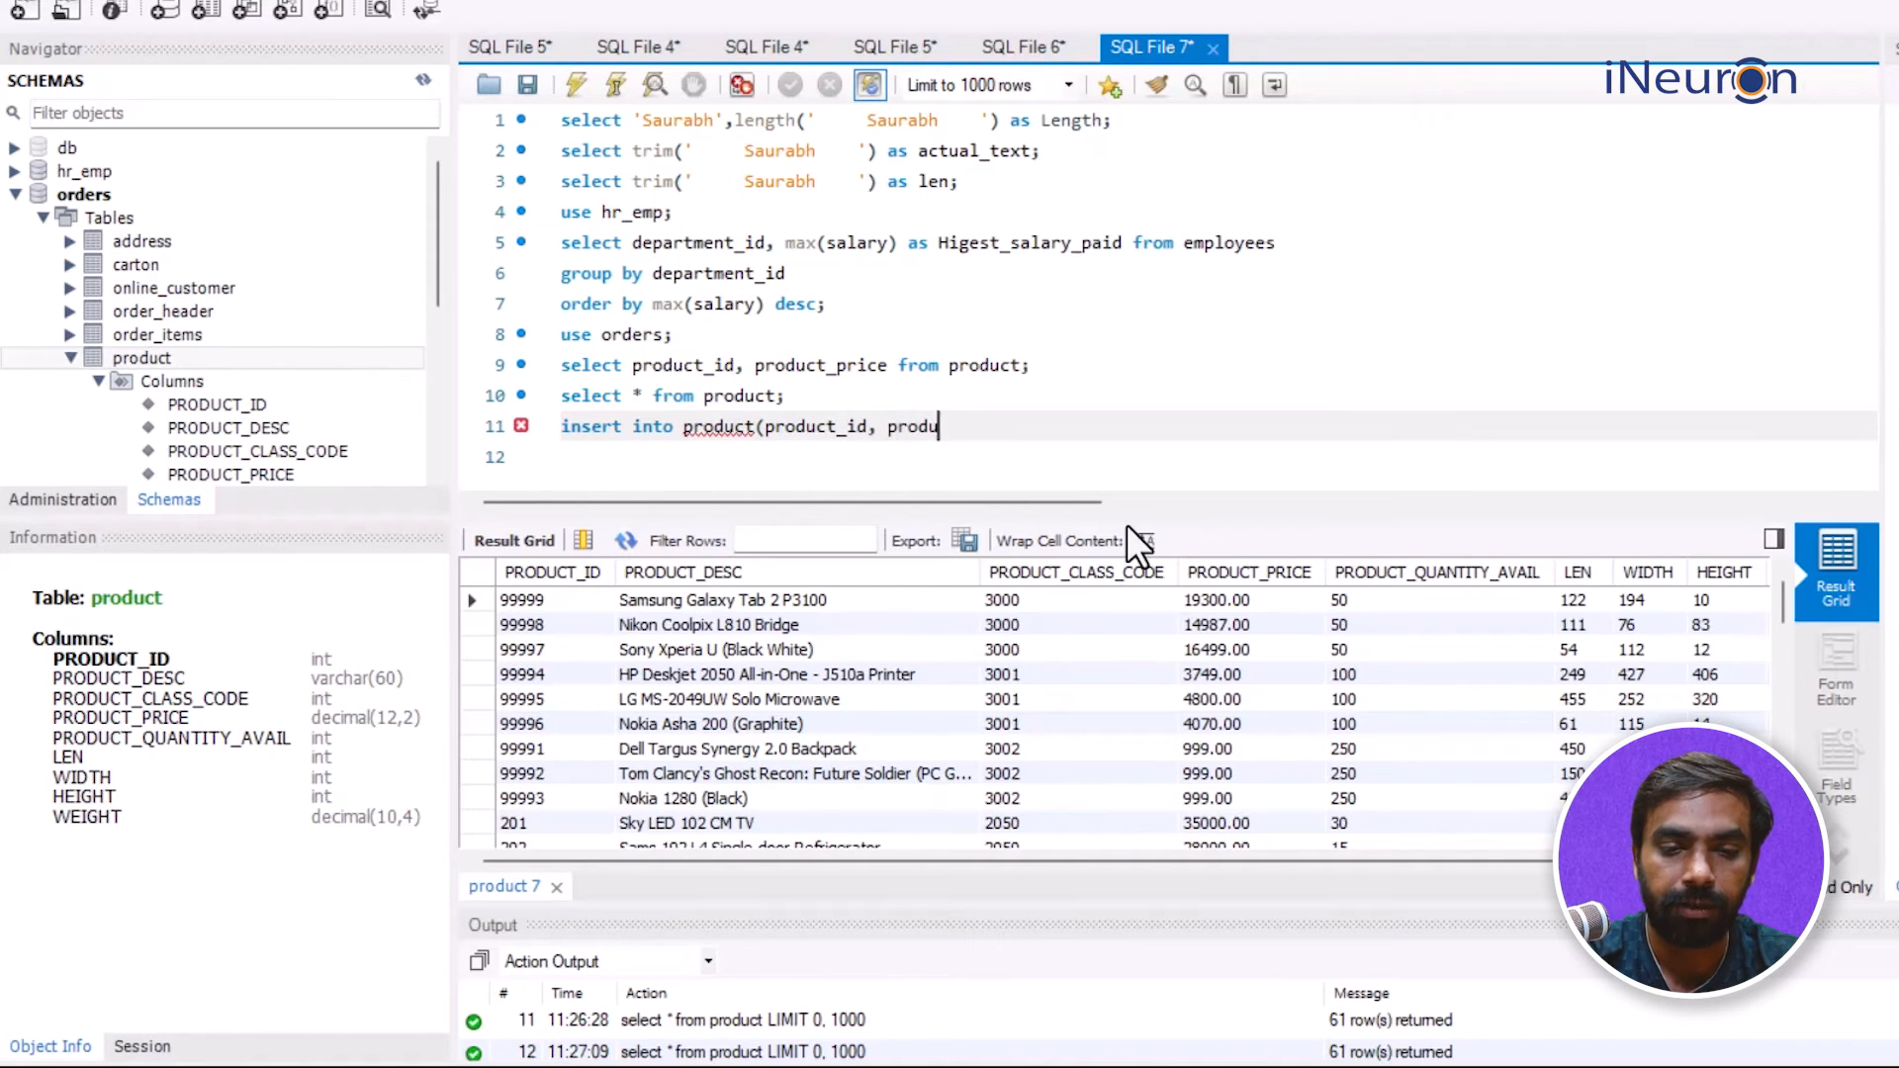
pyautogui.write('ct_price)')
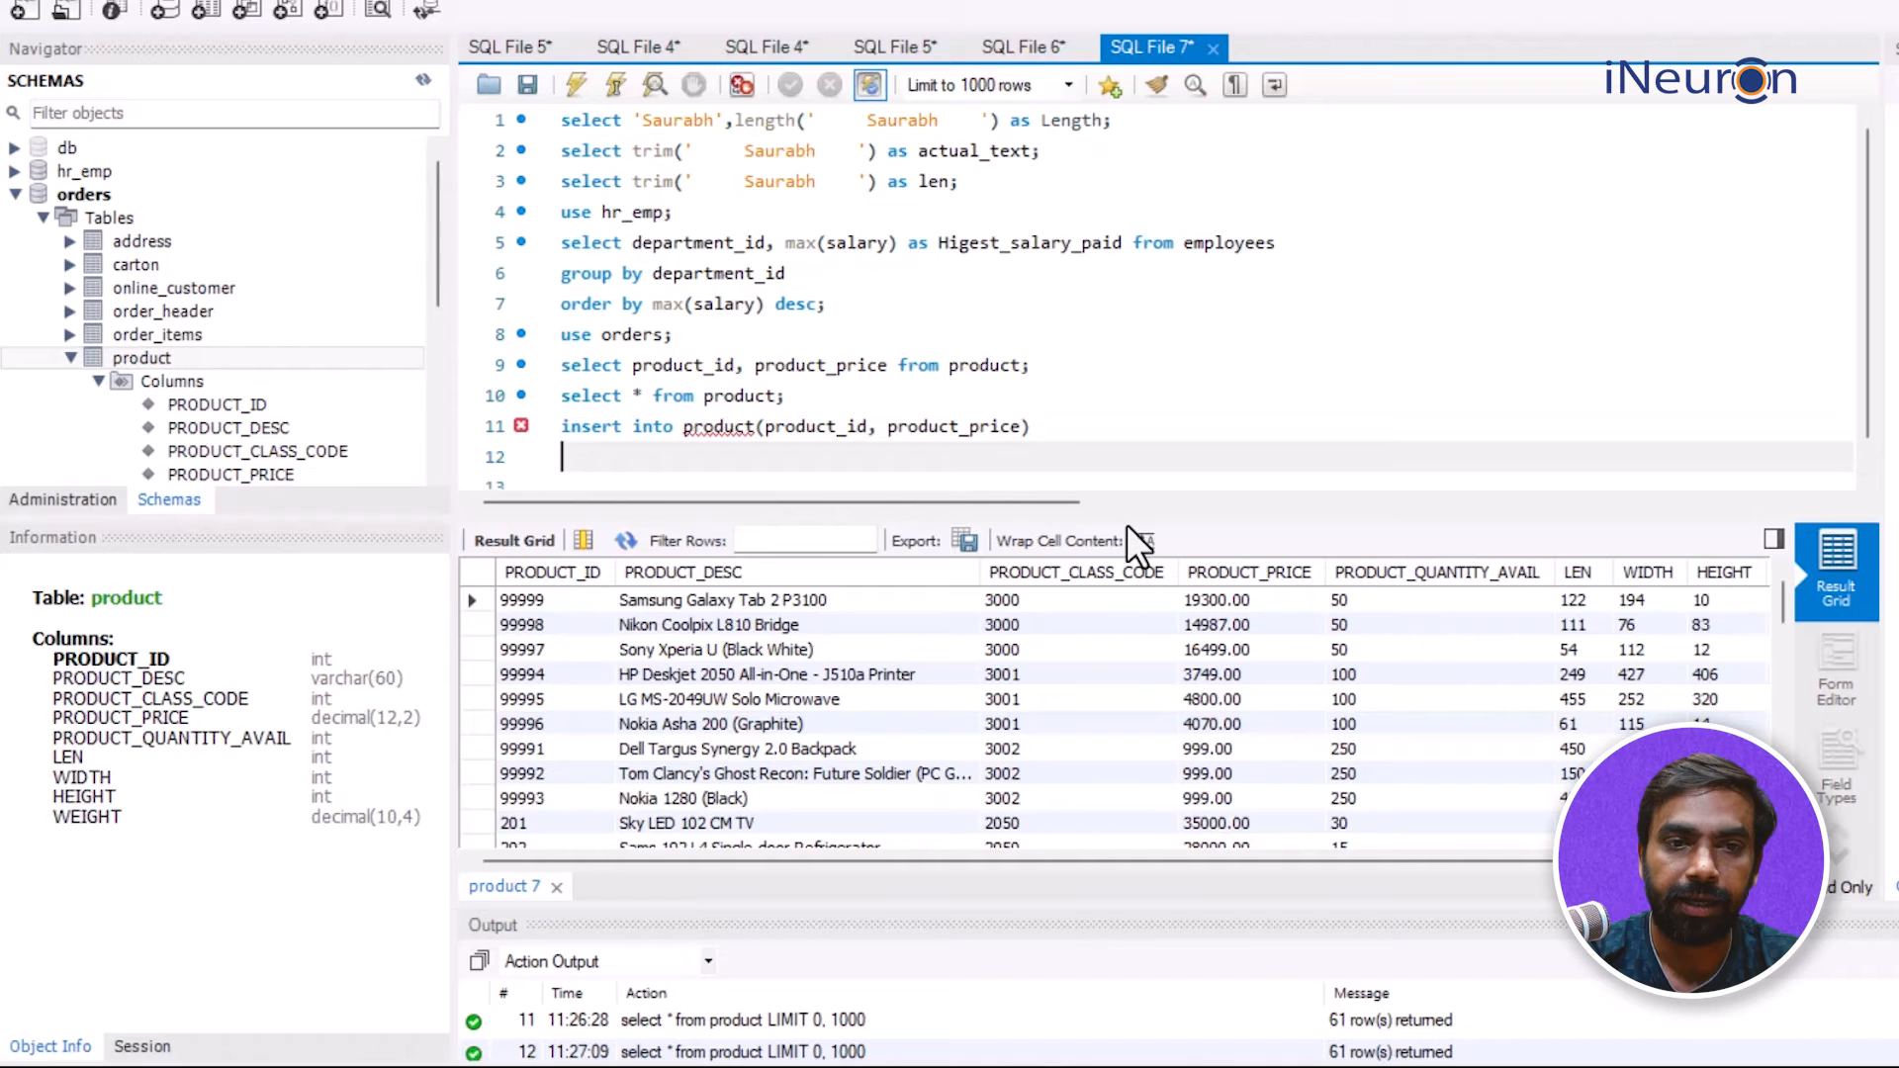
pyautogui.write('values(')
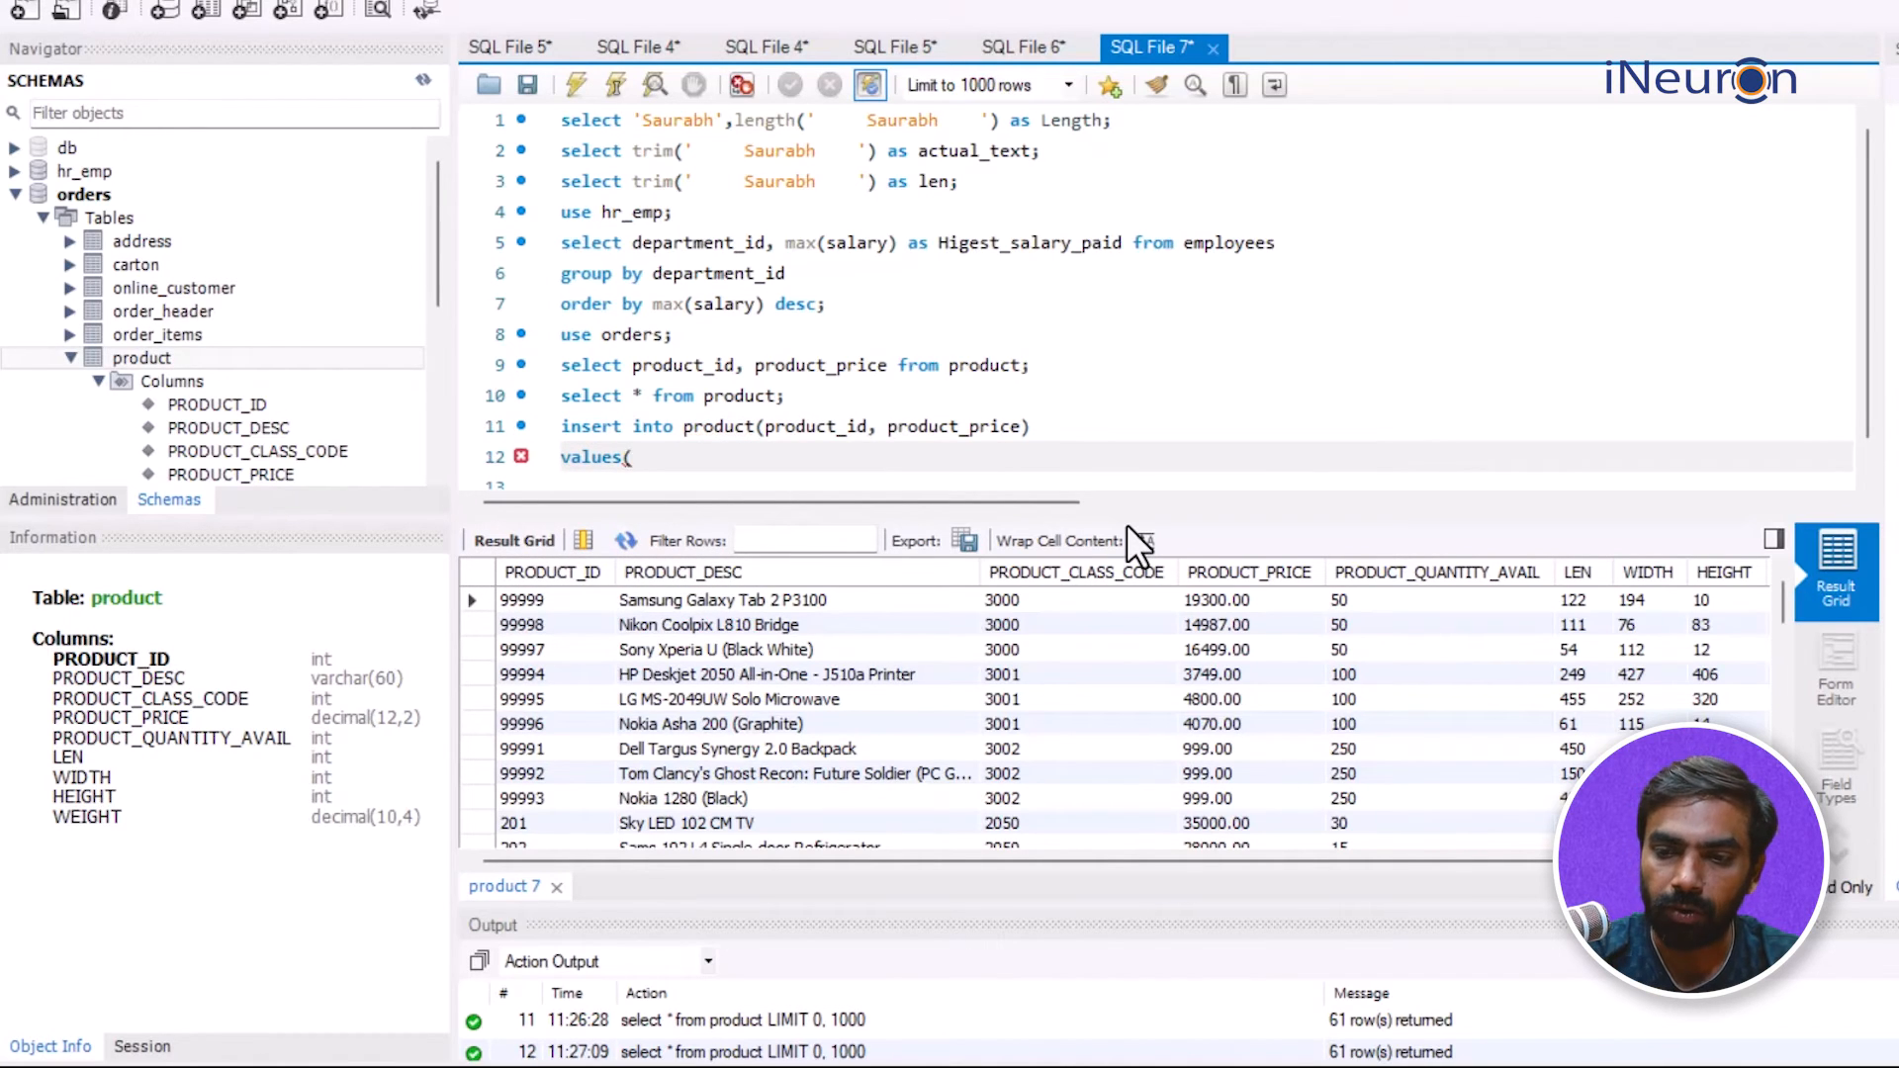
pyautogui.write('8859')
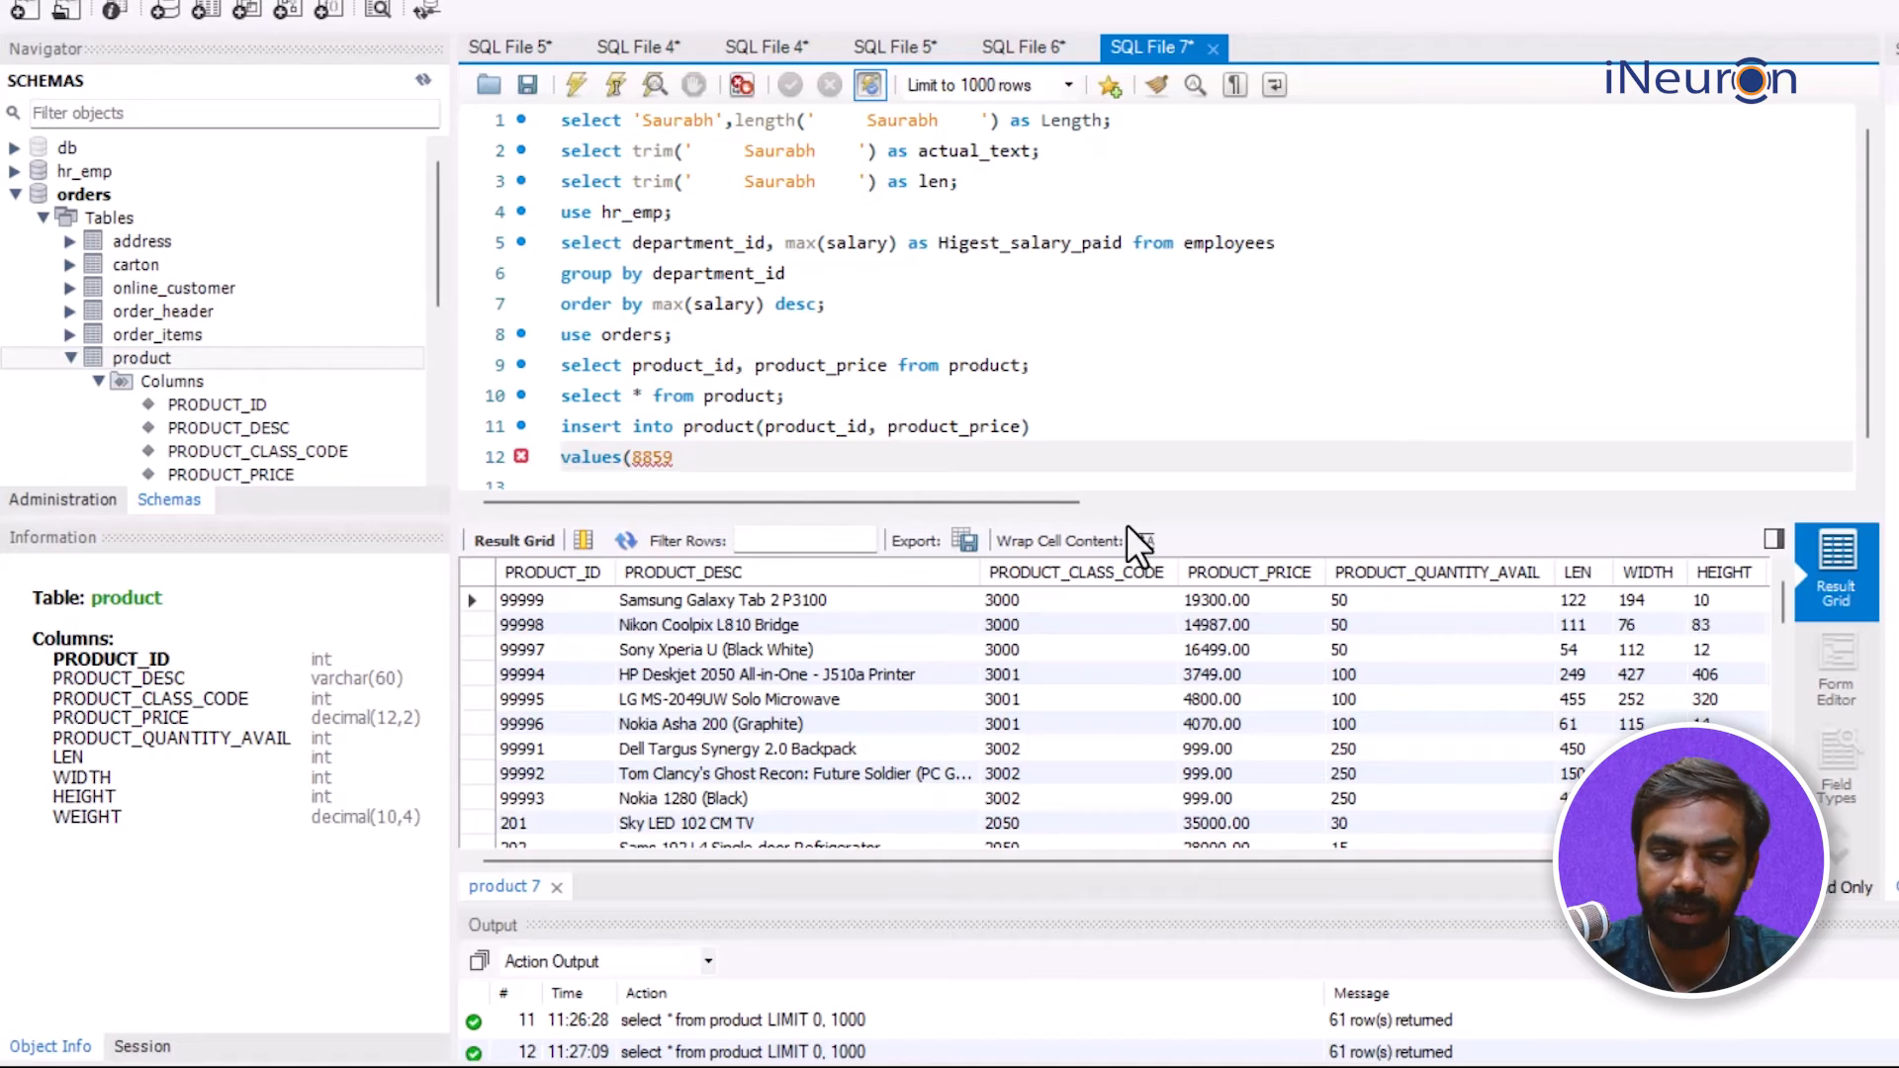
pyautogui.write(',')
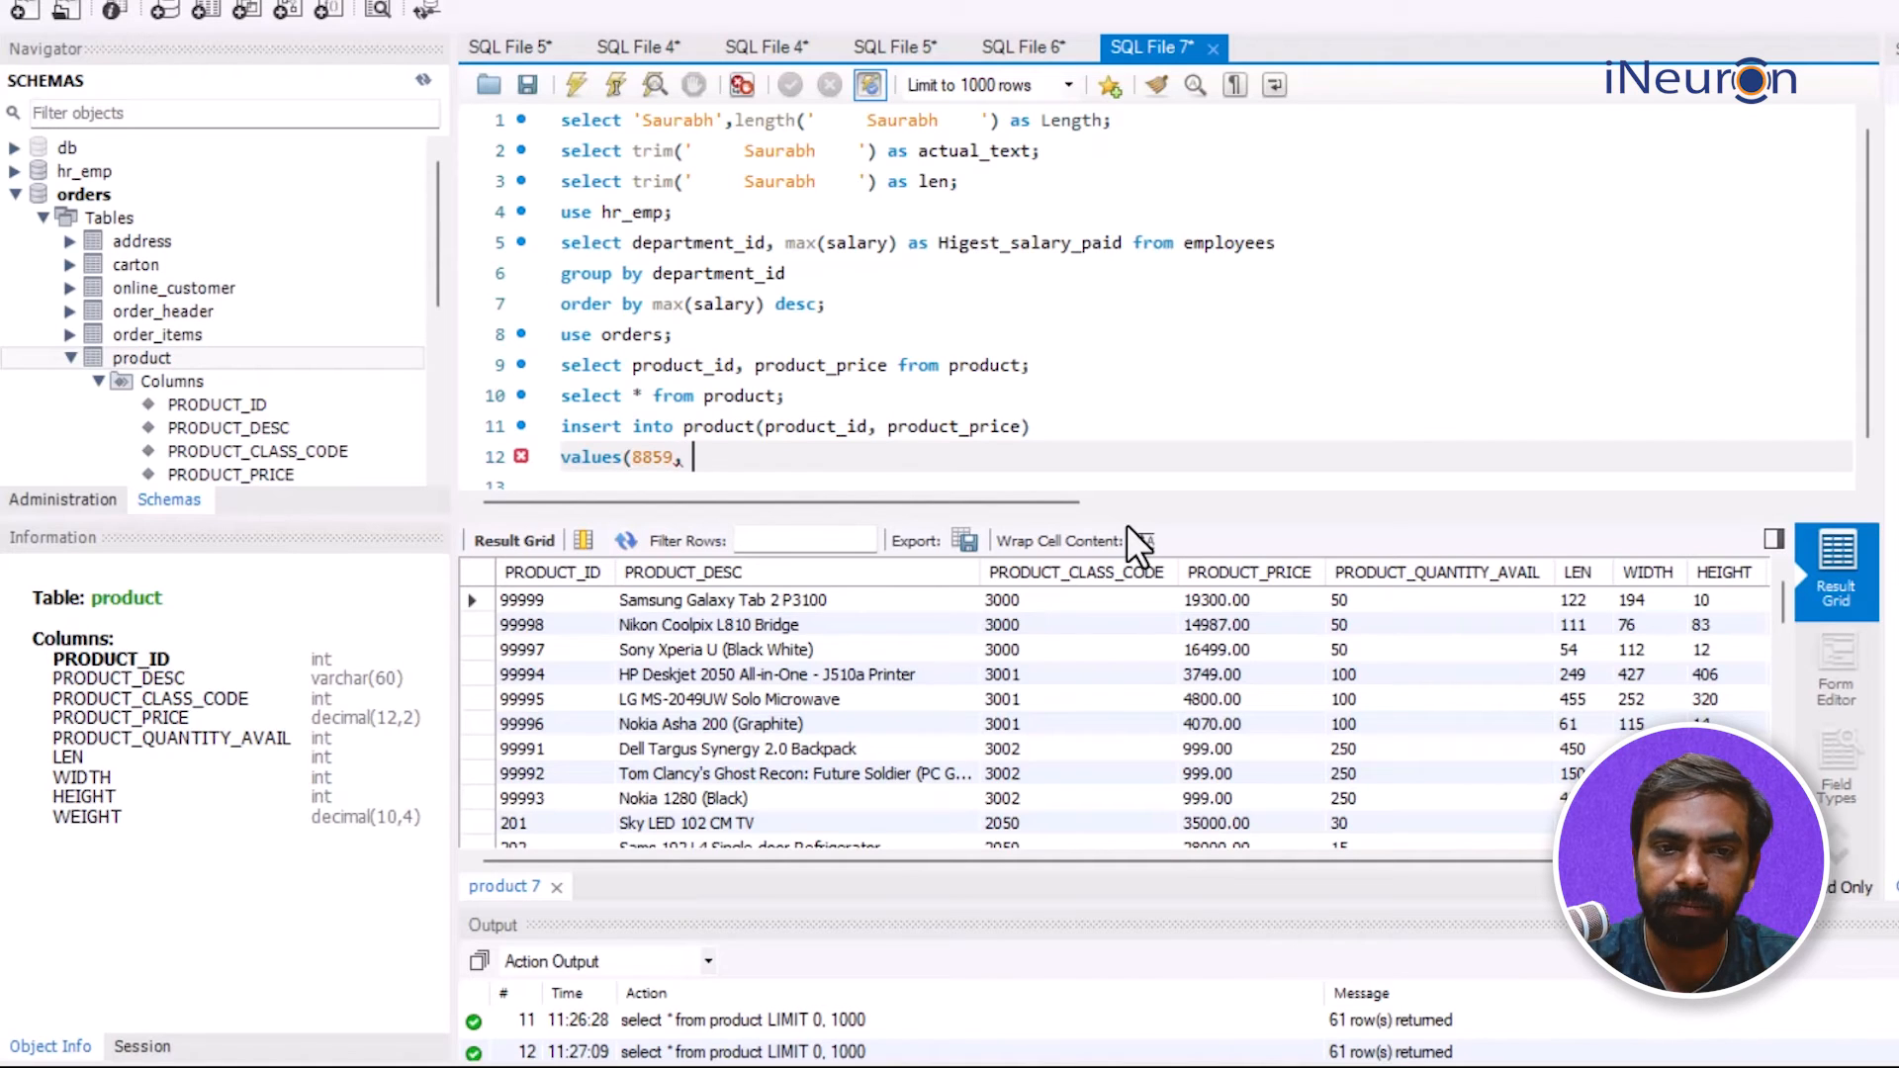
pyautogui.write('-4500')
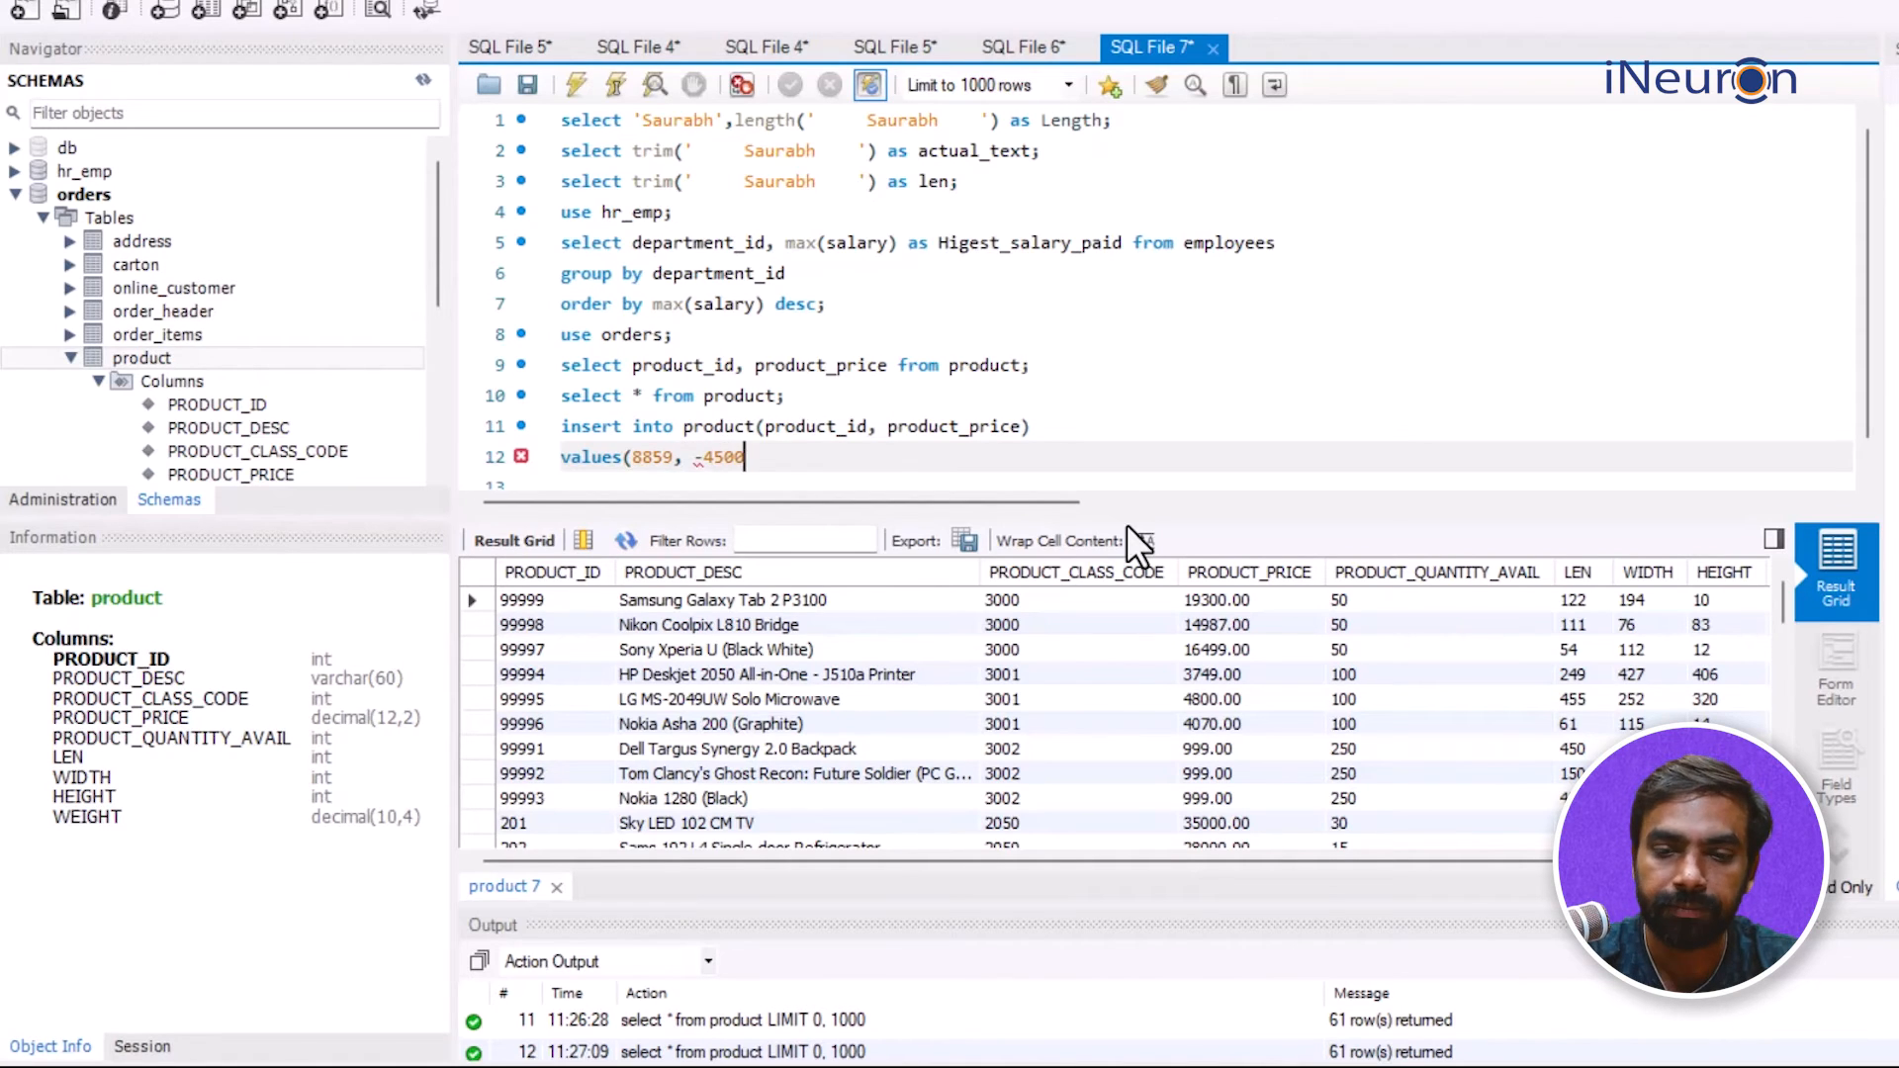
pyautogui.write(';')
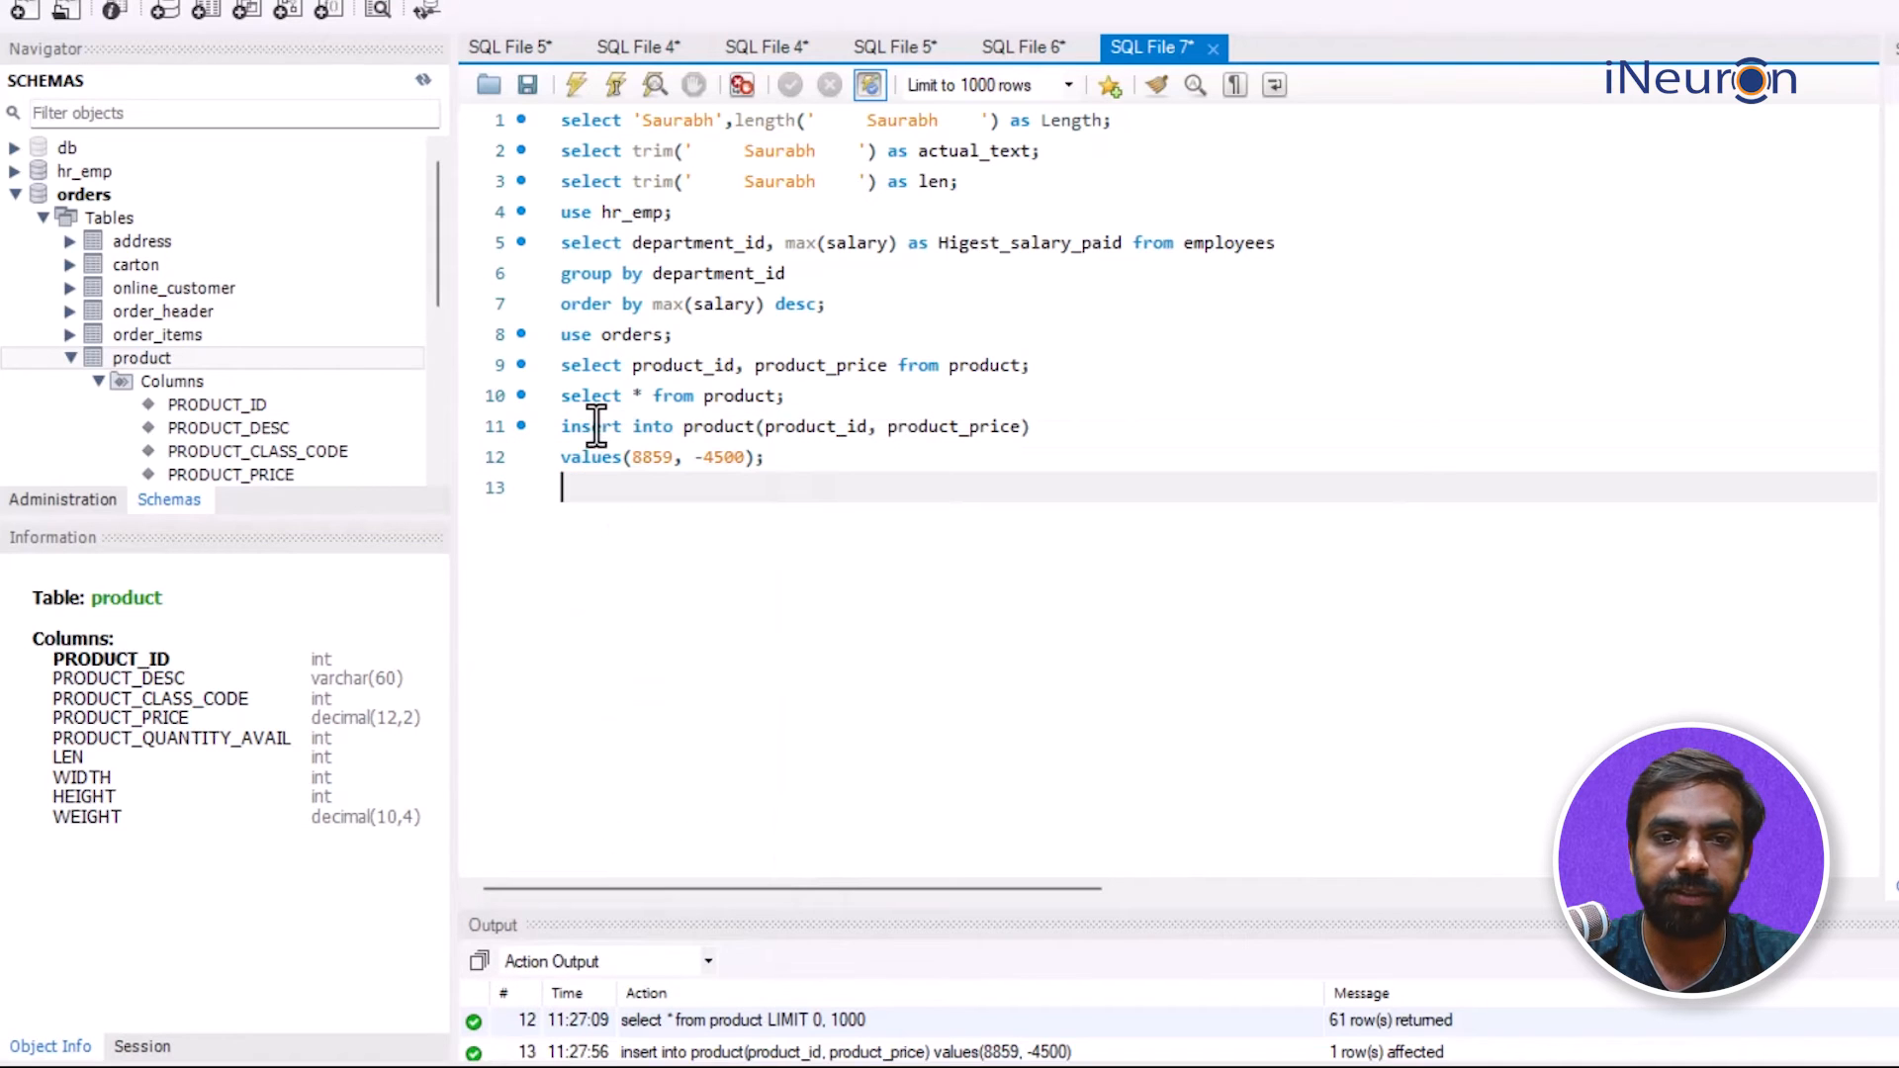
# Step: Write select * from product; to list all product rows including 8859
pyautogui.write('select * from product;')
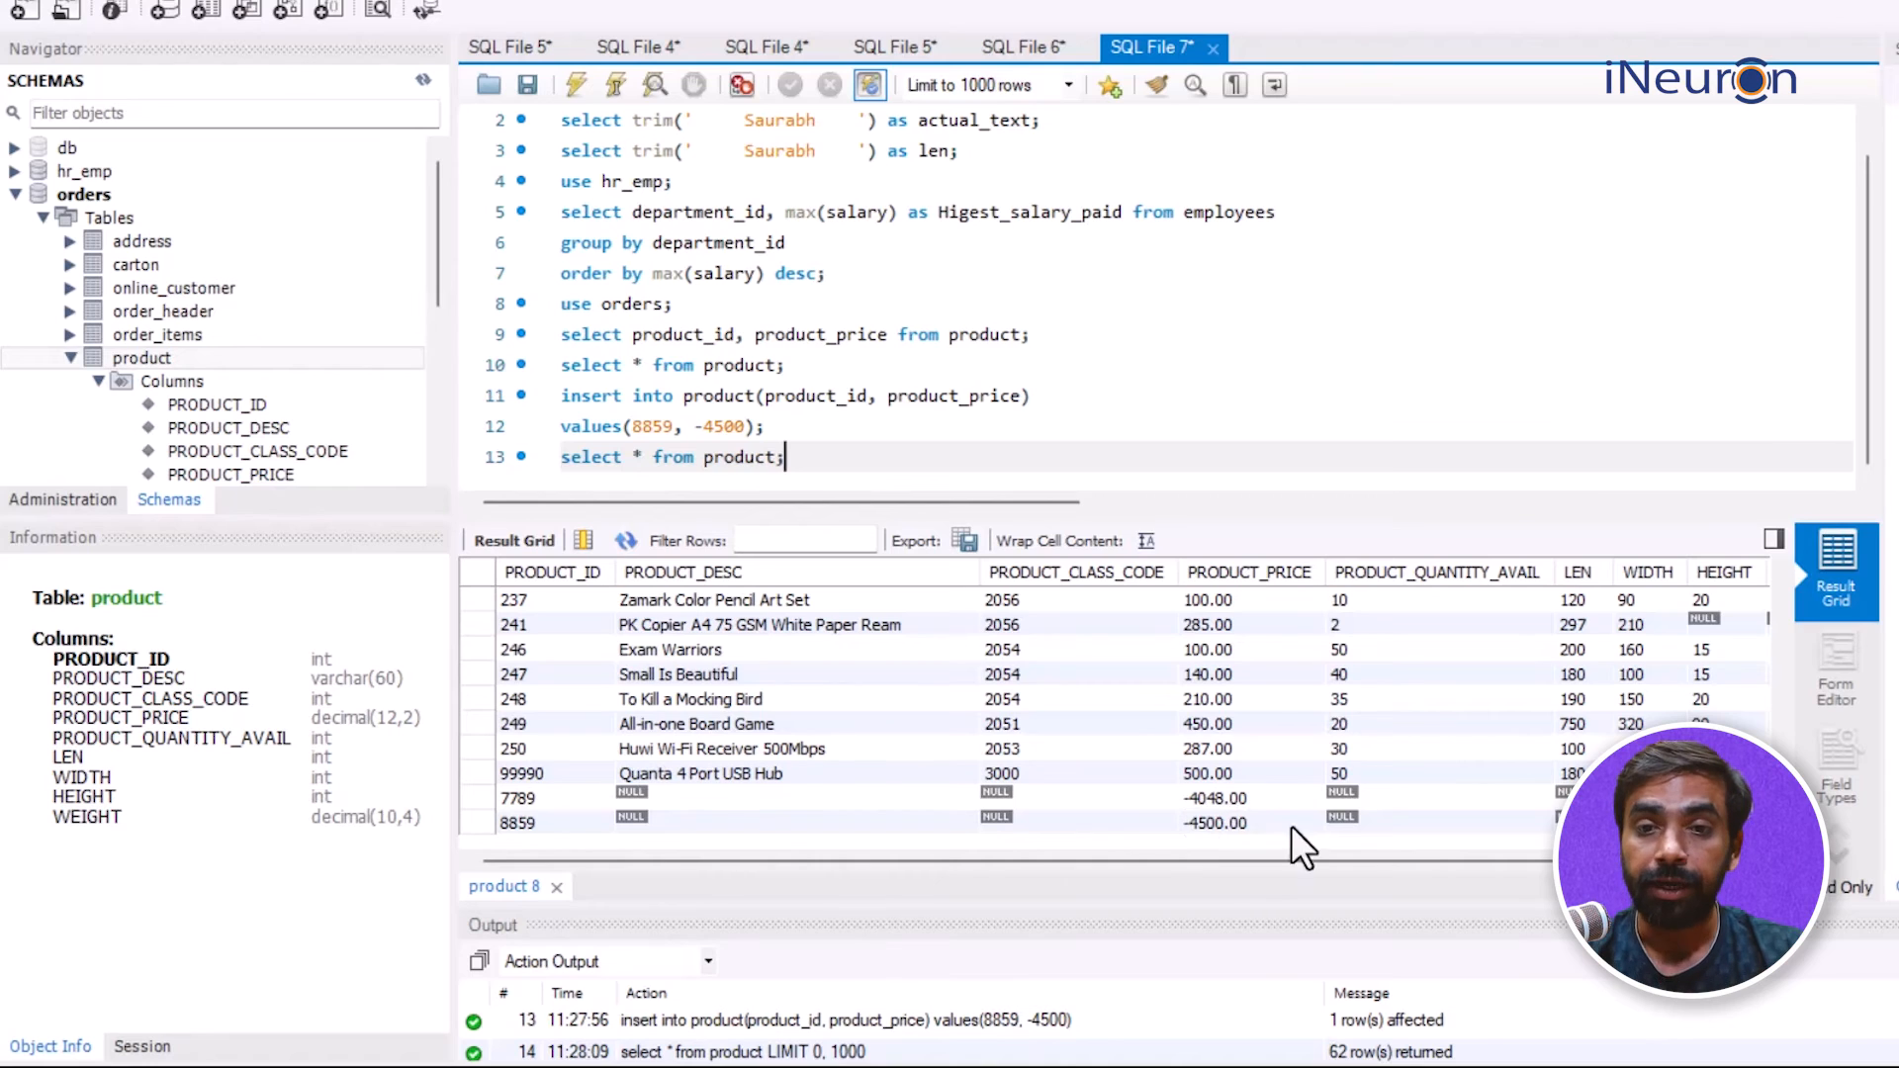
pyautogui.moveTo(581, 617)
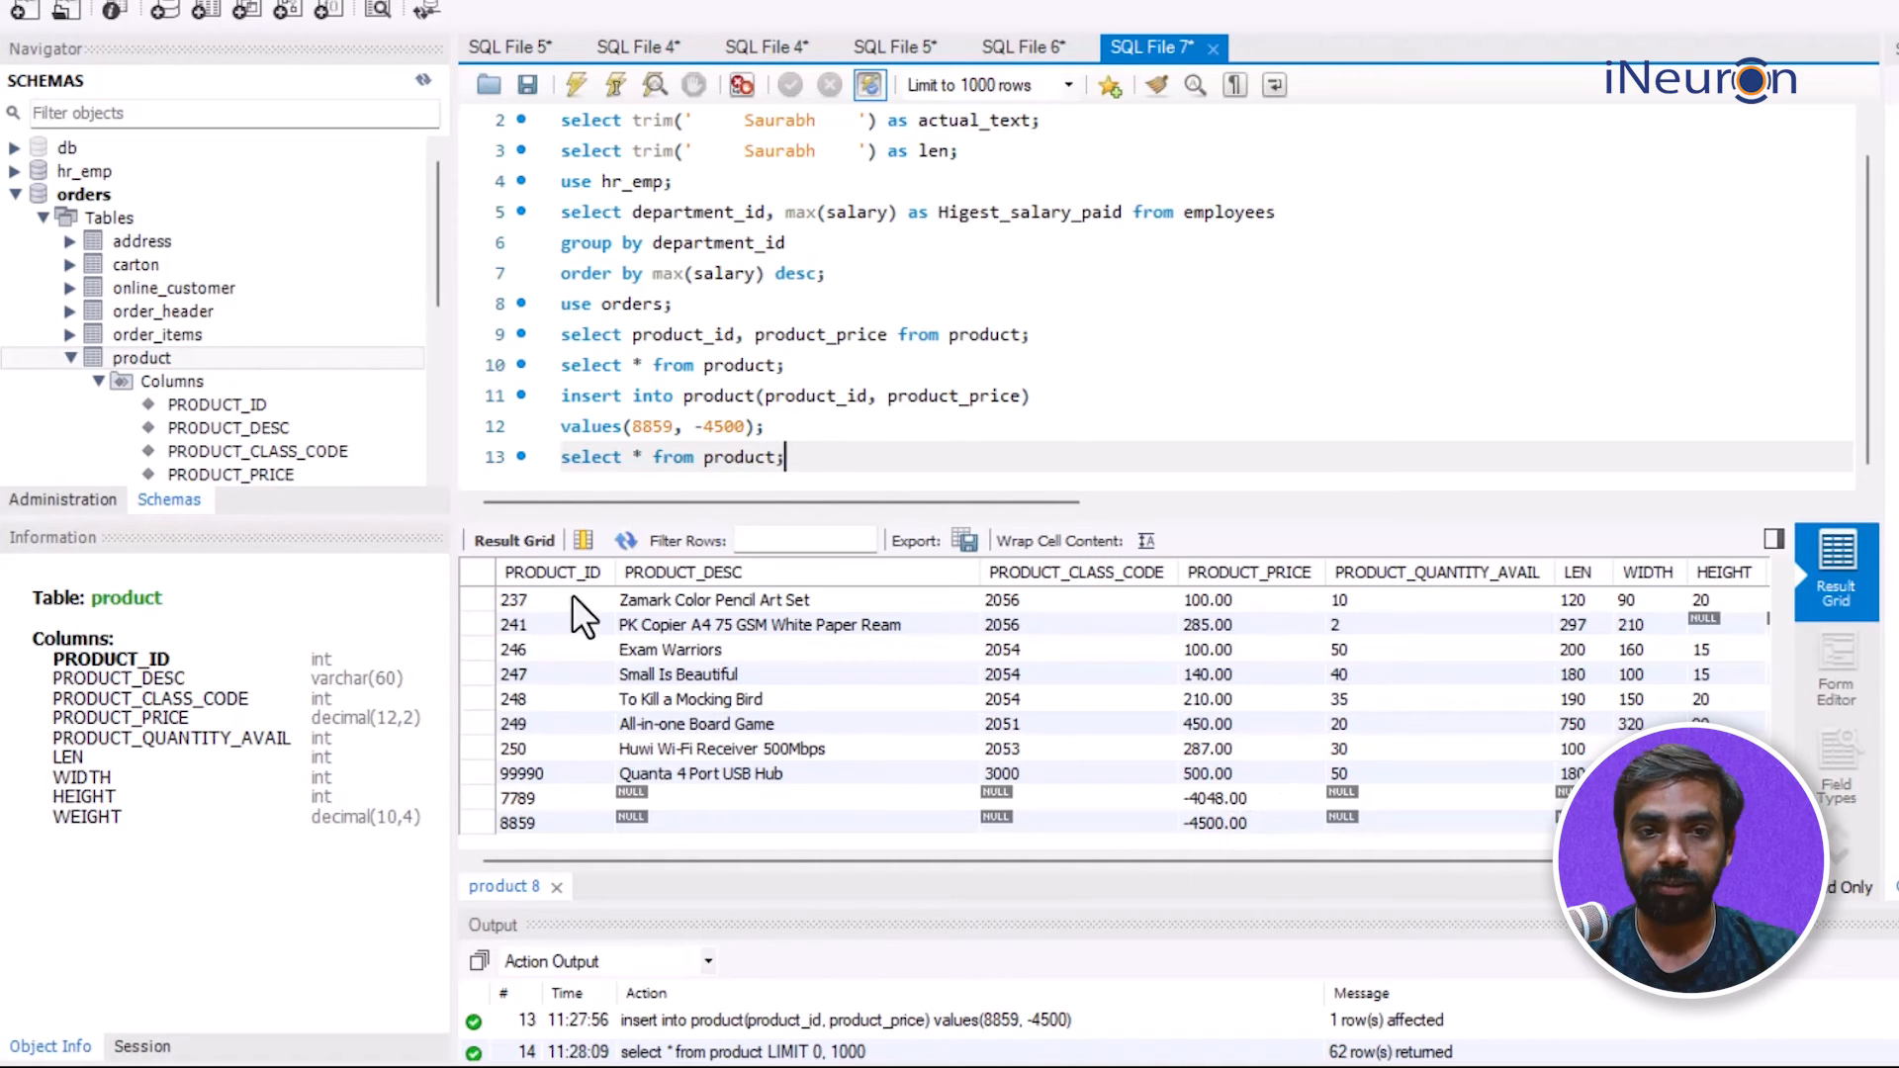
pyautogui.moveTo(1248, 572)
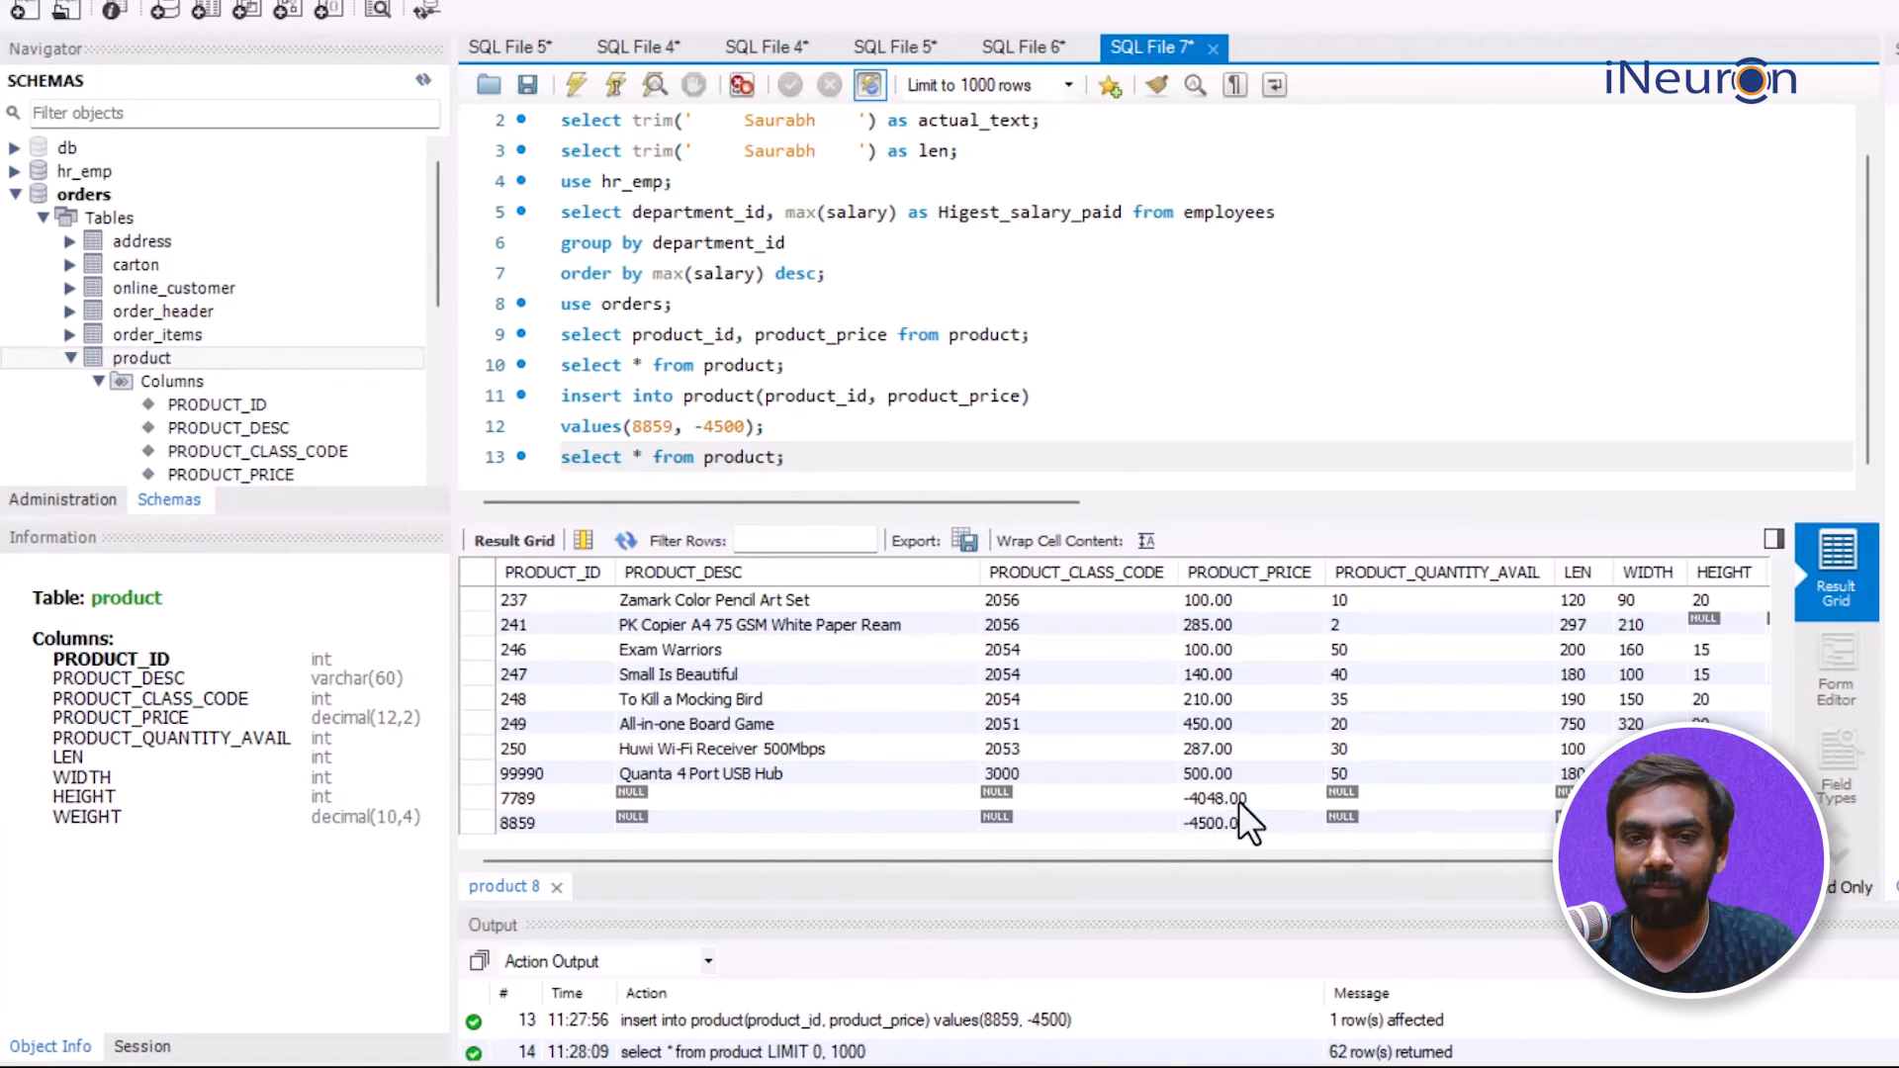
# Step: Write select product_id, abs(price) as Price from product; on line 14
pyautogui.write('s')
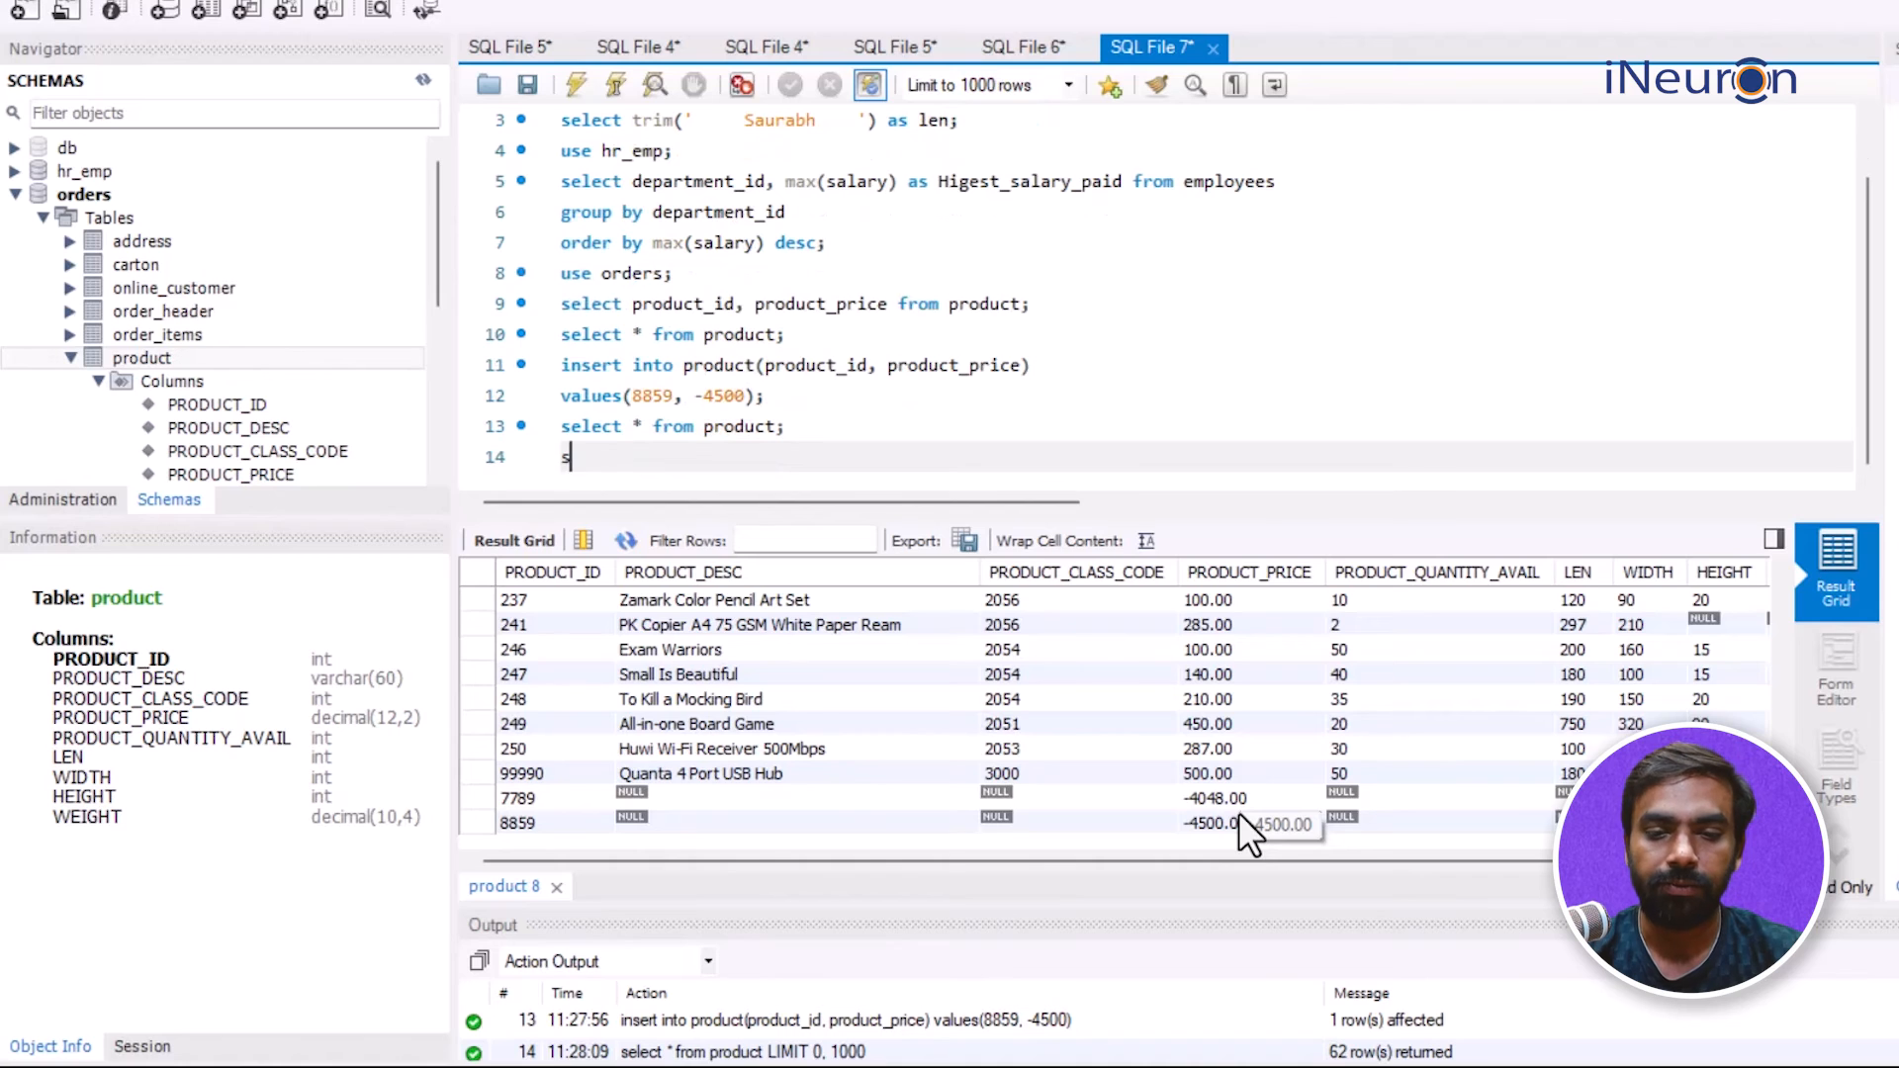
pyautogui.write('elect product_id,')
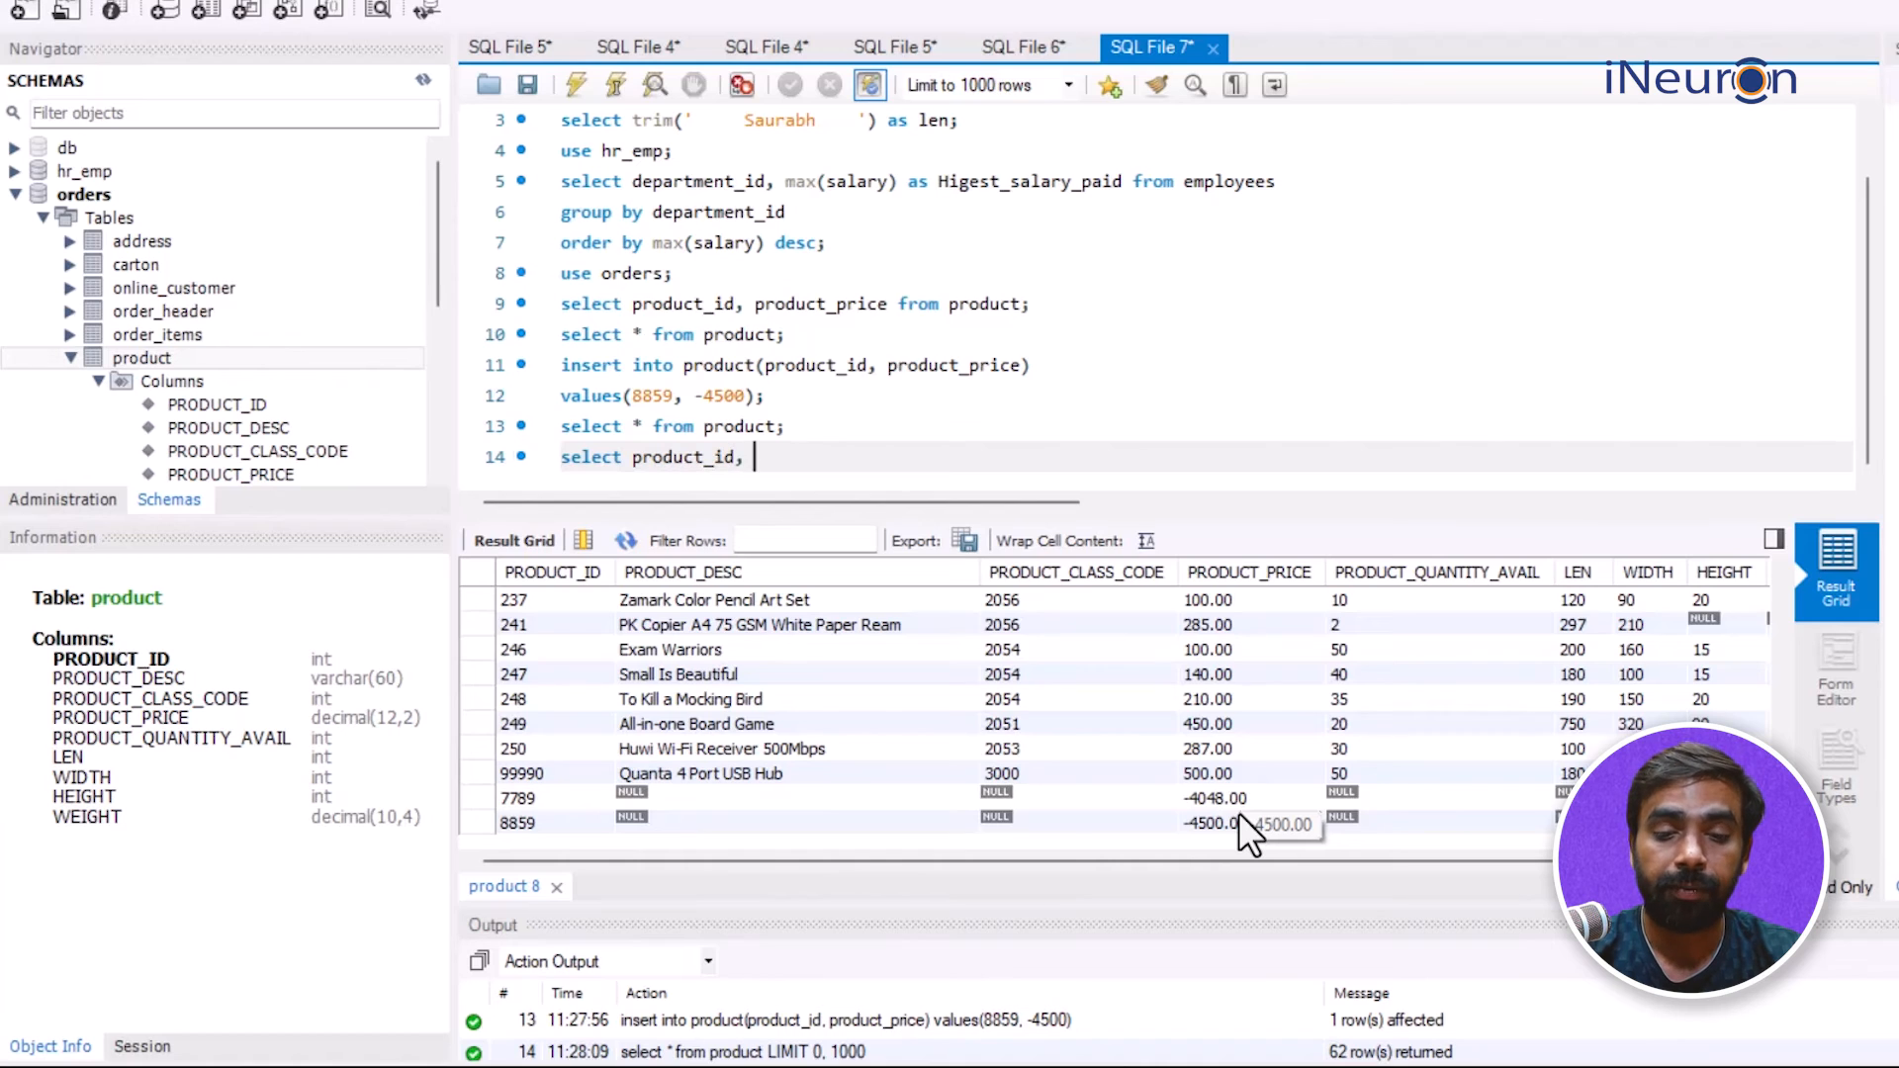
pyautogui.write('price')
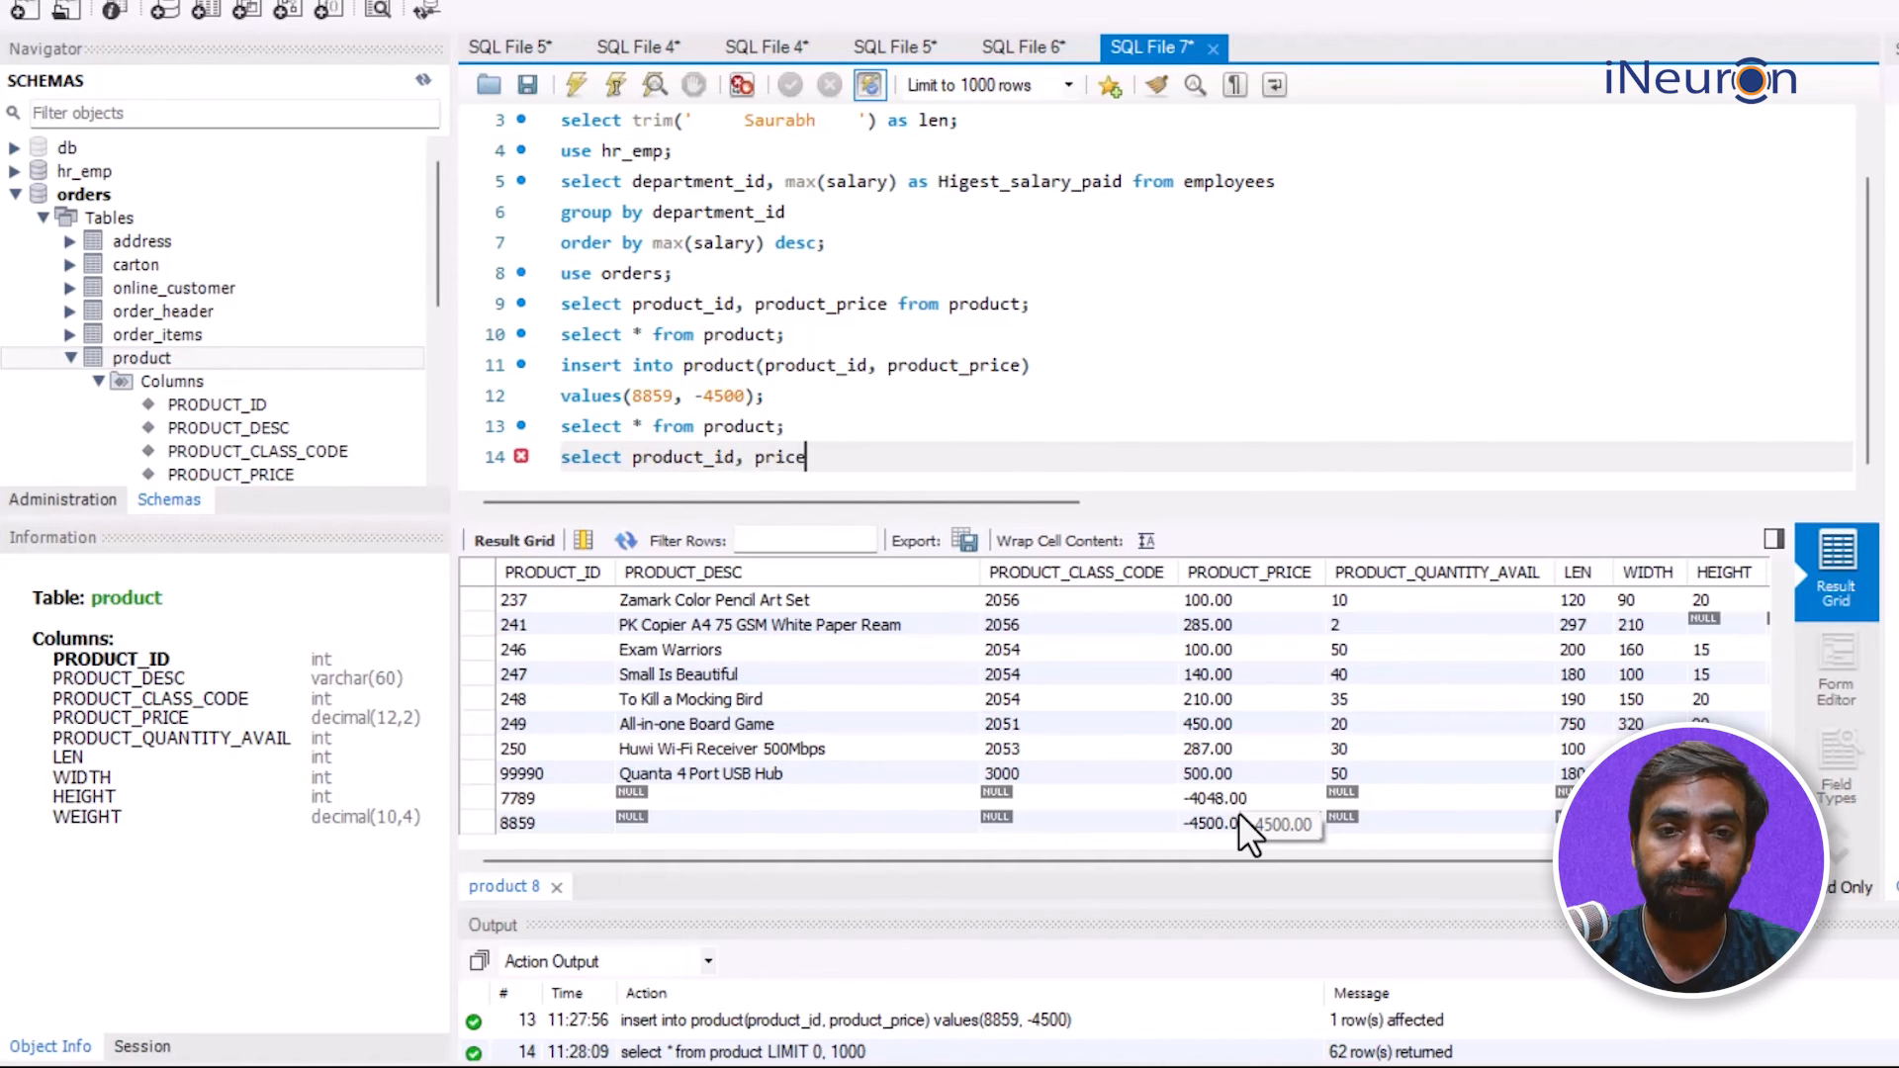
pyautogui.write('a')
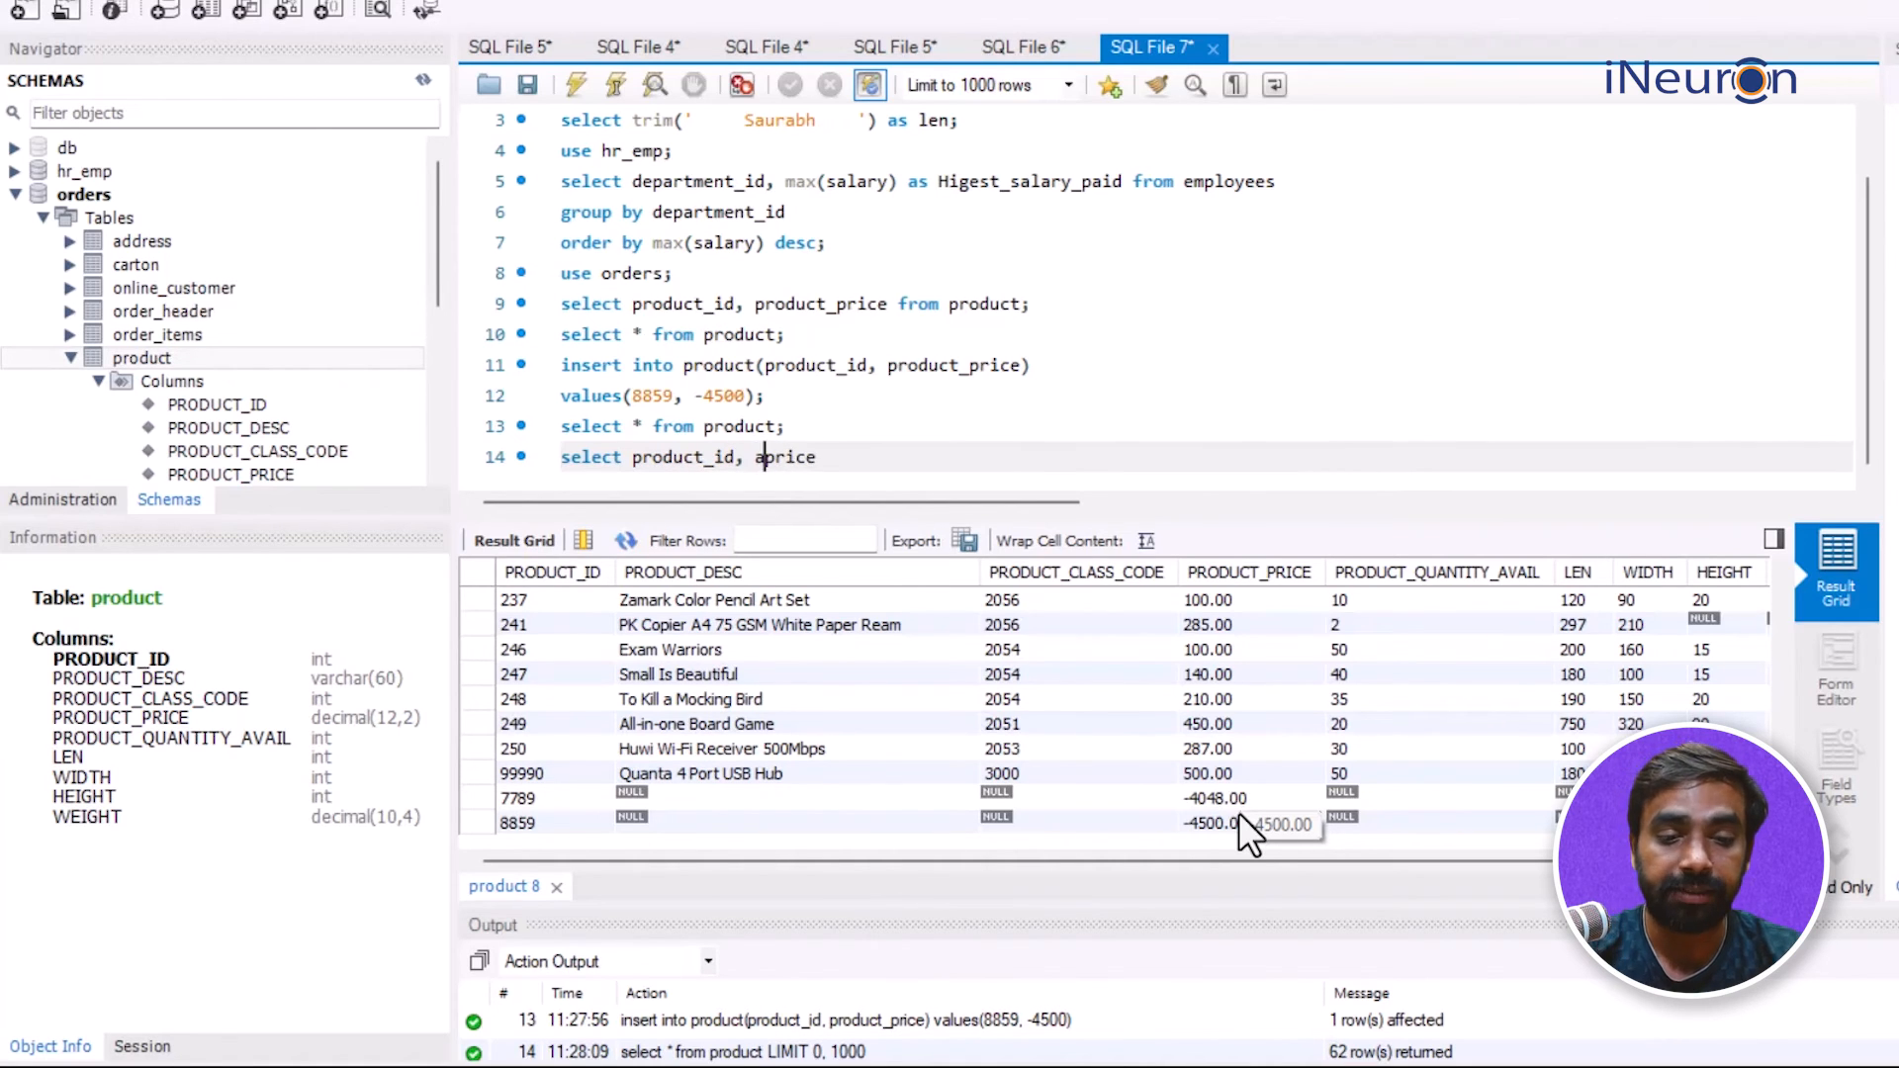
pyautogui.write('bs(')
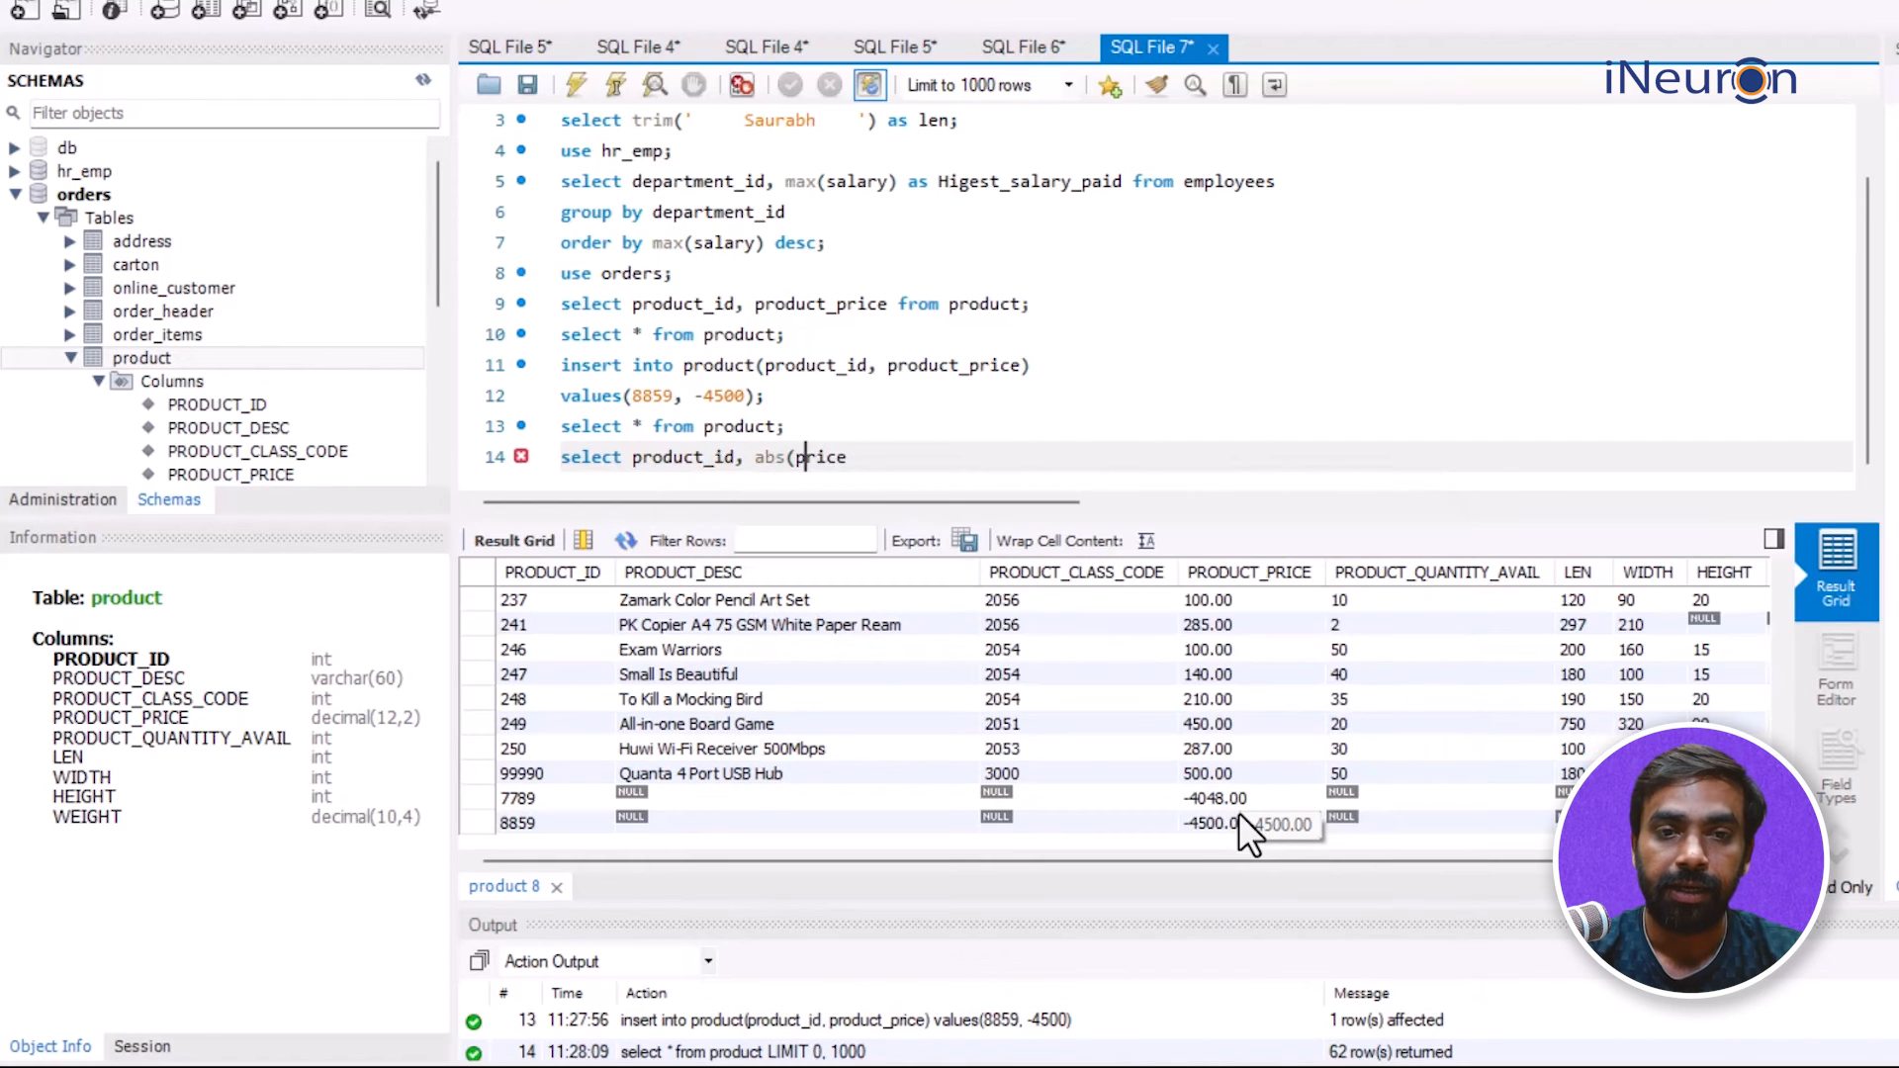
pyautogui.write(')')
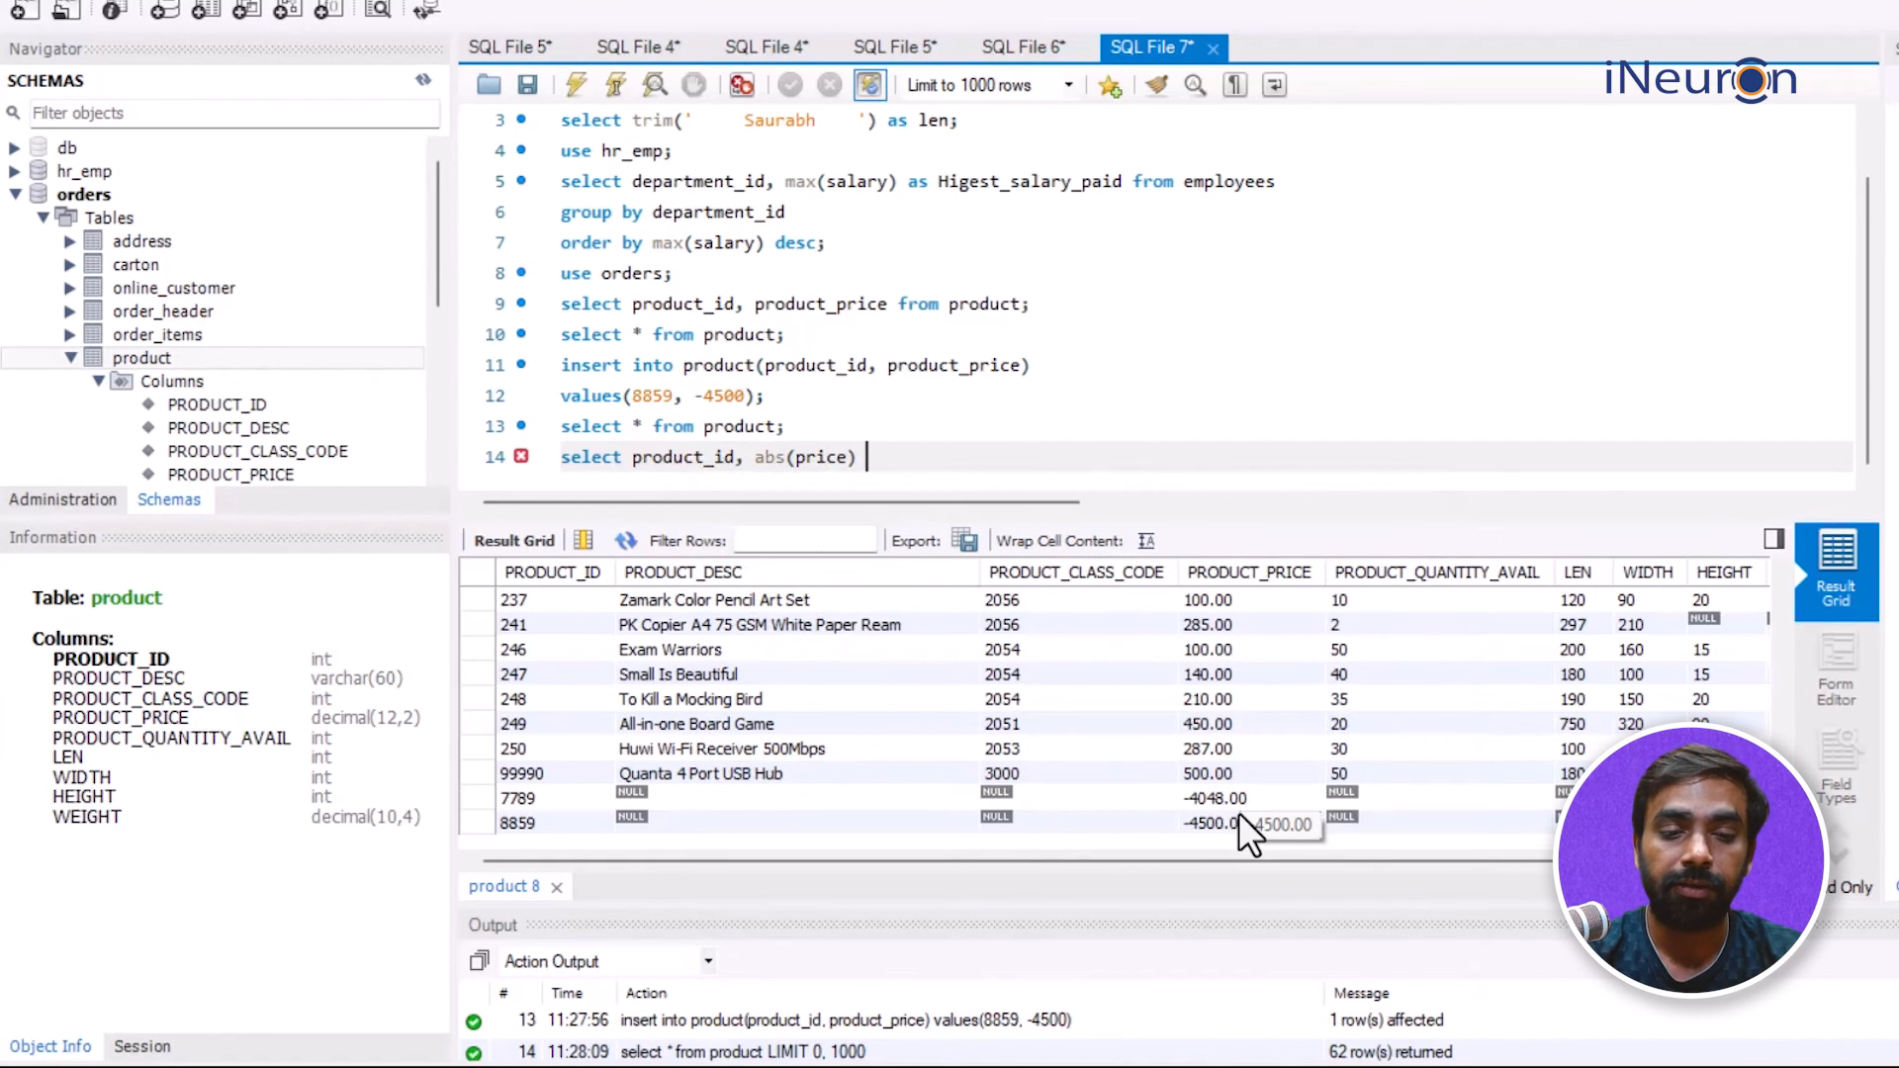
pyautogui.write('as P')
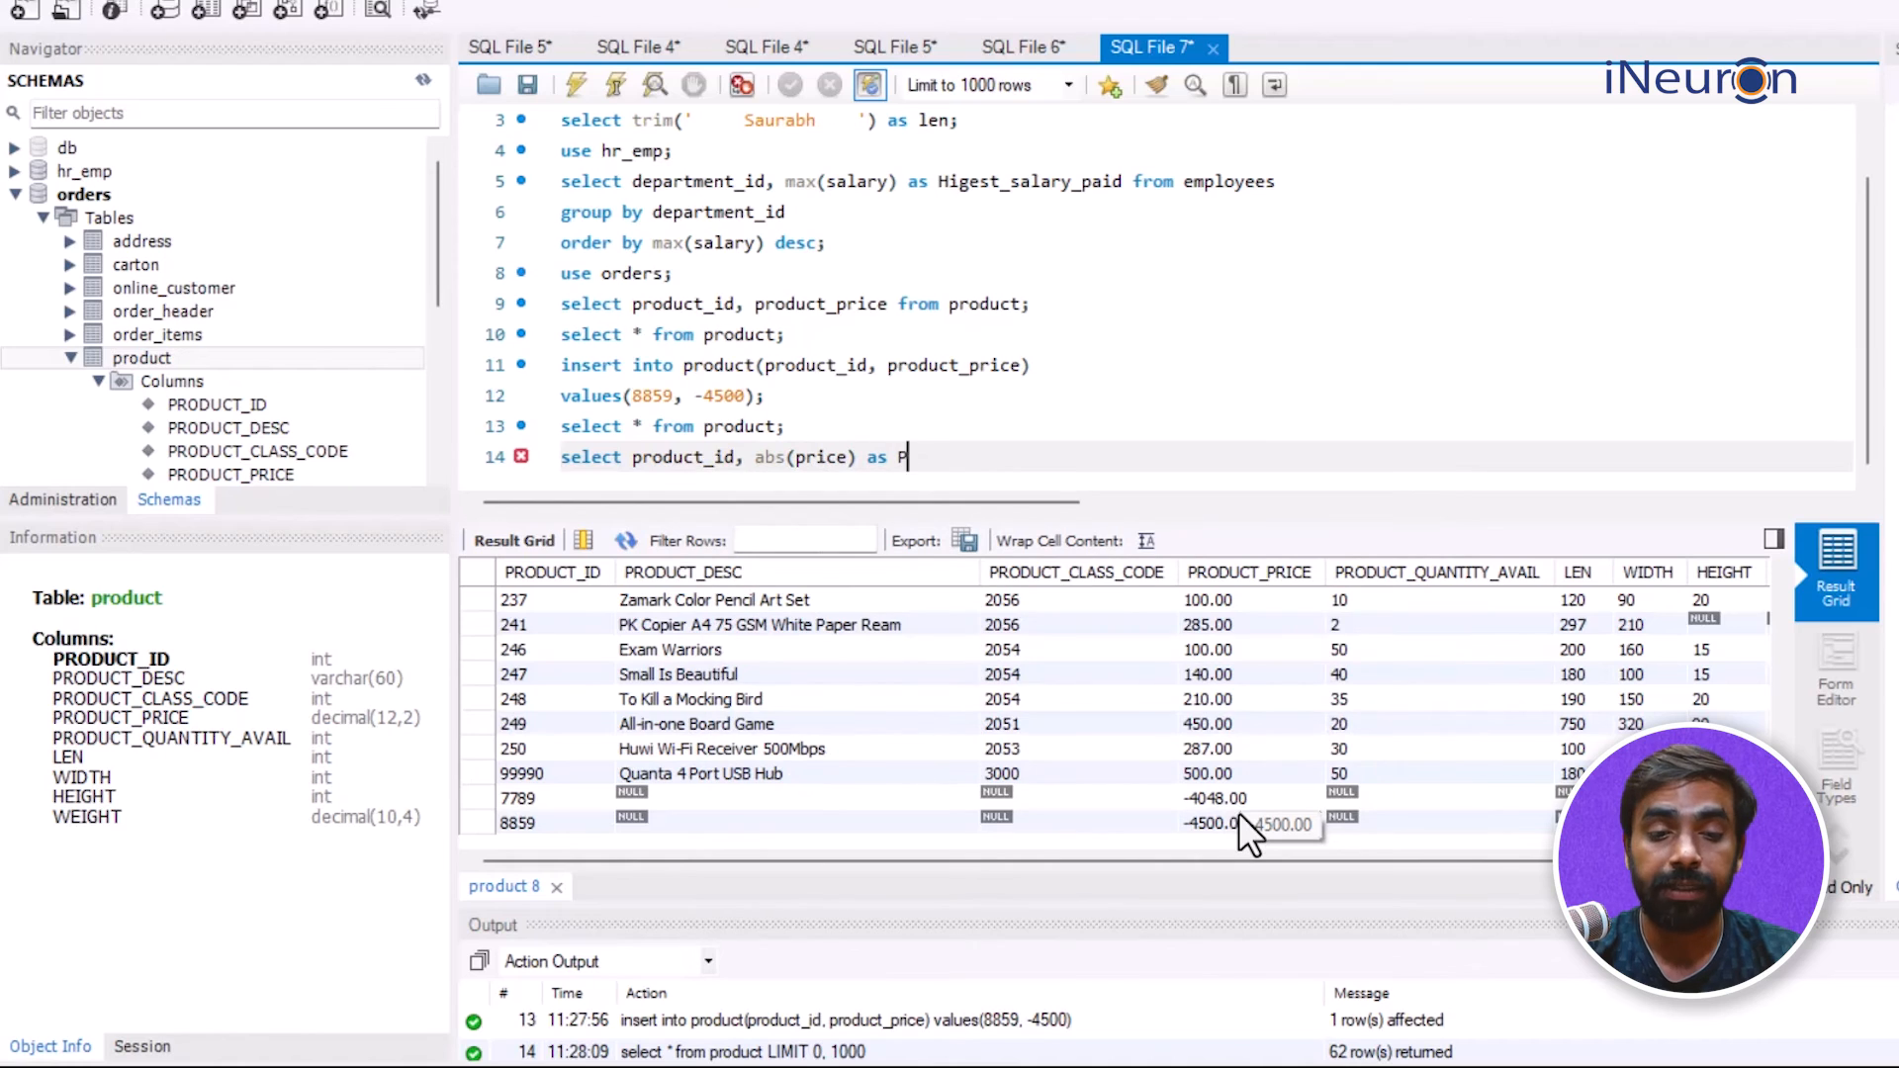
pyautogui.write('rice')
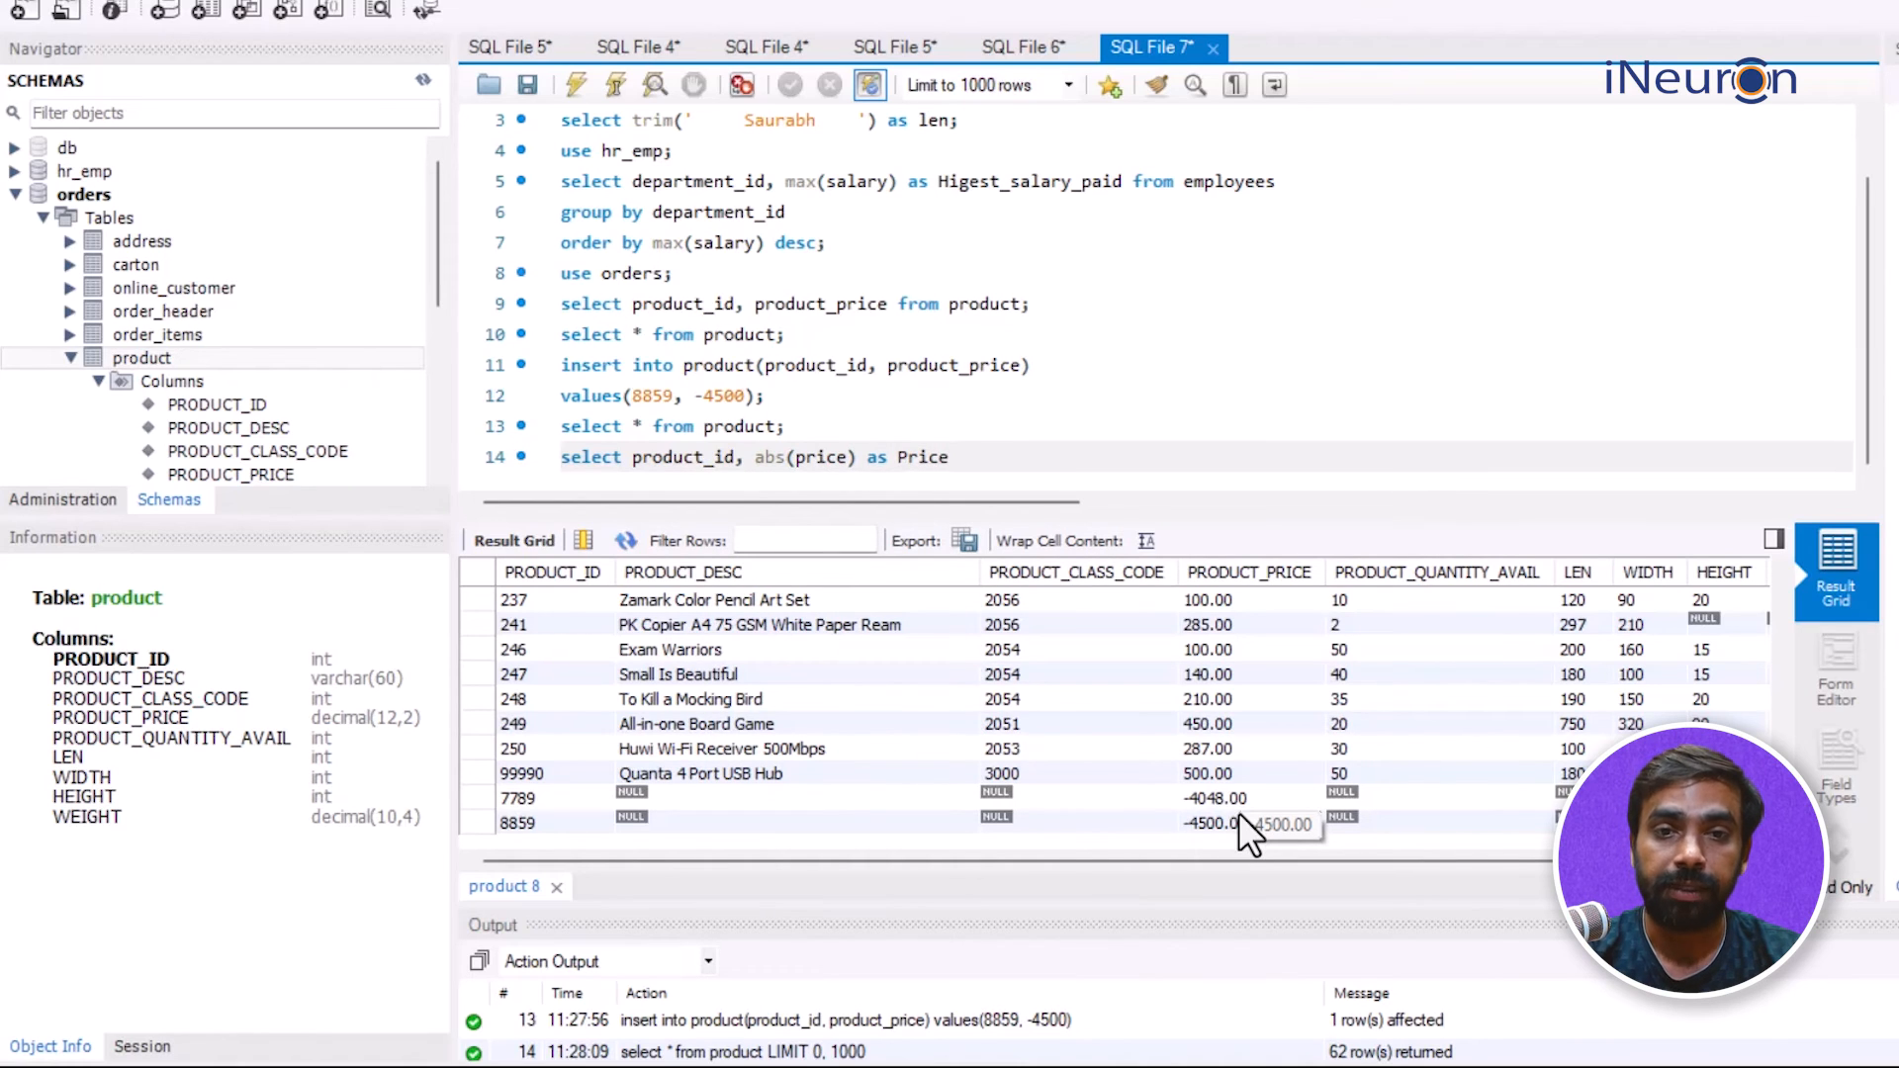
pyautogui.write('from pro')
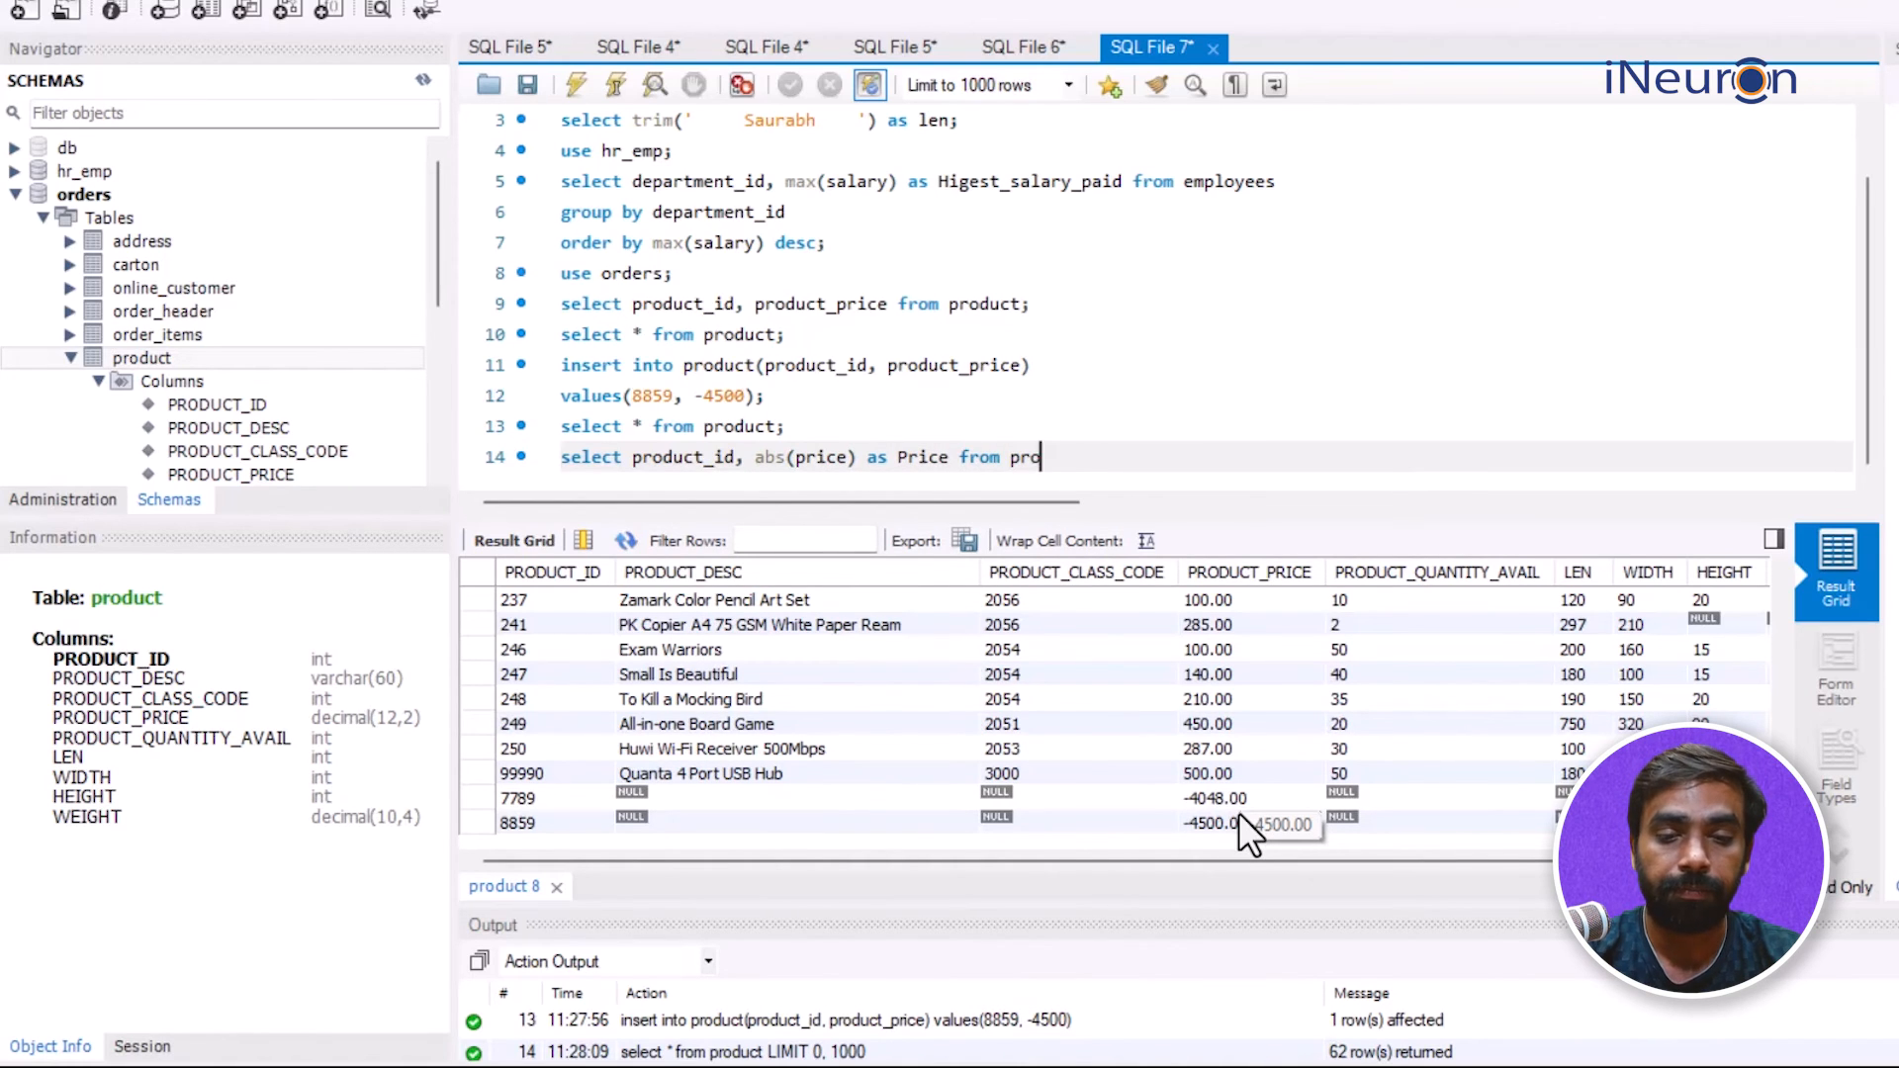
pyautogui.write('duct')
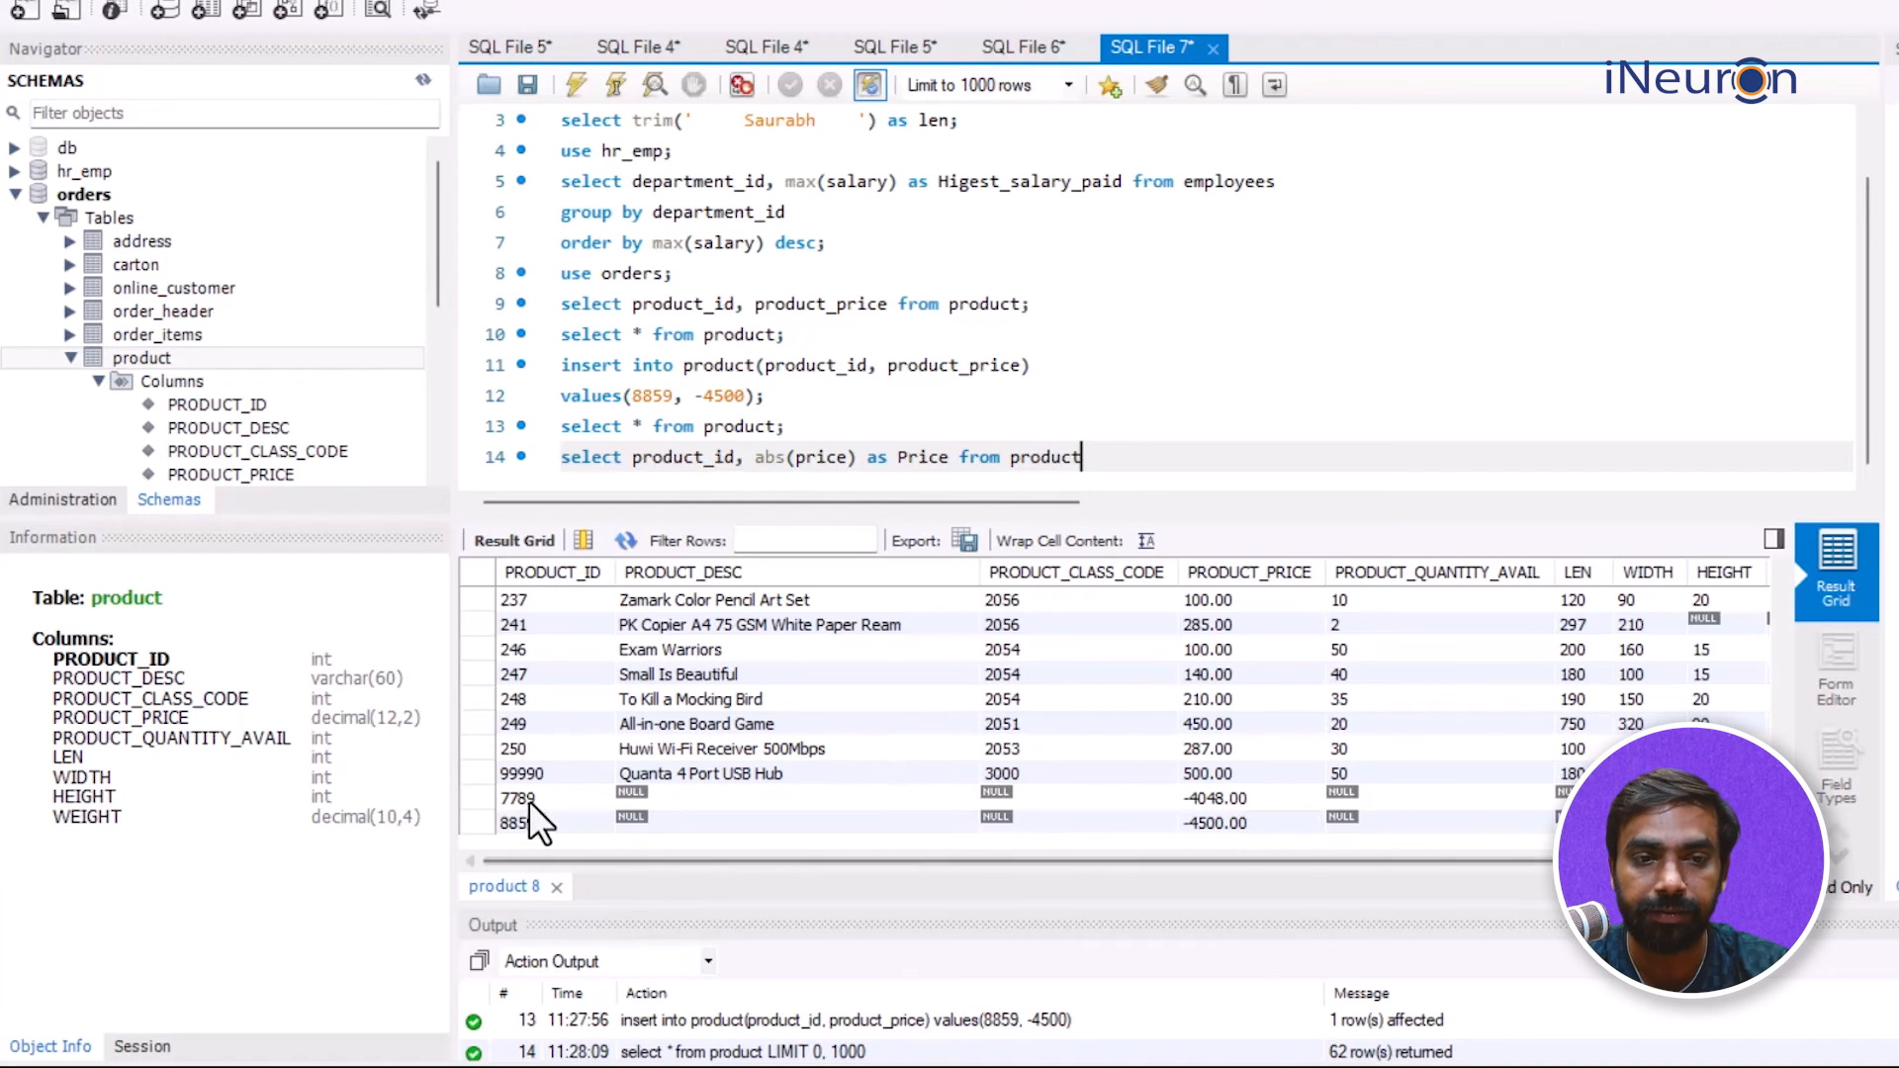
pyautogui.moveTo(1460, 799)
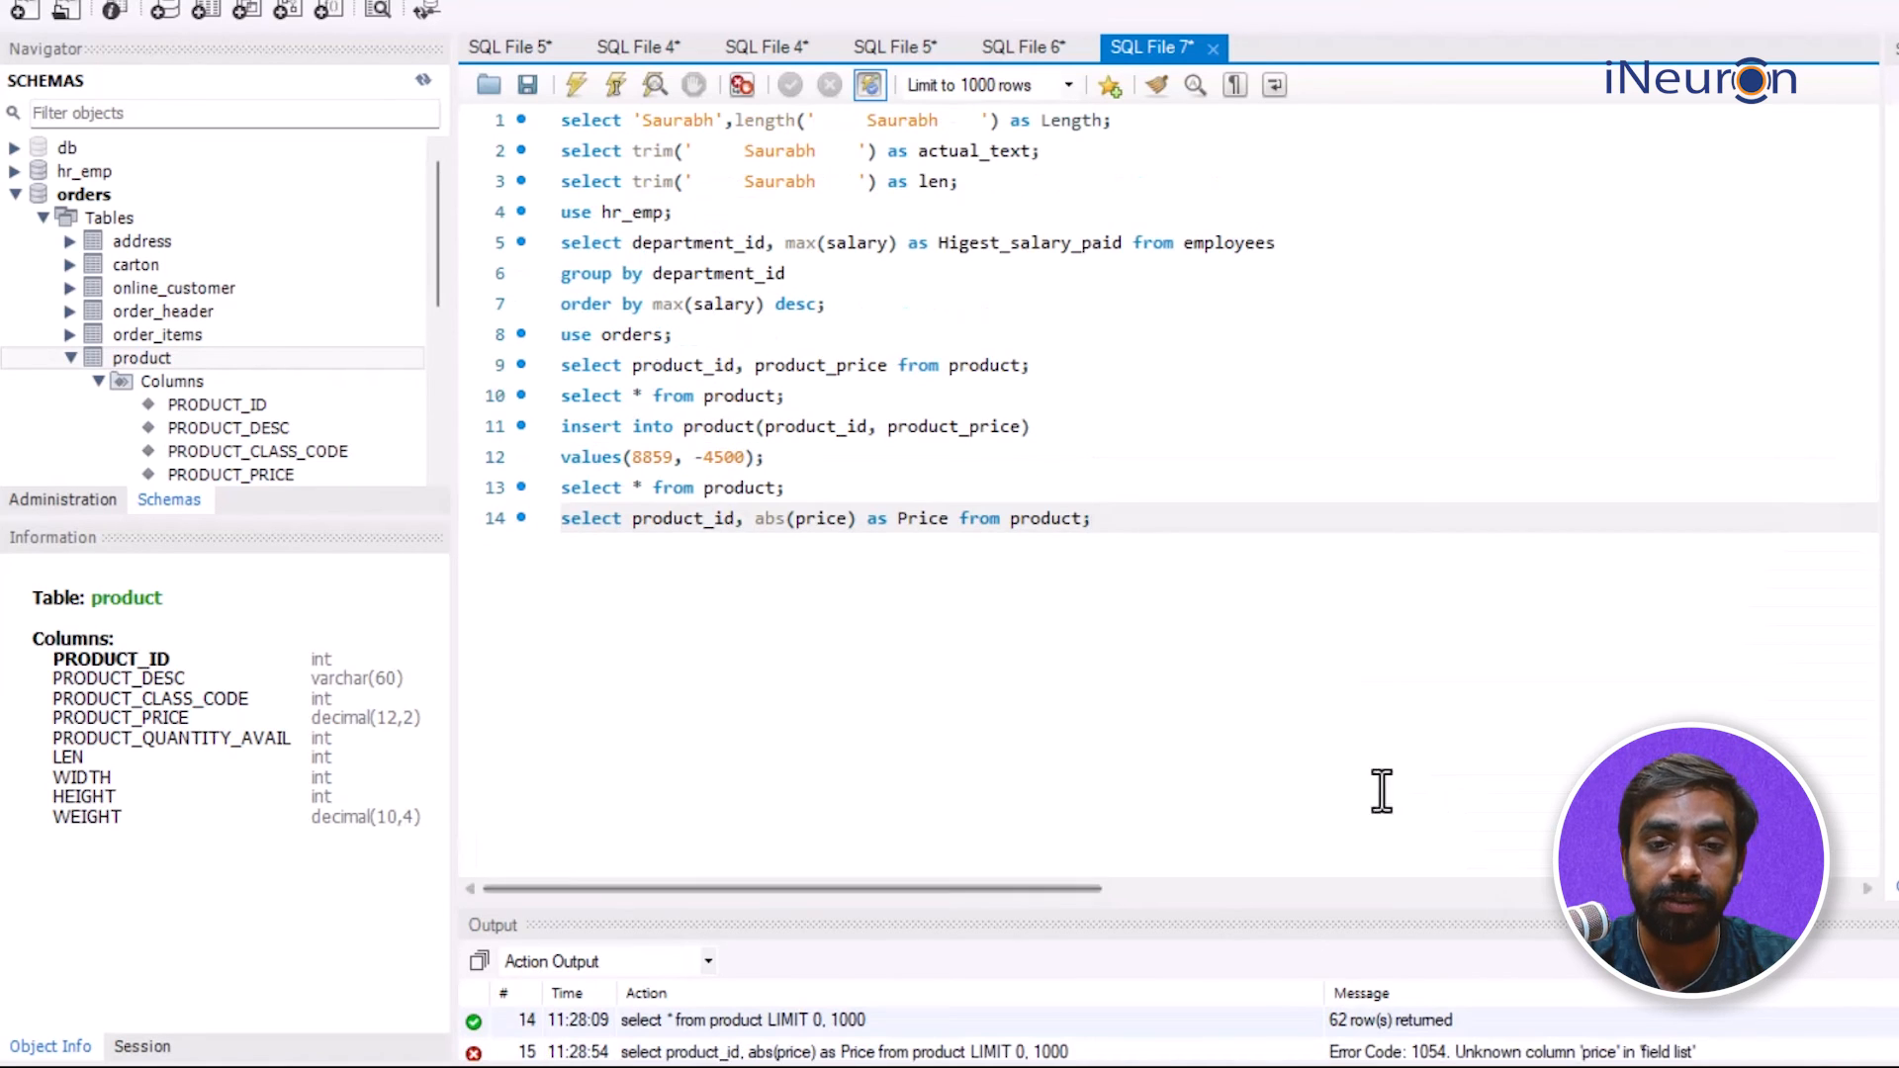
pyautogui.moveTo(997, 542)
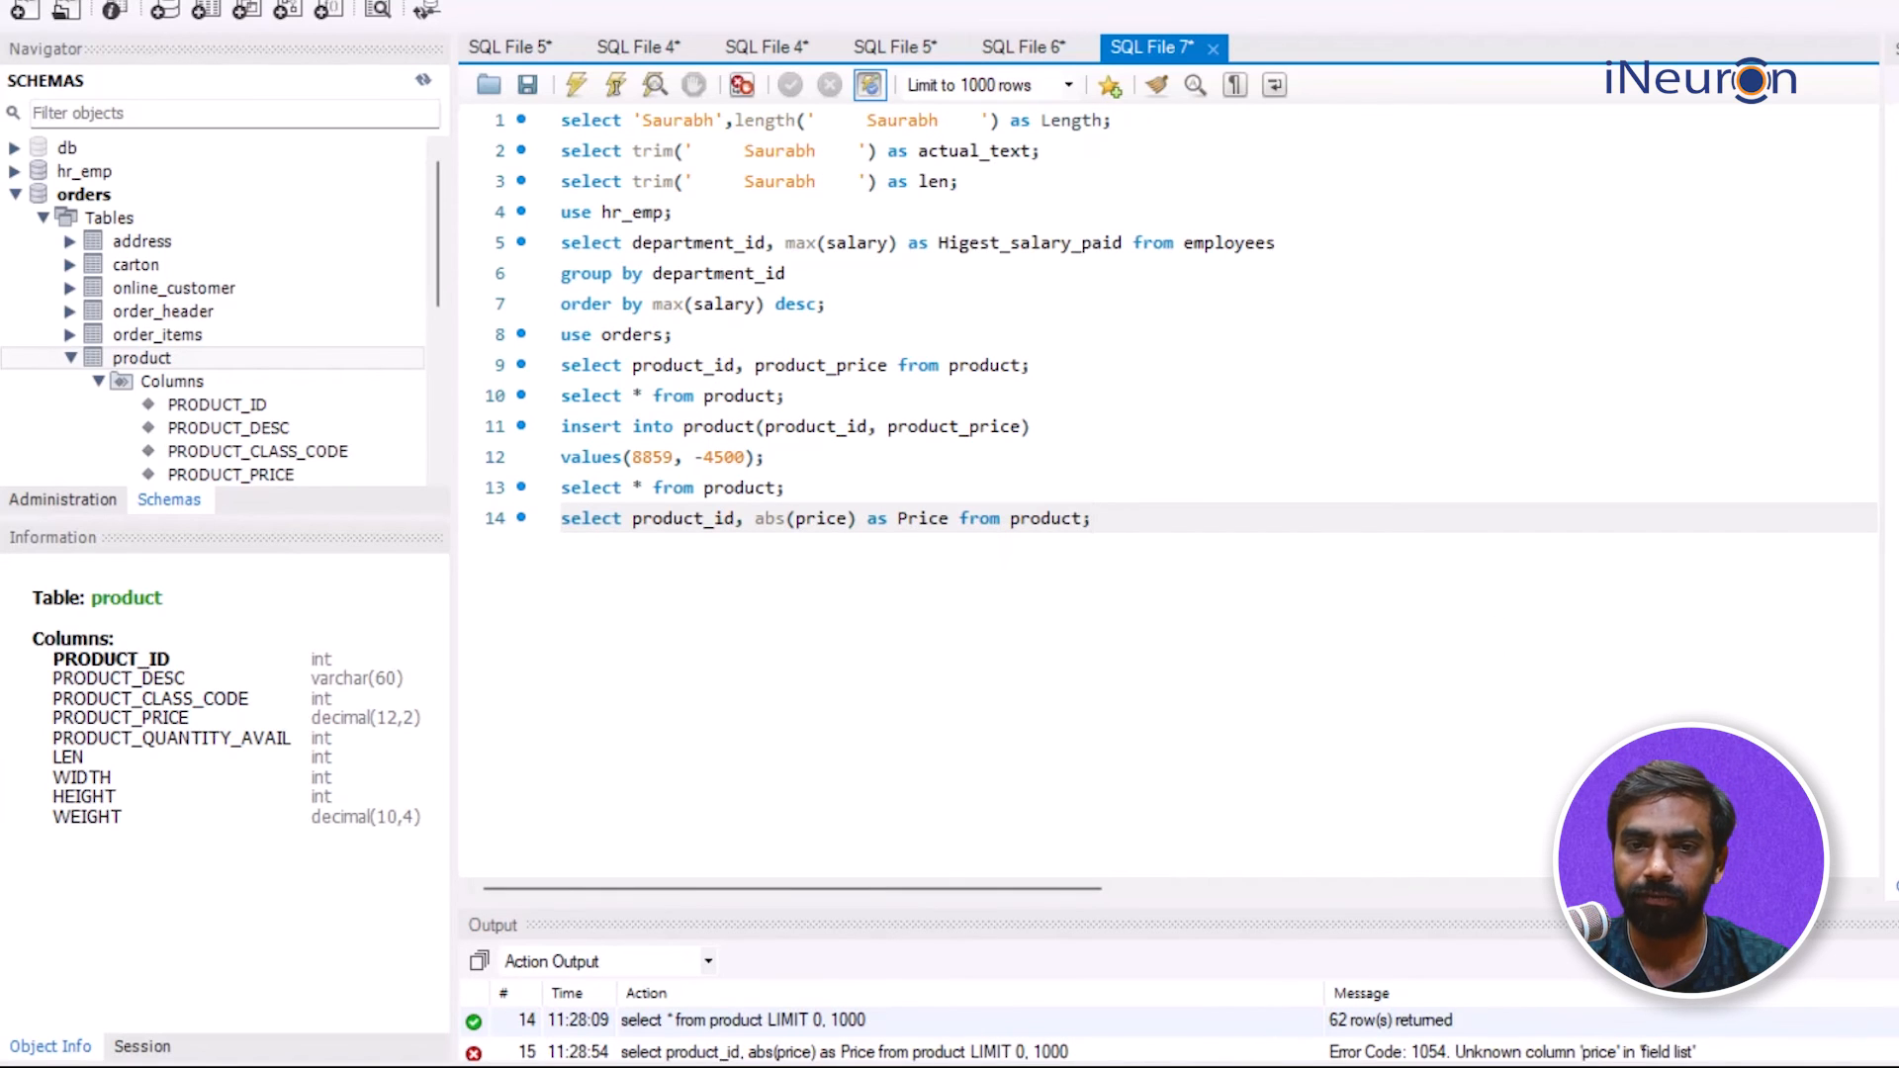
# Step: Correct abs(price) to abs(product_price) and run the query, returning positive Price values
pyautogui.click(801, 518)
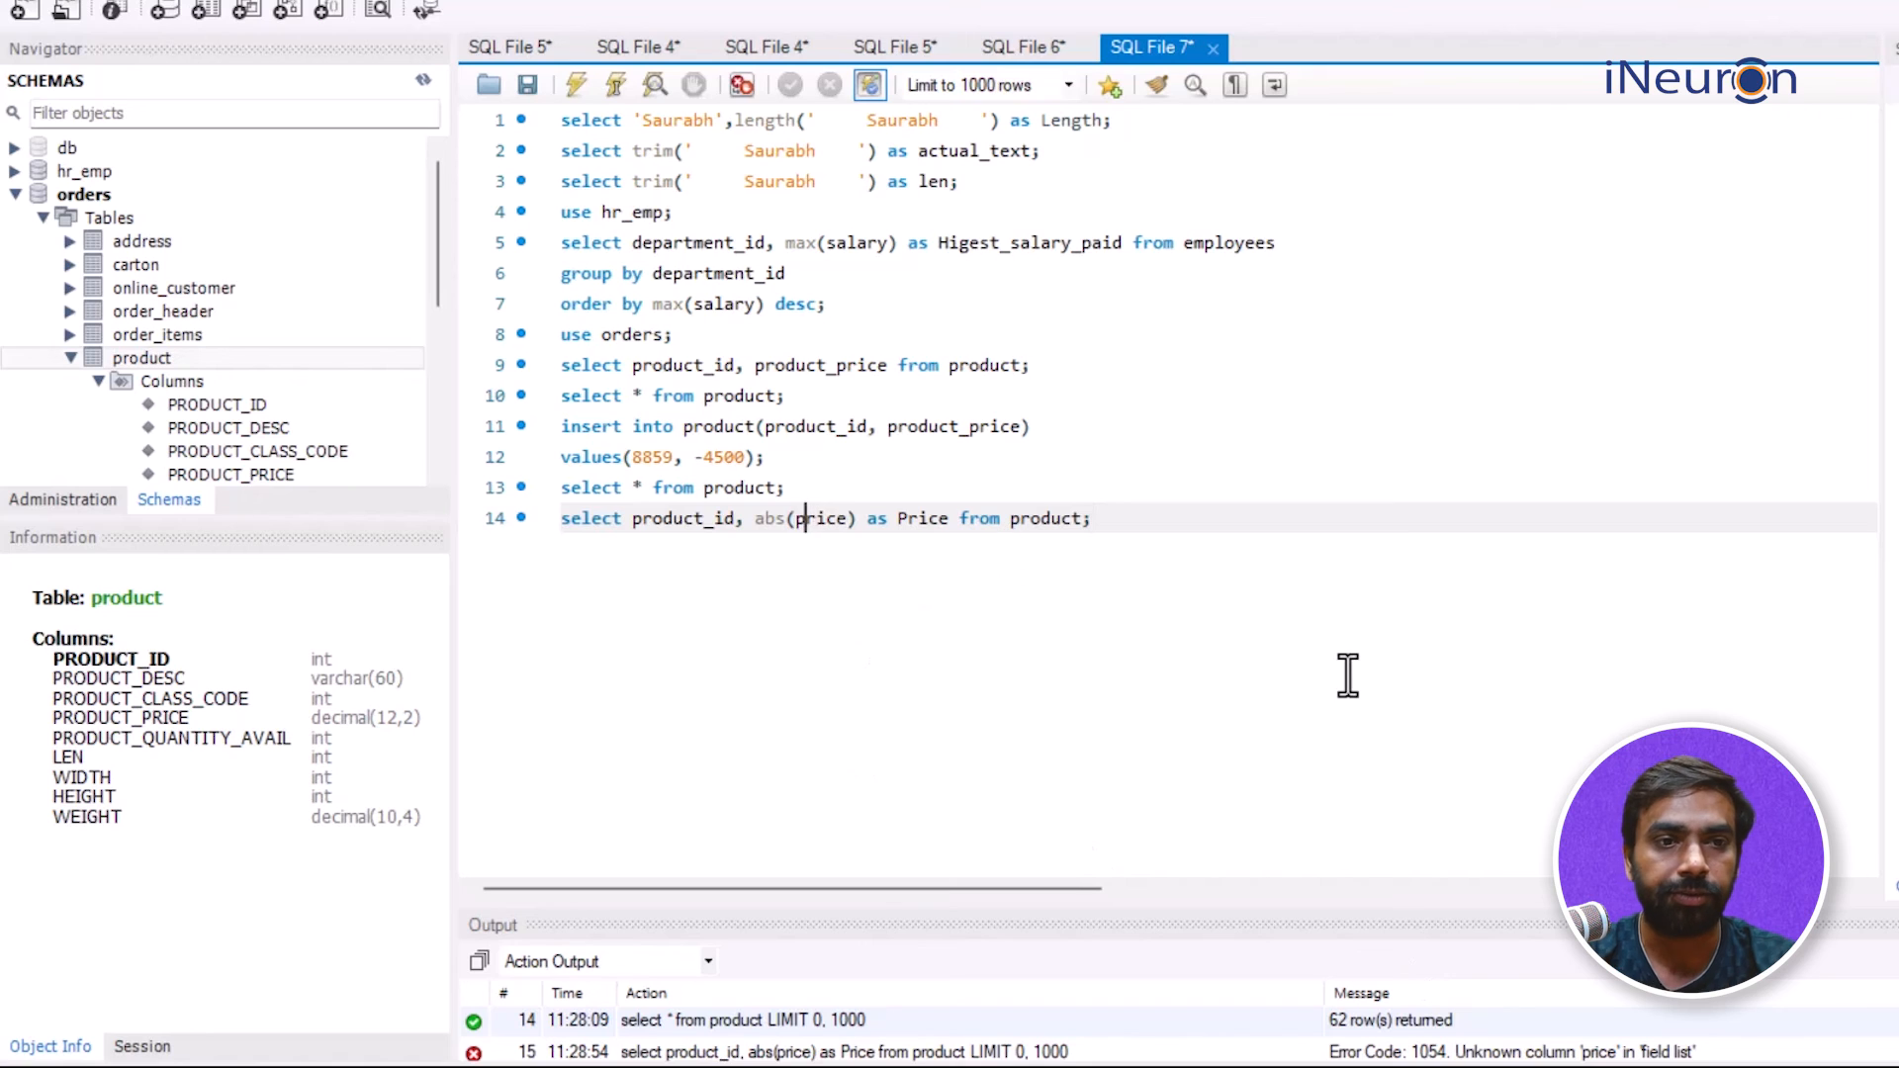
pyautogui.write('product_')
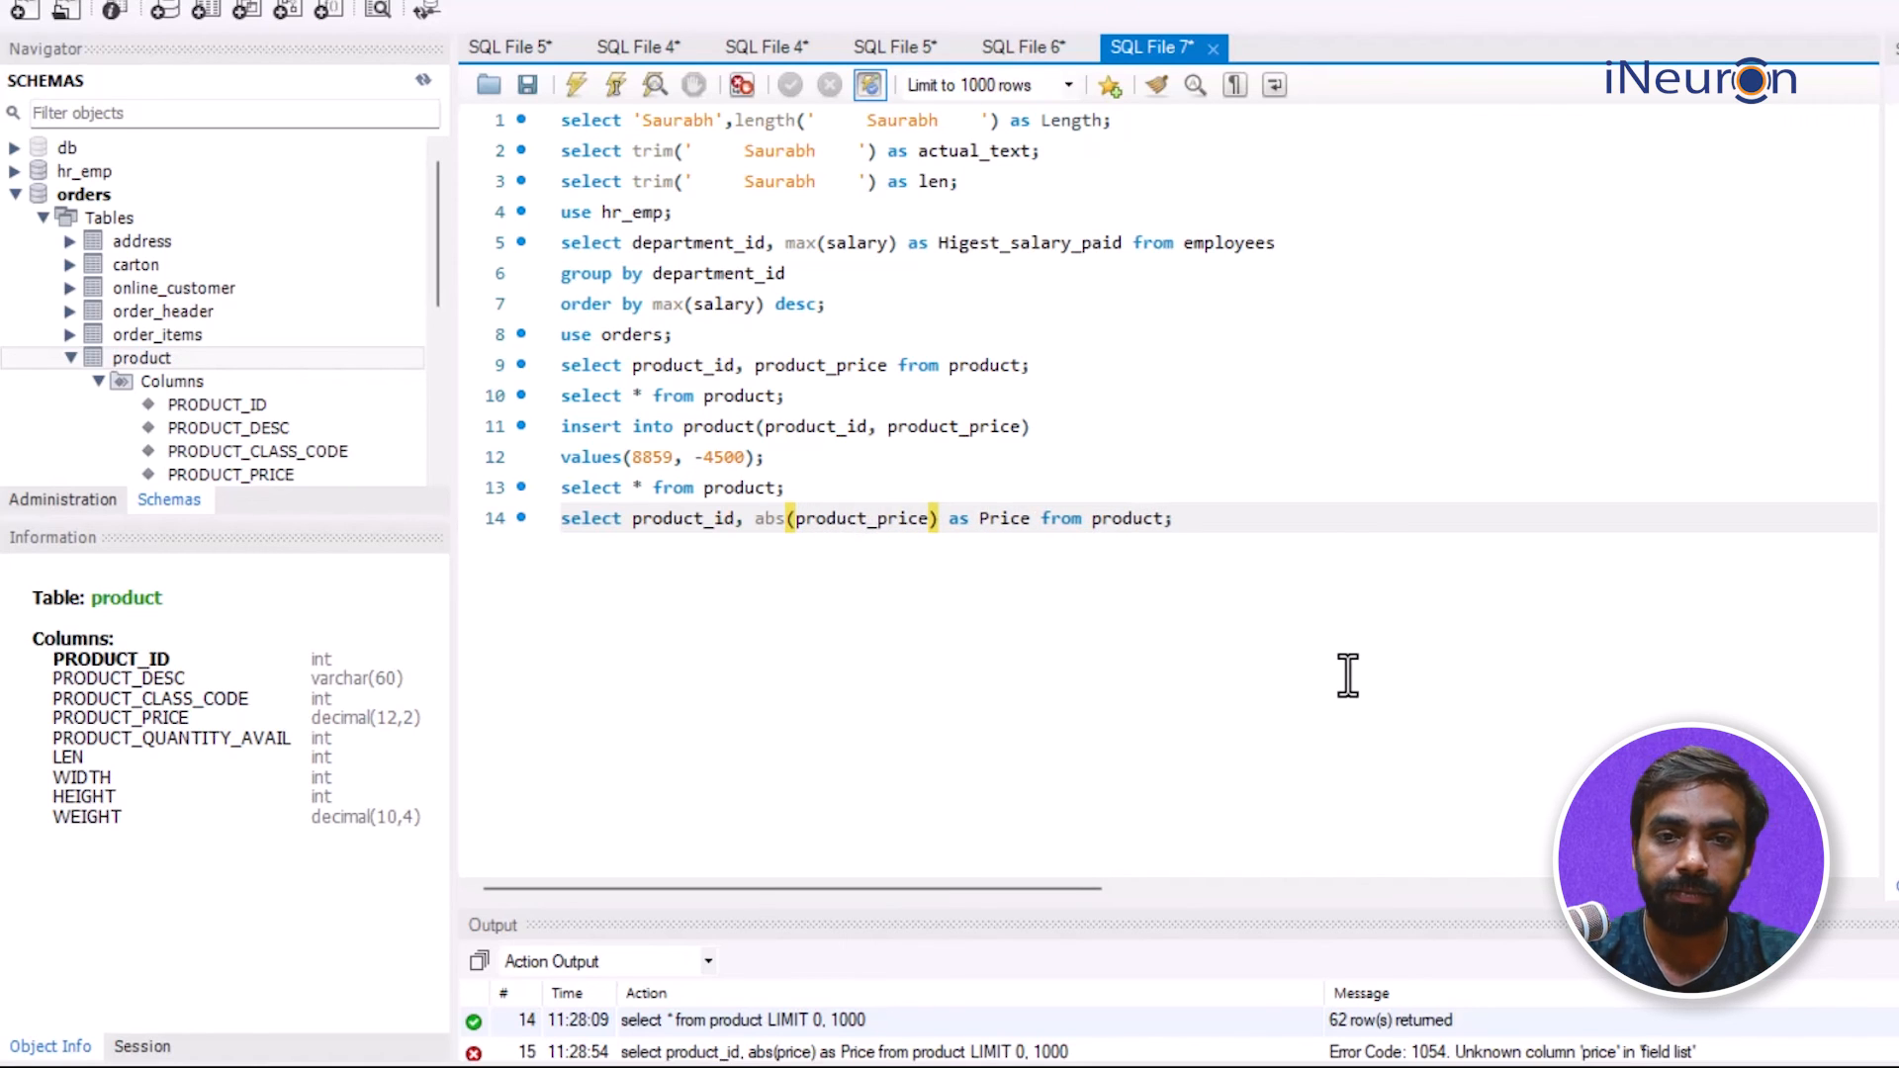
pyautogui.click(575, 85)
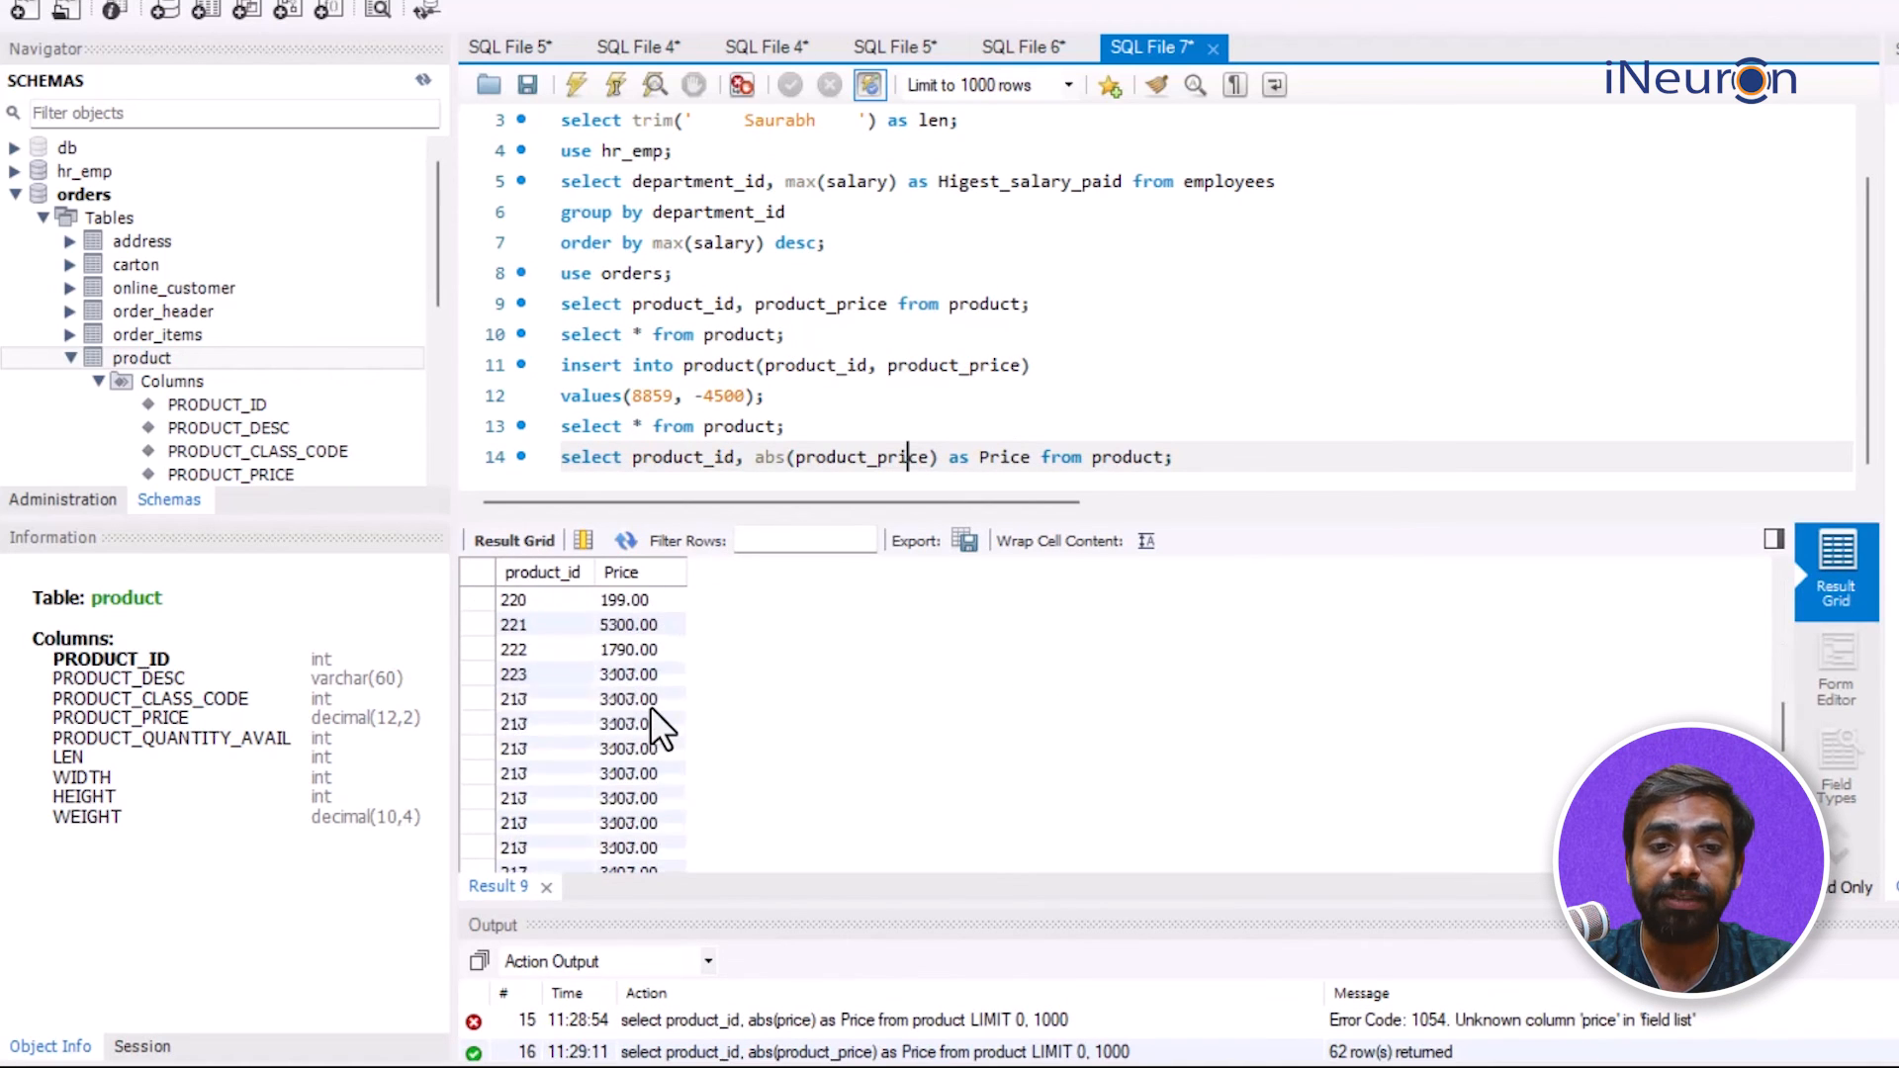
# Step: Scroll the Result Grid to the bottom to confirm products 7789 and 8859 show 4048.00 and 4500.00
pyautogui.scroll(-3)
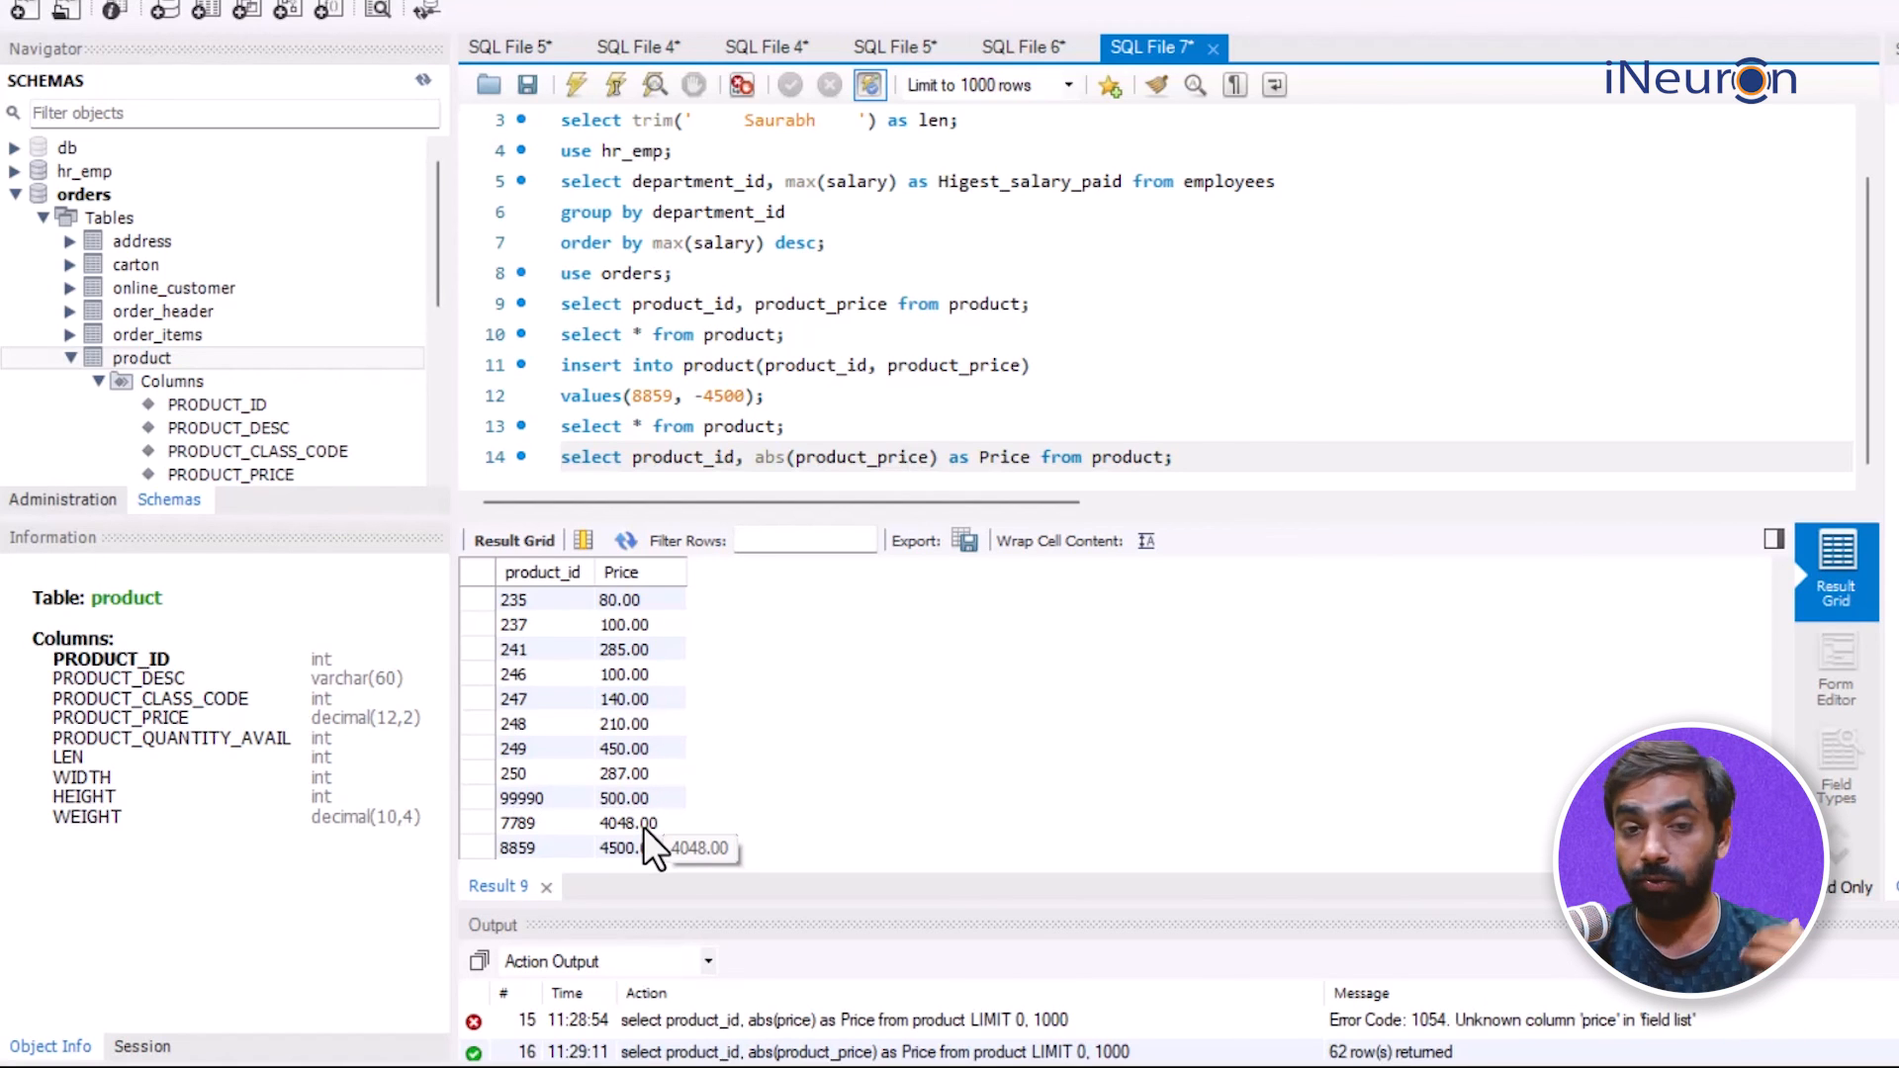
pyautogui.click(905, 457)
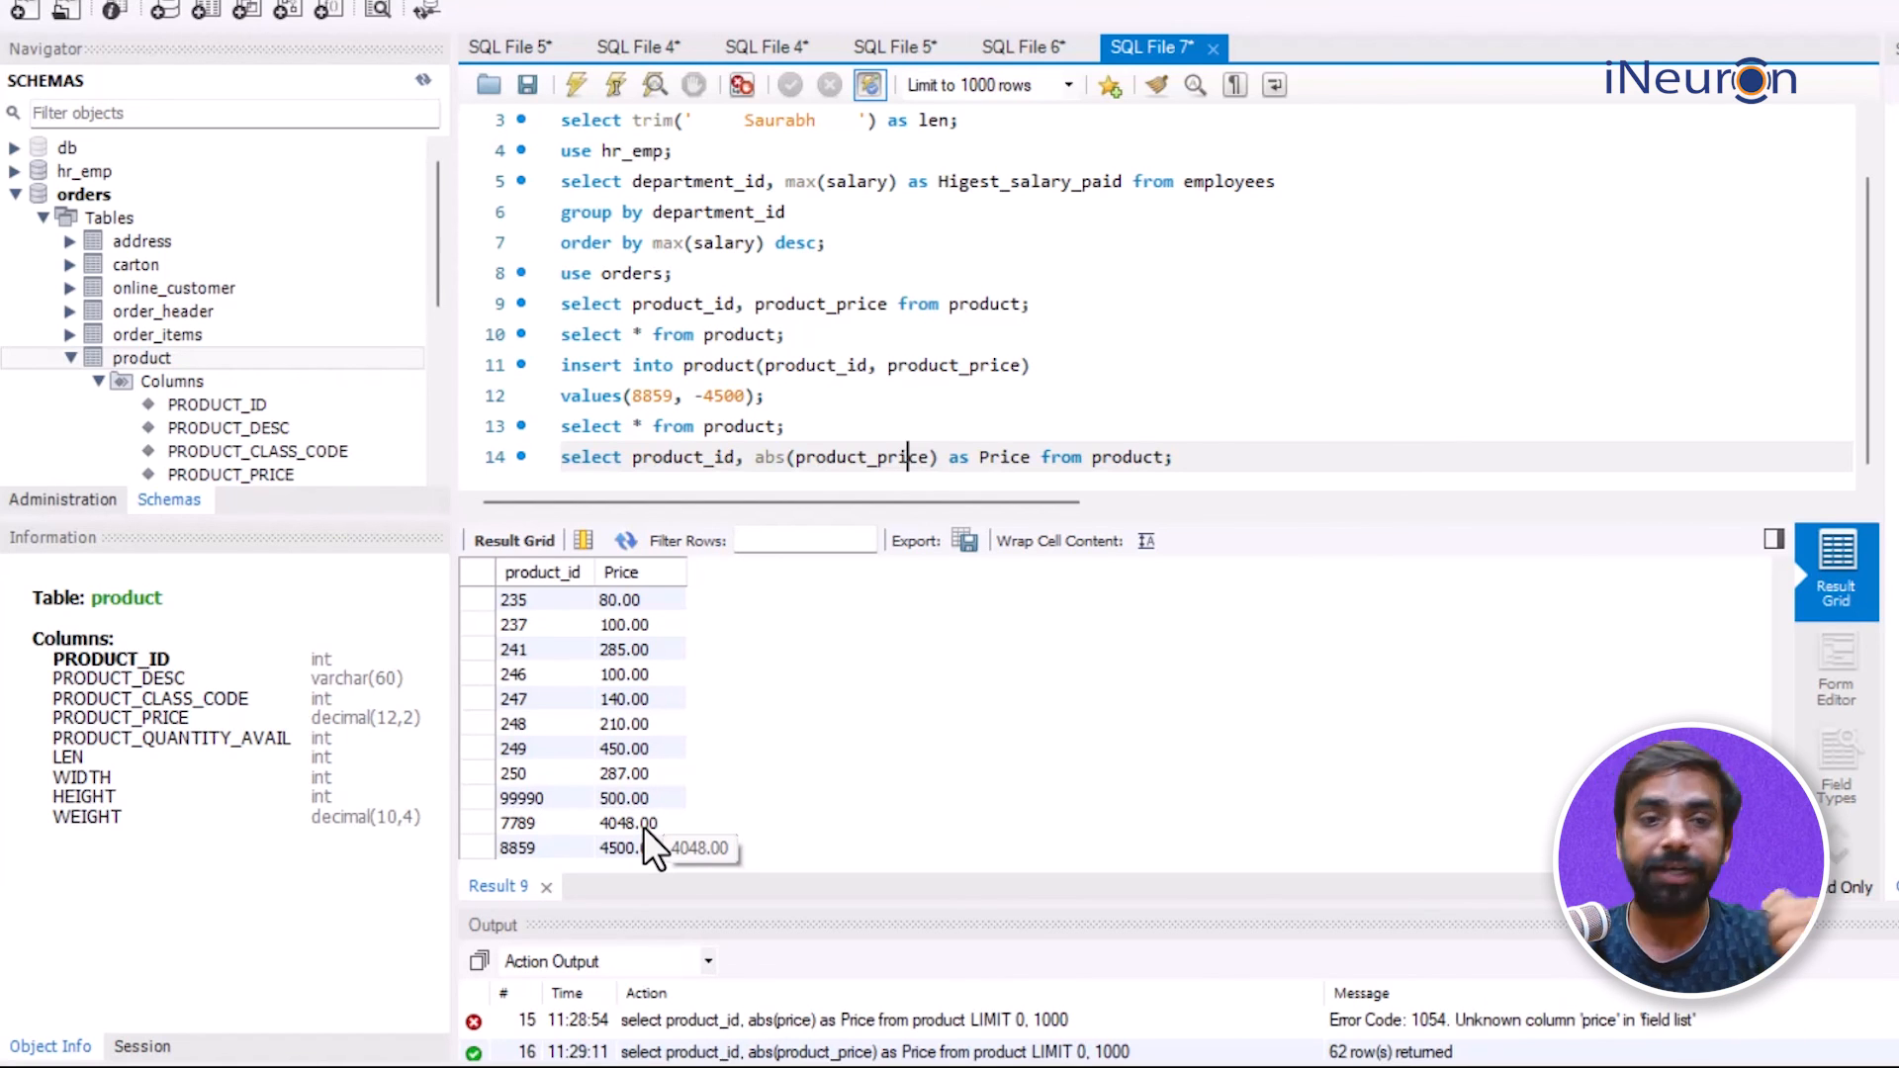